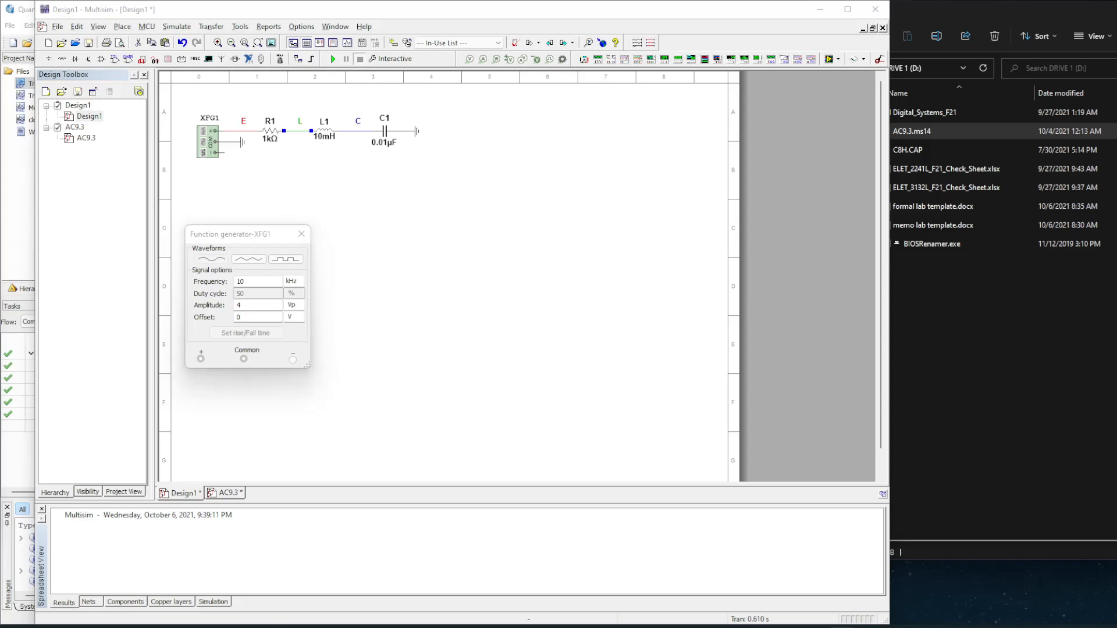
pyautogui.moveTo(299, 155)
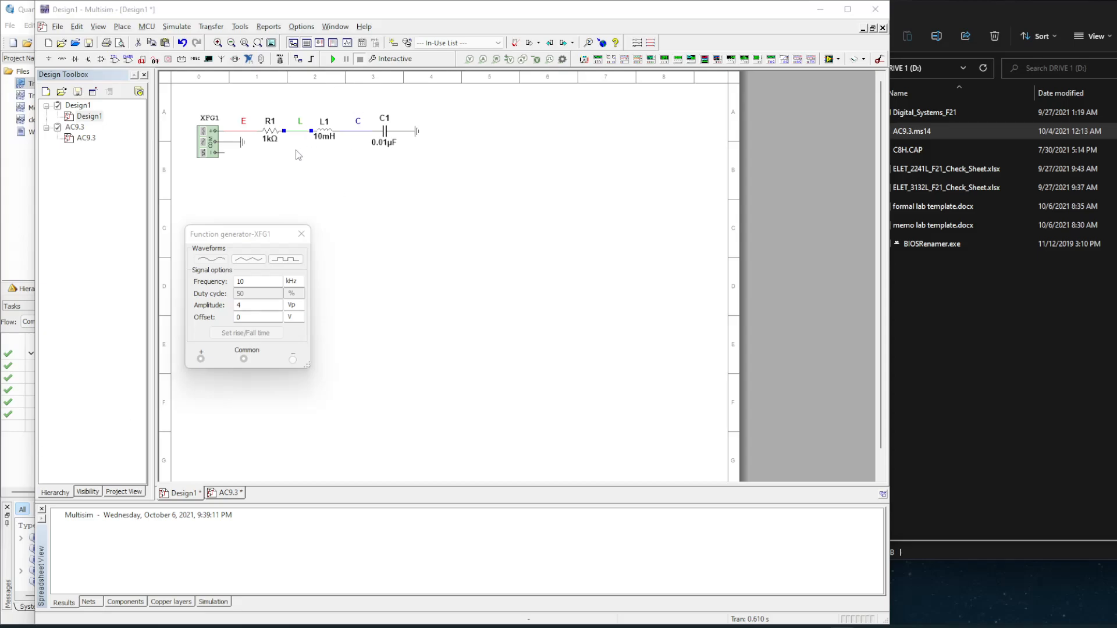
pyautogui.moveTo(280, 196)
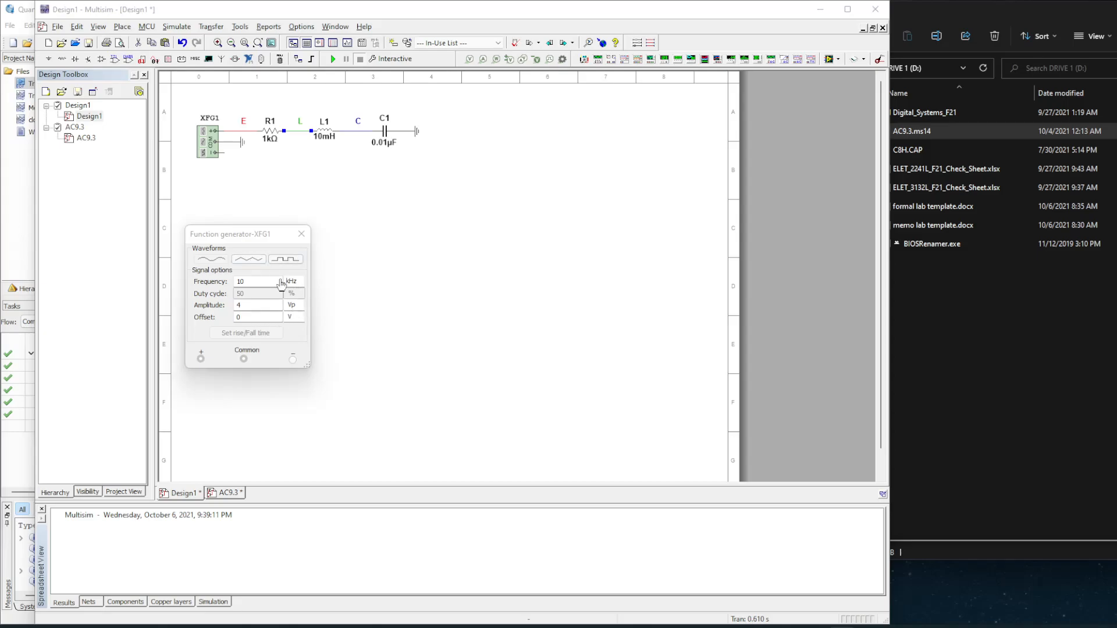
pyautogui.moveTo(270, 305)
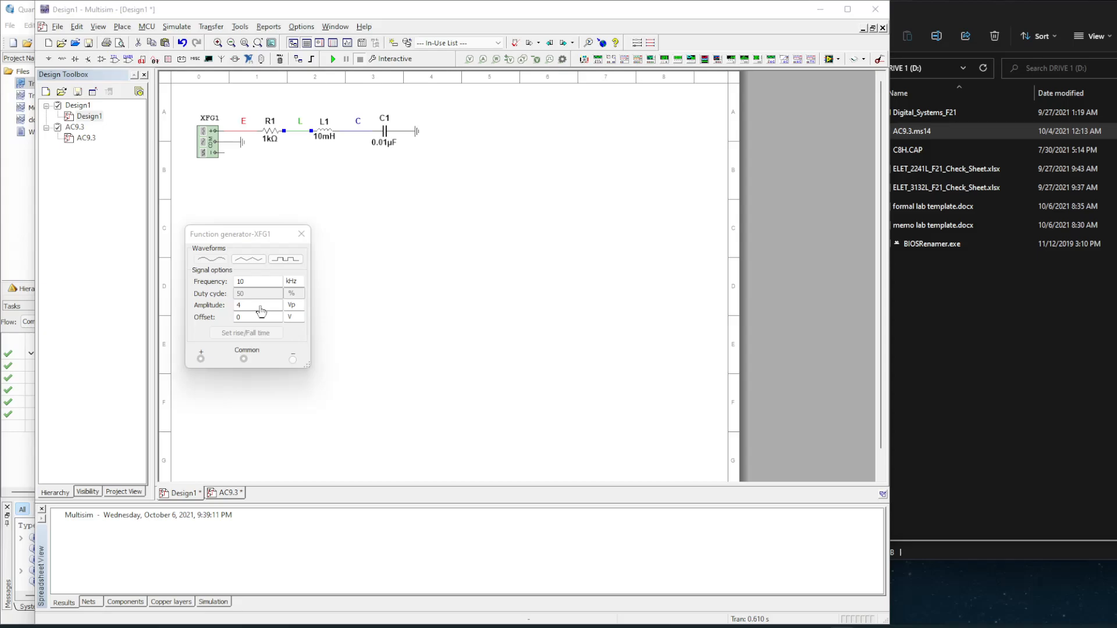
pyautogui.moveTo(266, 292)
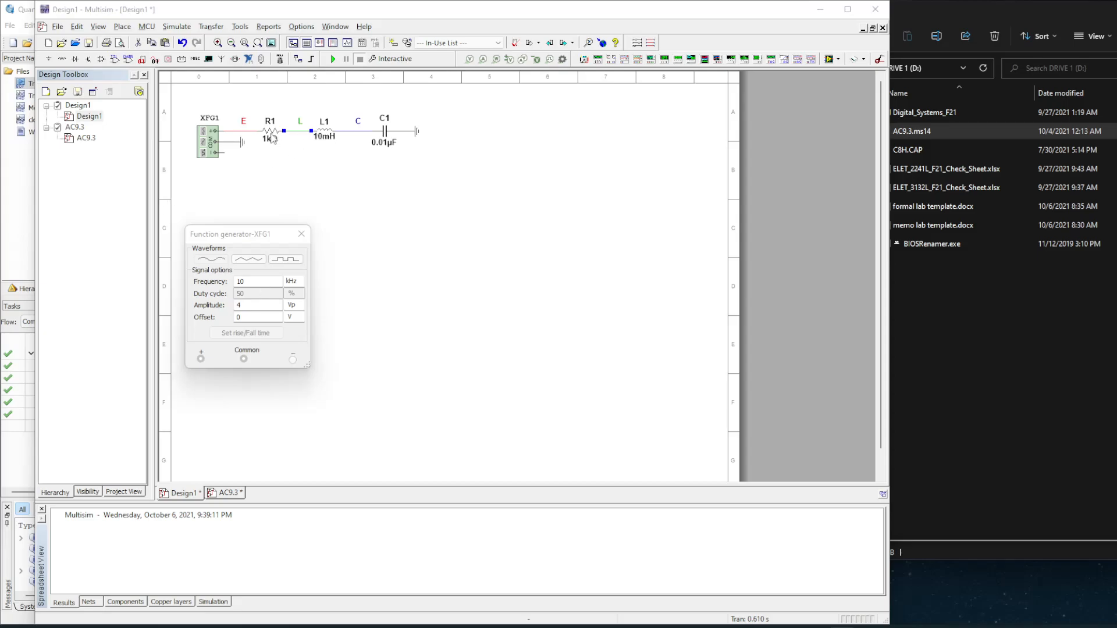
pyautogui.moveTo(347, 229)
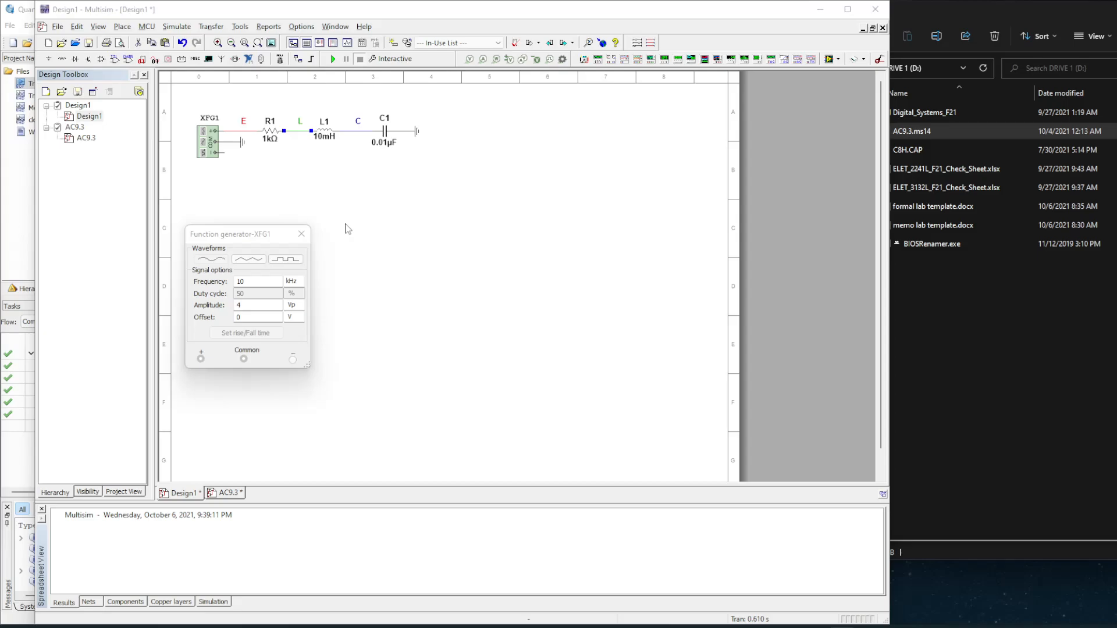
pyautogui.moveTo(279, 139)
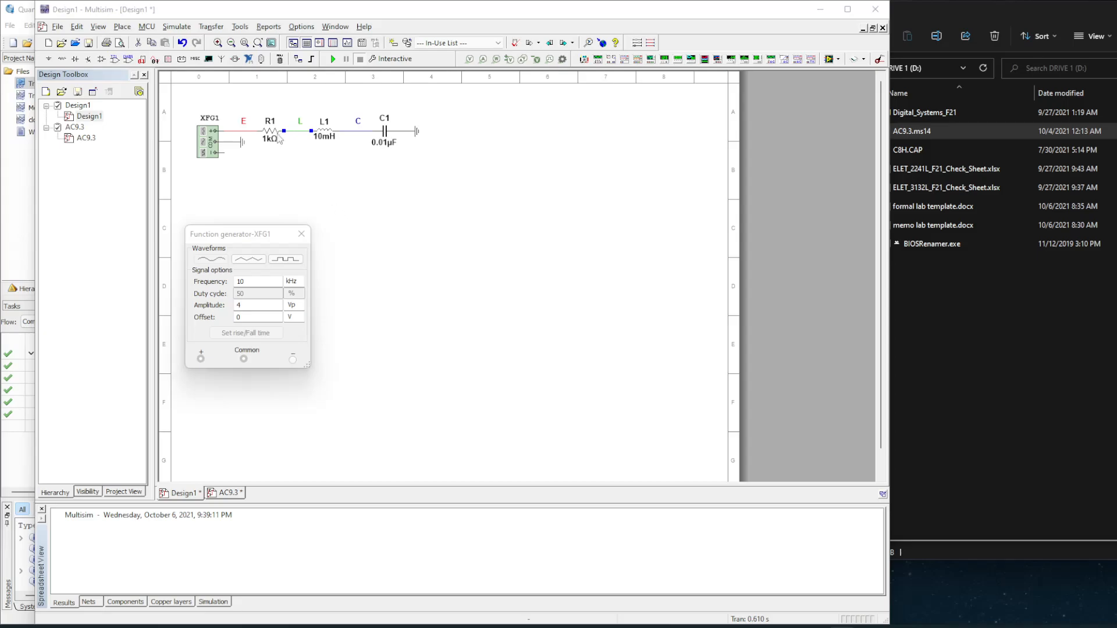
pyautogui.moveTo(331, 276)
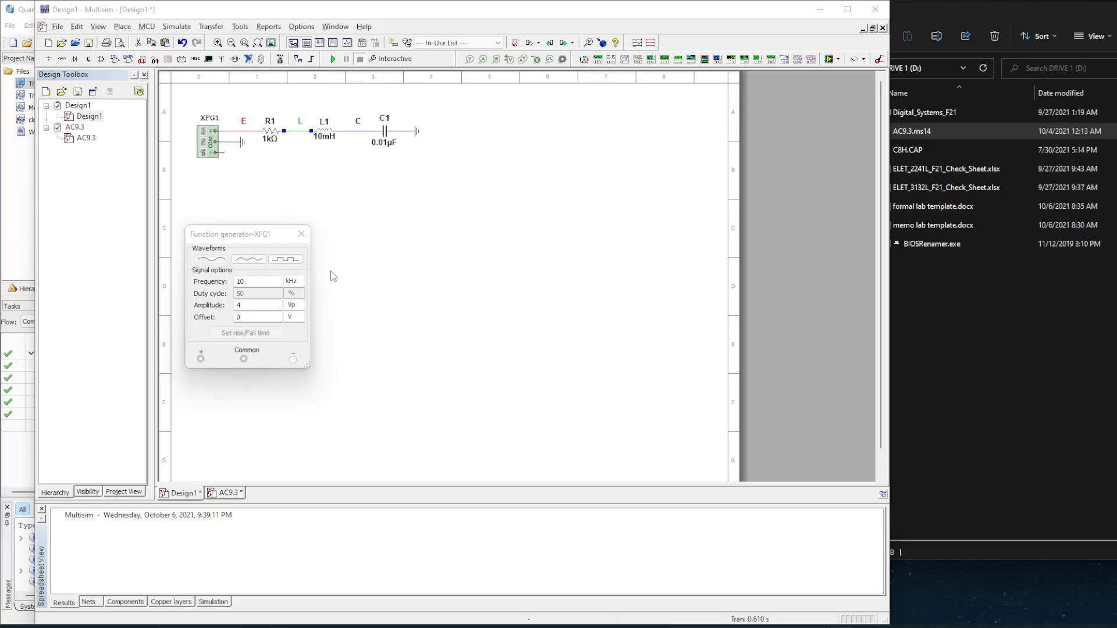
pyautogui.moveTo(335, 285)
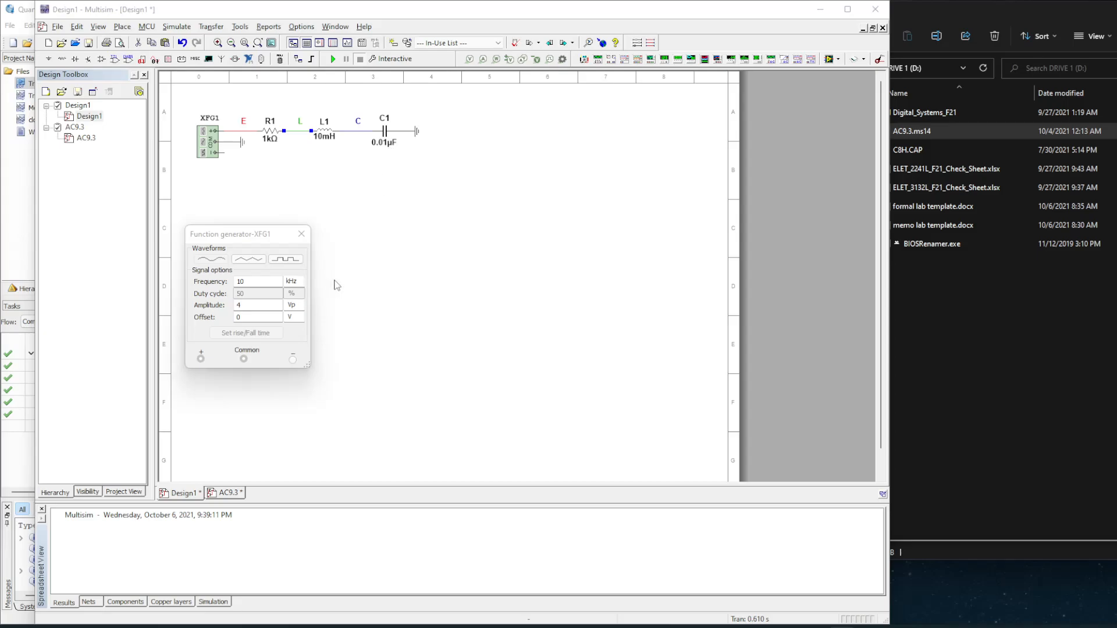
pyautogui.moveTo(406, 180)
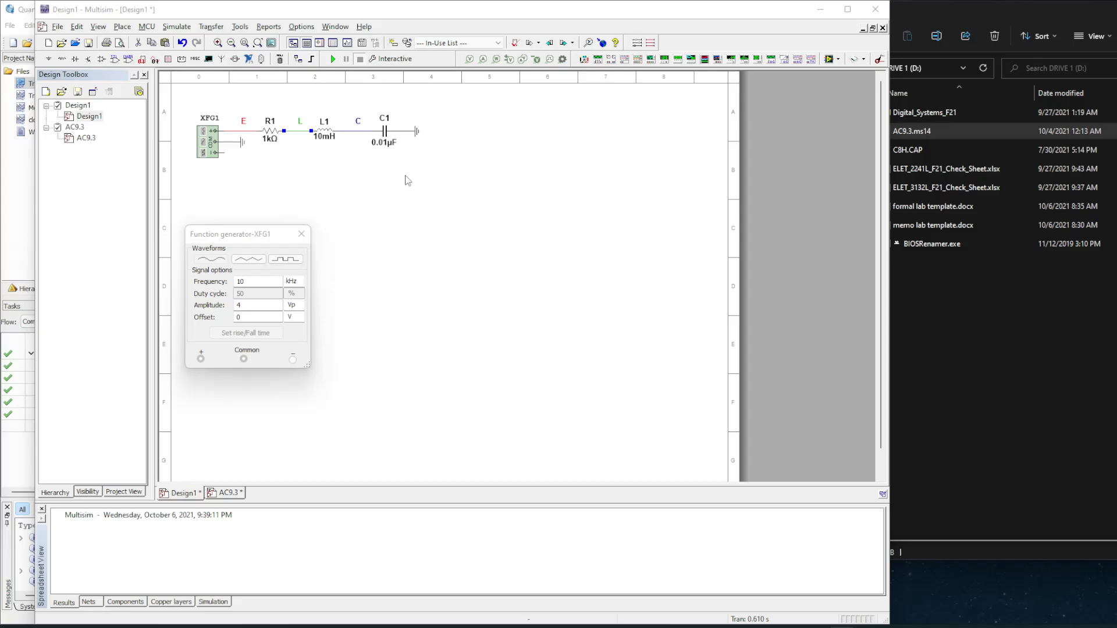
pyautogui.moveTo(393, 59)
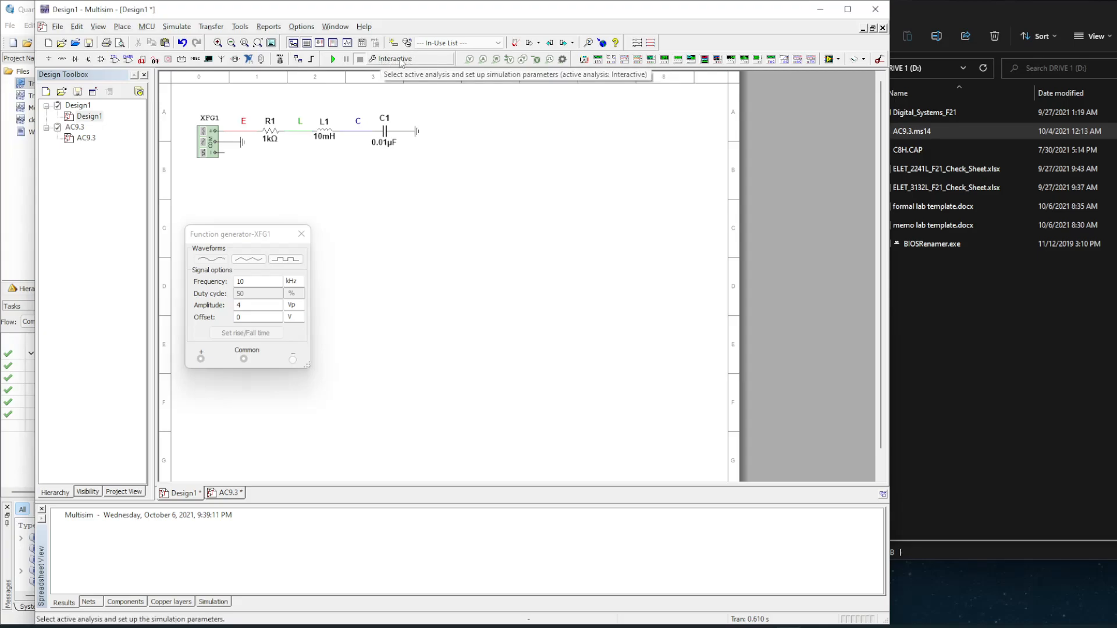
# Choose Single Frequency AC analysis and dismiss the auto-detect frequency error
pyautogui.click(371, 59)
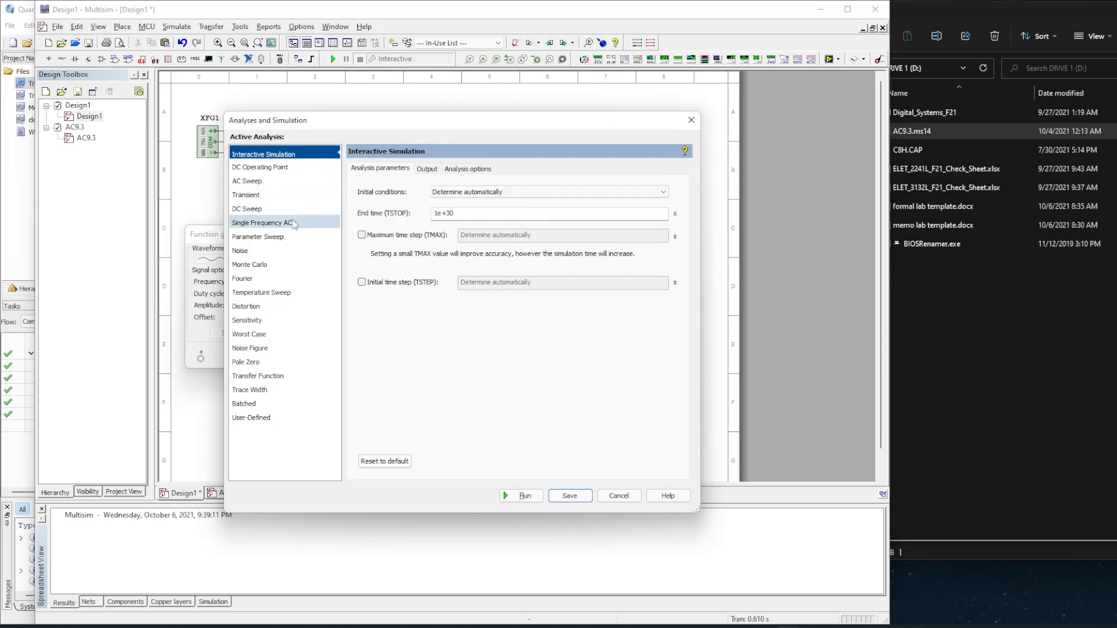
pyautogui.moveTo(288, 228)
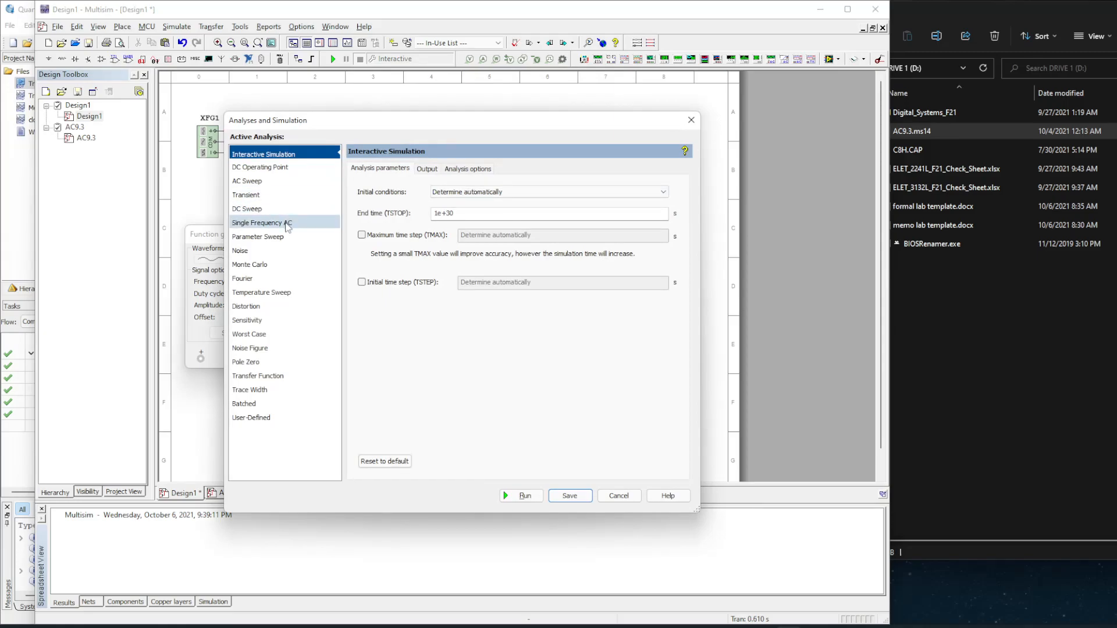
pyautogui.click(261, 223)
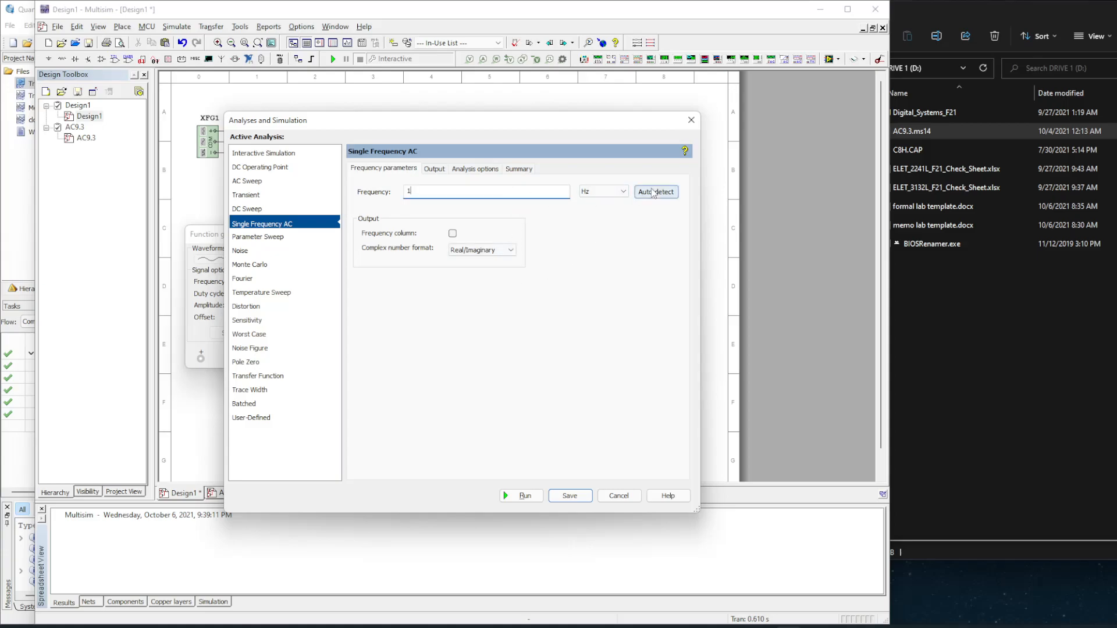
pyautogui.click(654, 191)
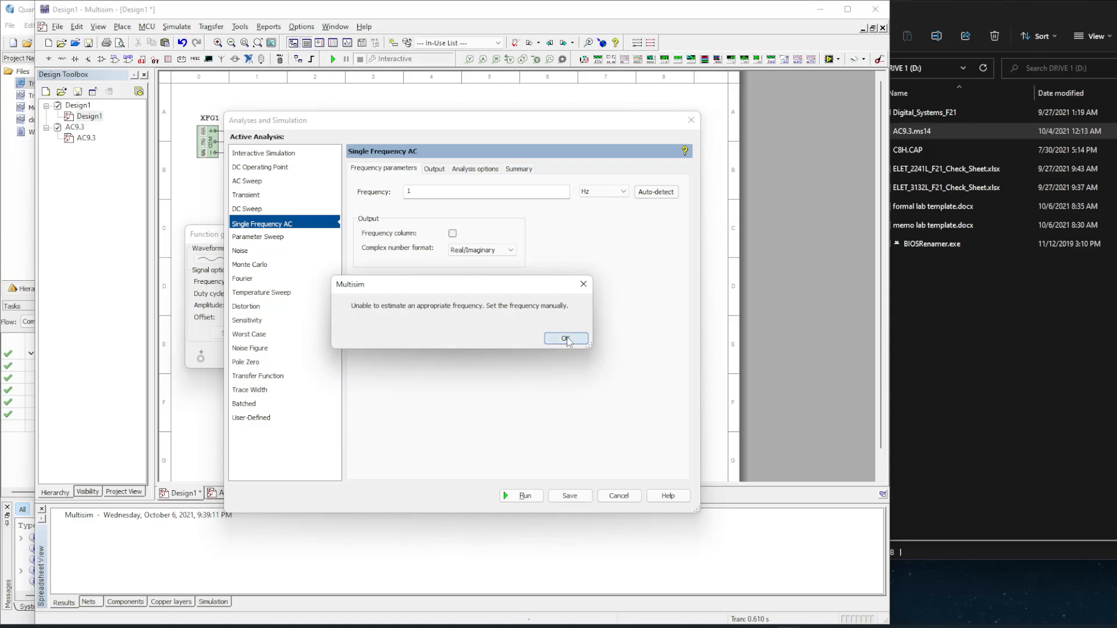
pyautogui.click(565, 337)
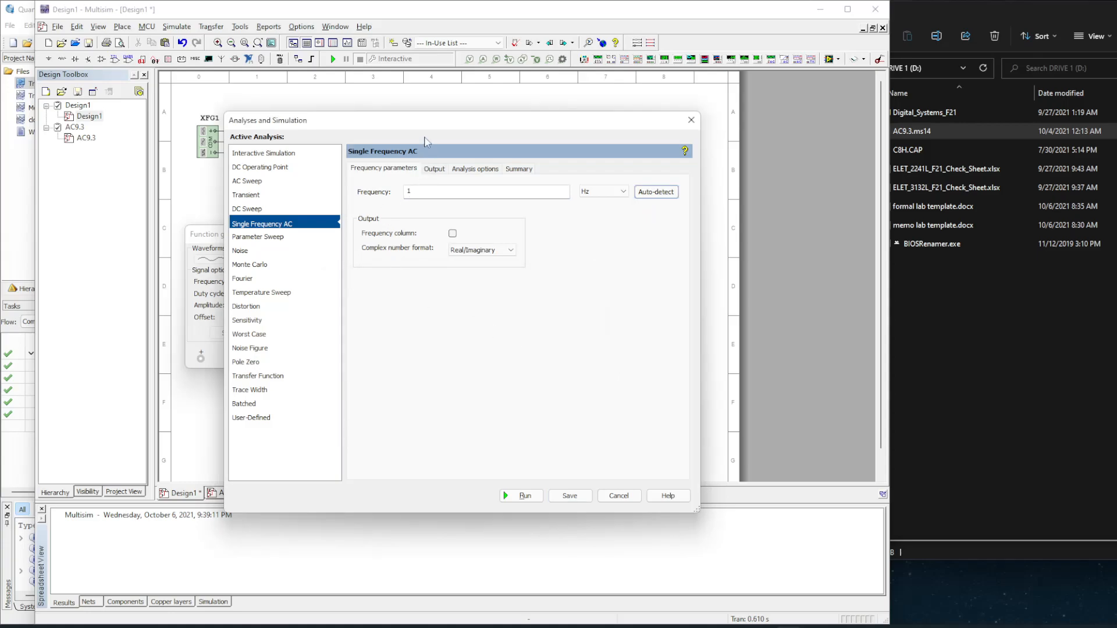
# Set the analysis frequency to 10 kHz with Magnitude/Phase complex number format
pyautogui.click(486, 191)
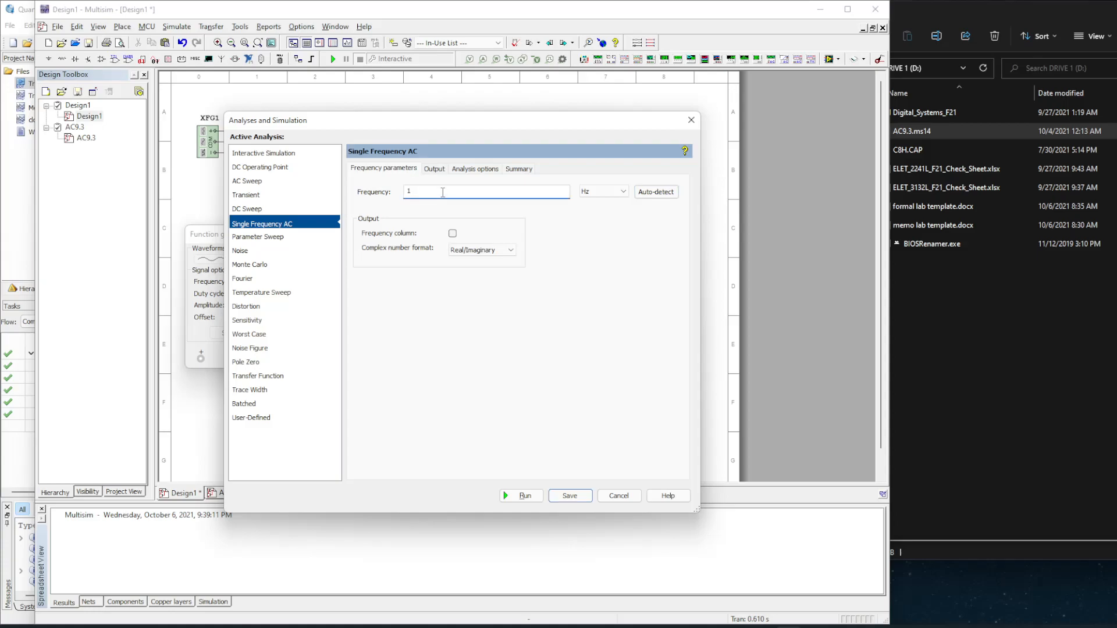
pyautogui.click(621, 191)
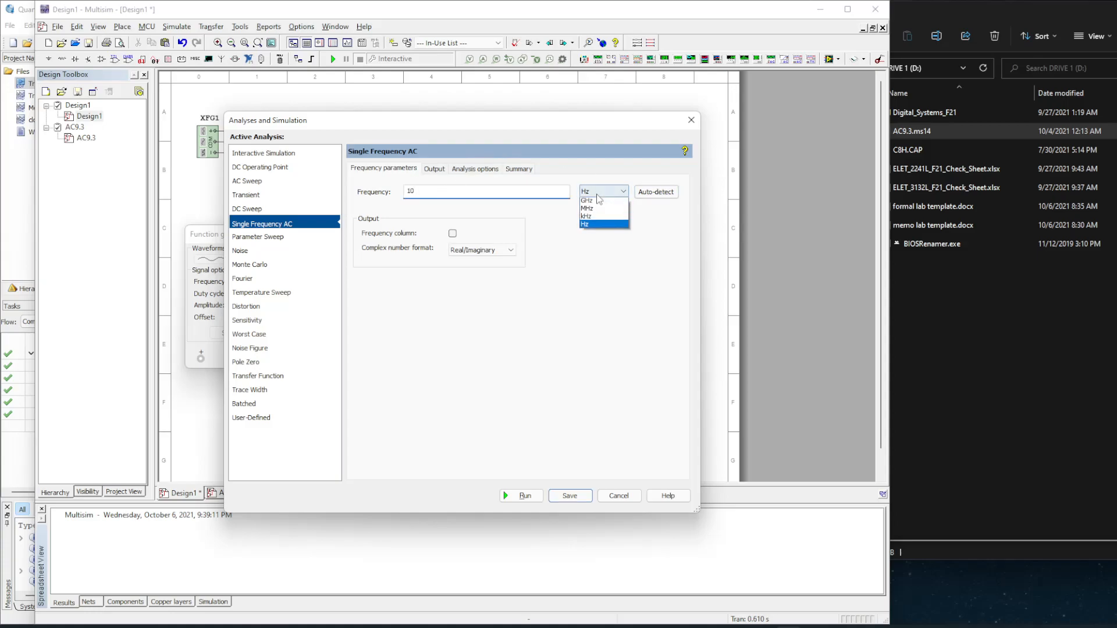
pyautogui.moveTo(591, 217)
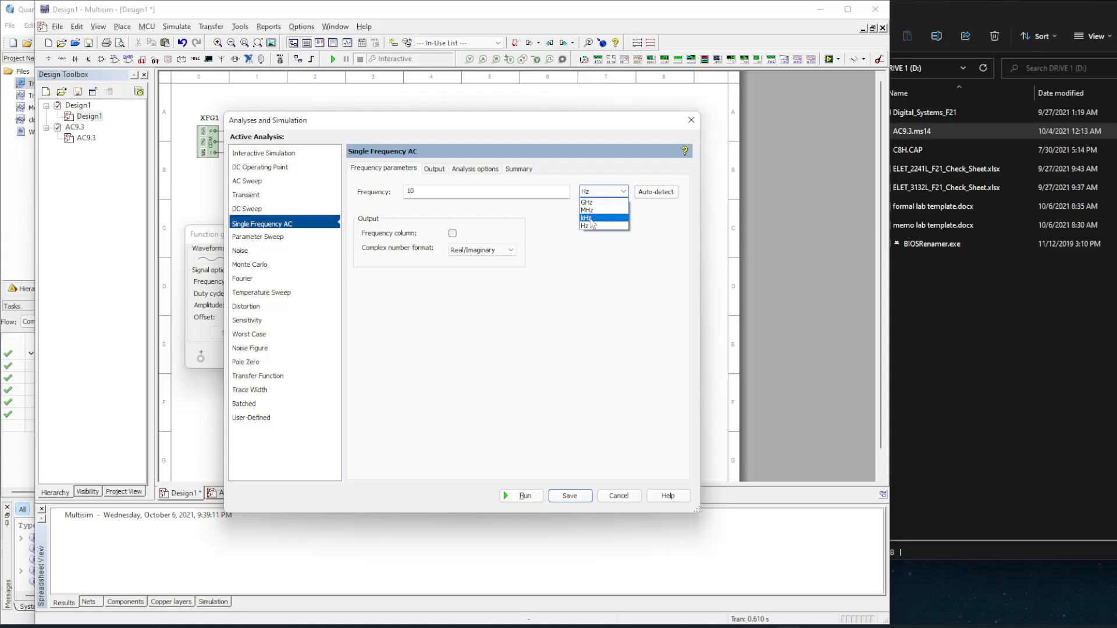
pyautogui.click(587, 216)
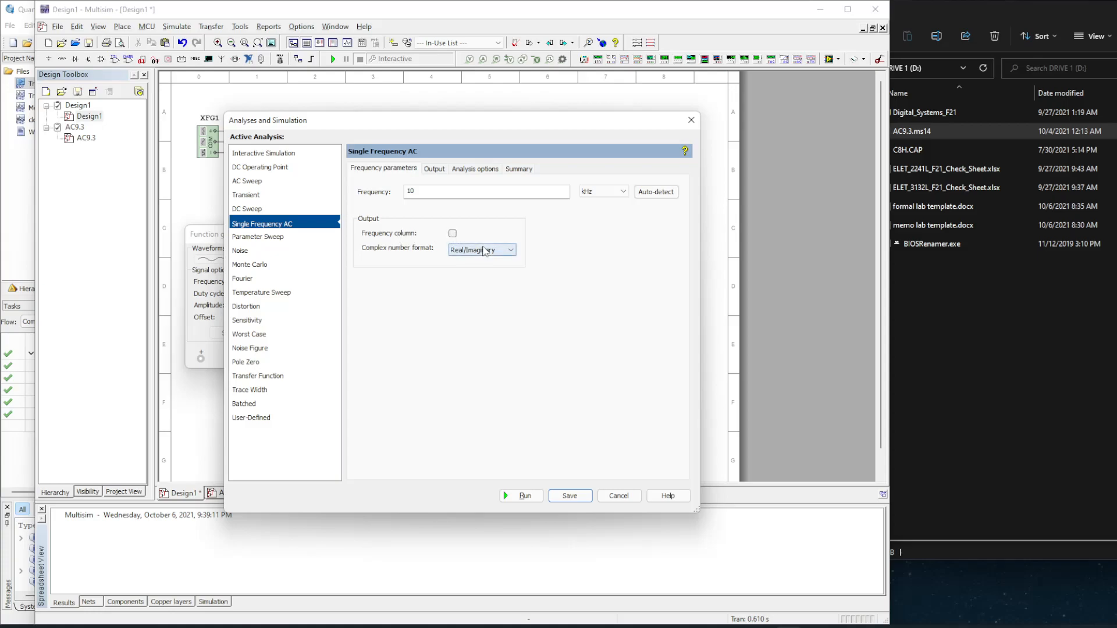
pyautogui.moveTo(473, 257)
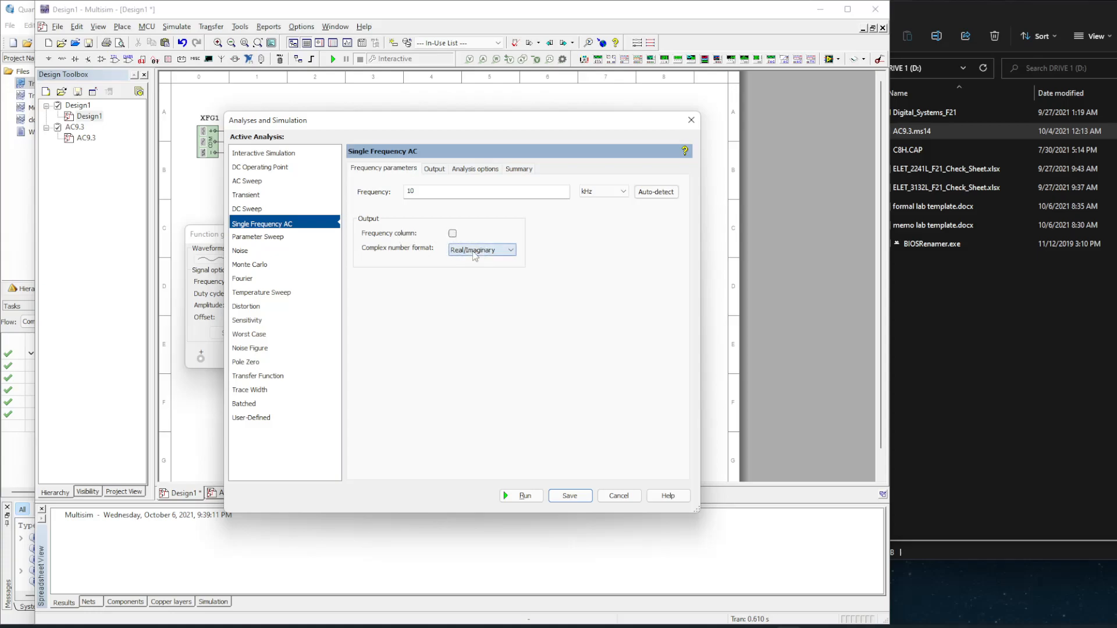
pyautogui.click(509, 250)
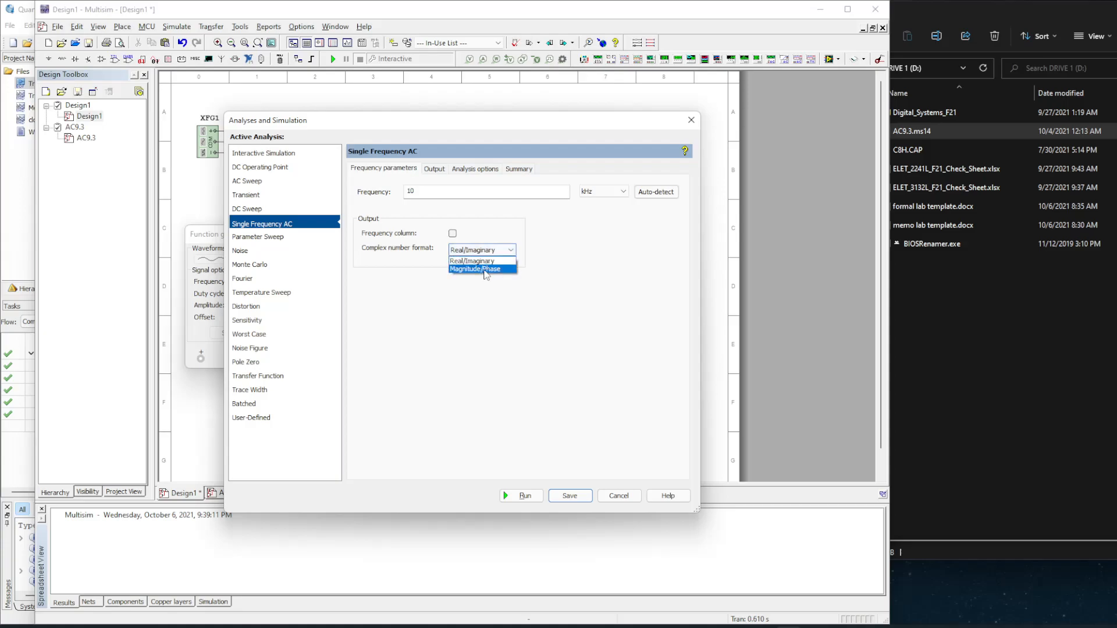
pyautogui.click(477, 269)
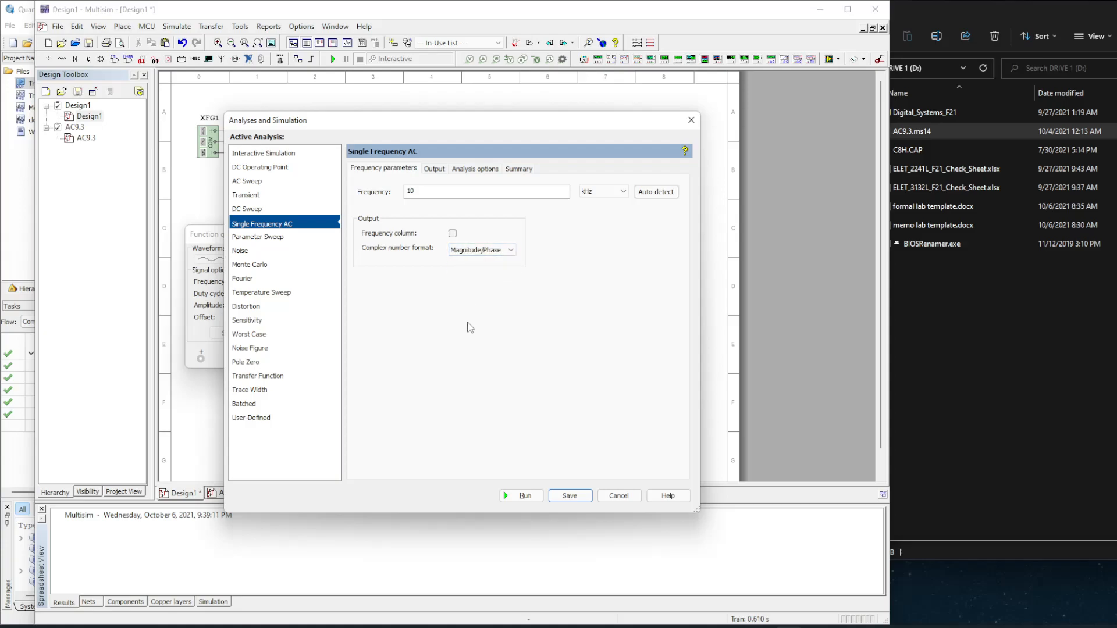
pyautogui.moveTo(477, 329)
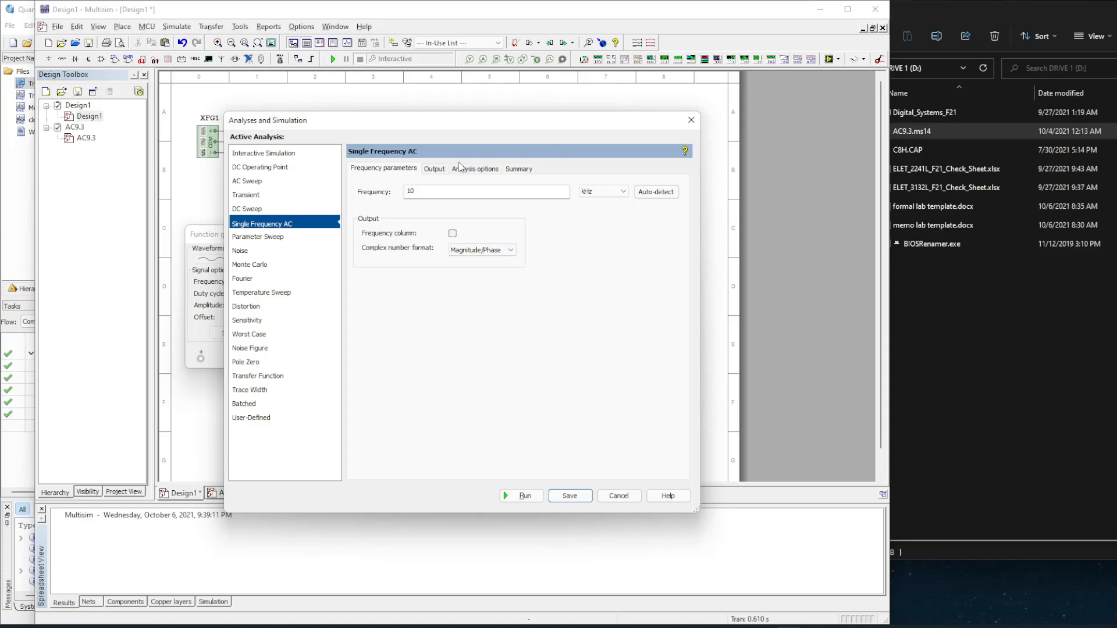
# Show the Output settings listing the circuit variables for the analysis
pyautogui.click(434, 169)
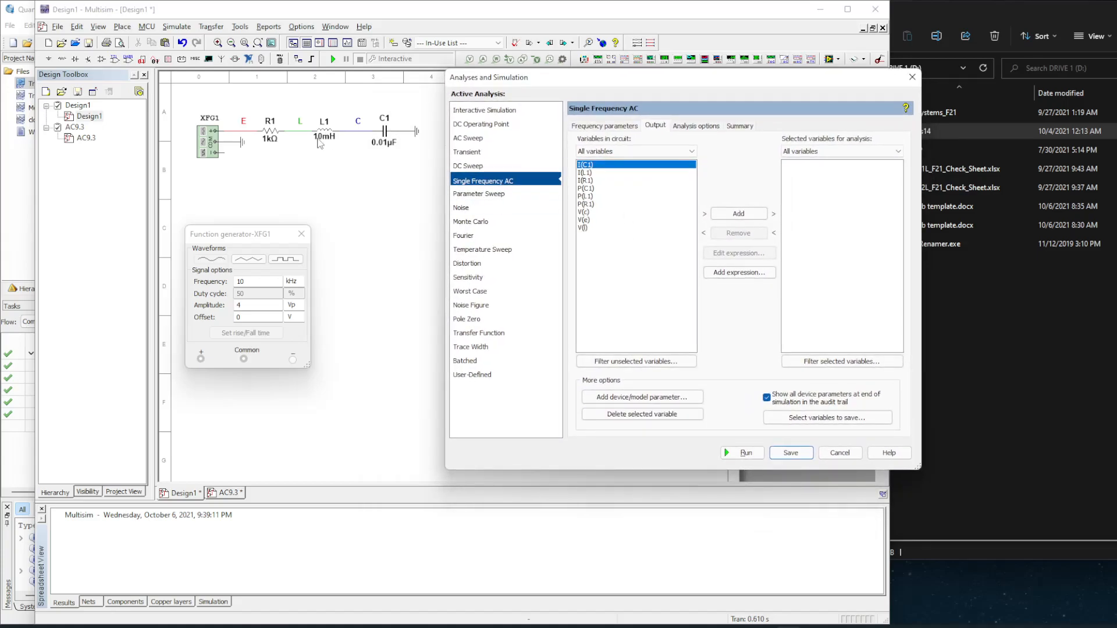
pyautogui.moveTo(295, 134)
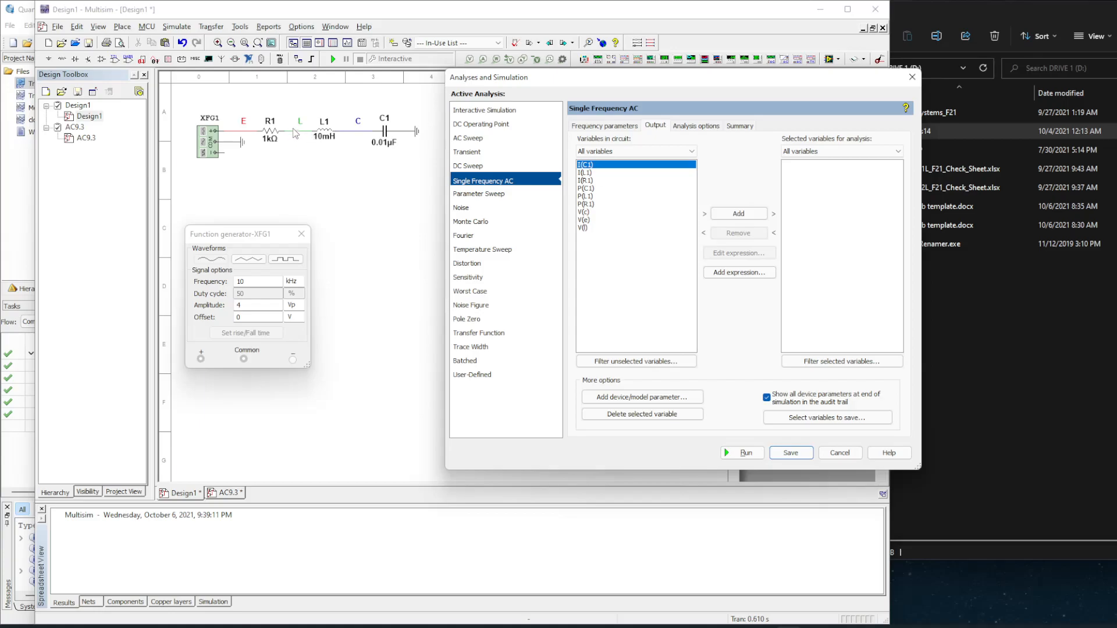
pyautogui.moveTo(232, 127)
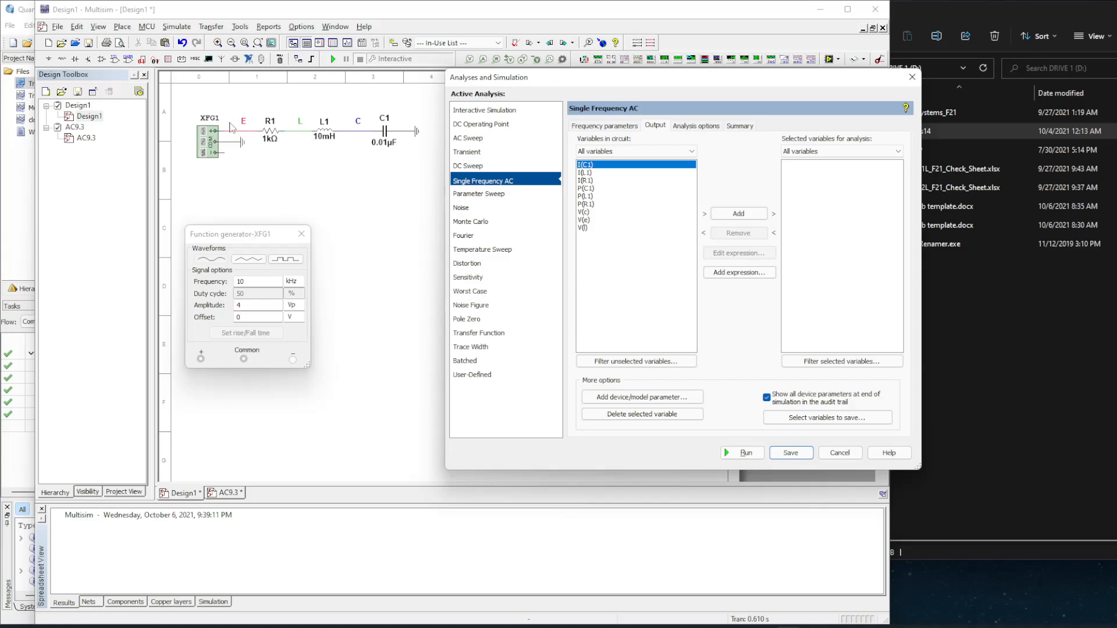
pyautogui.moveTo(660, 245)
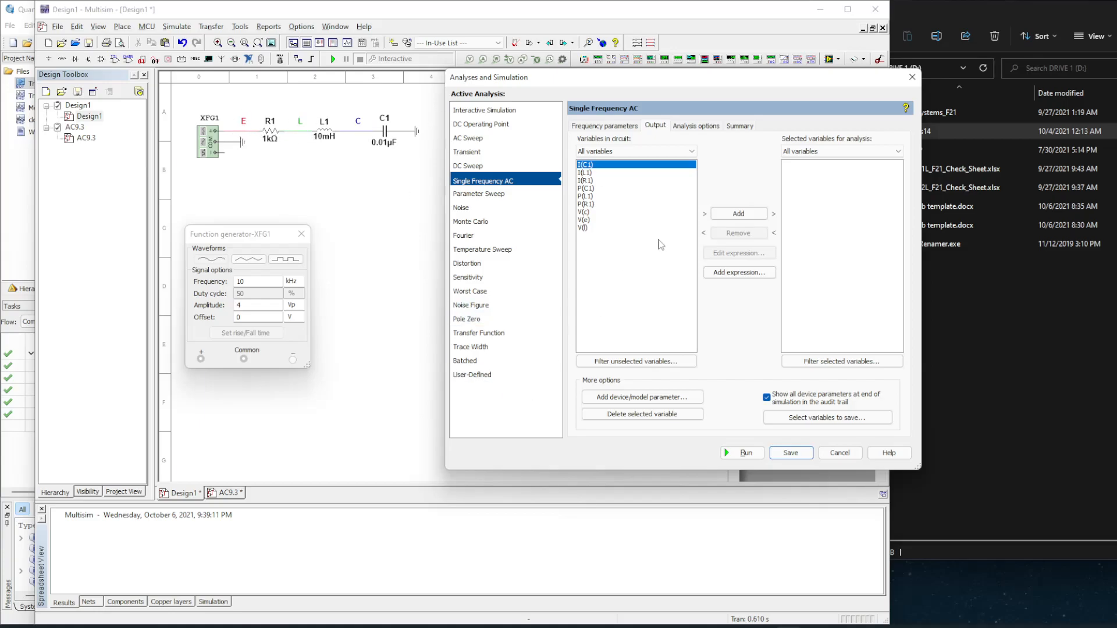
pyautogui.moveTo(650, 250)
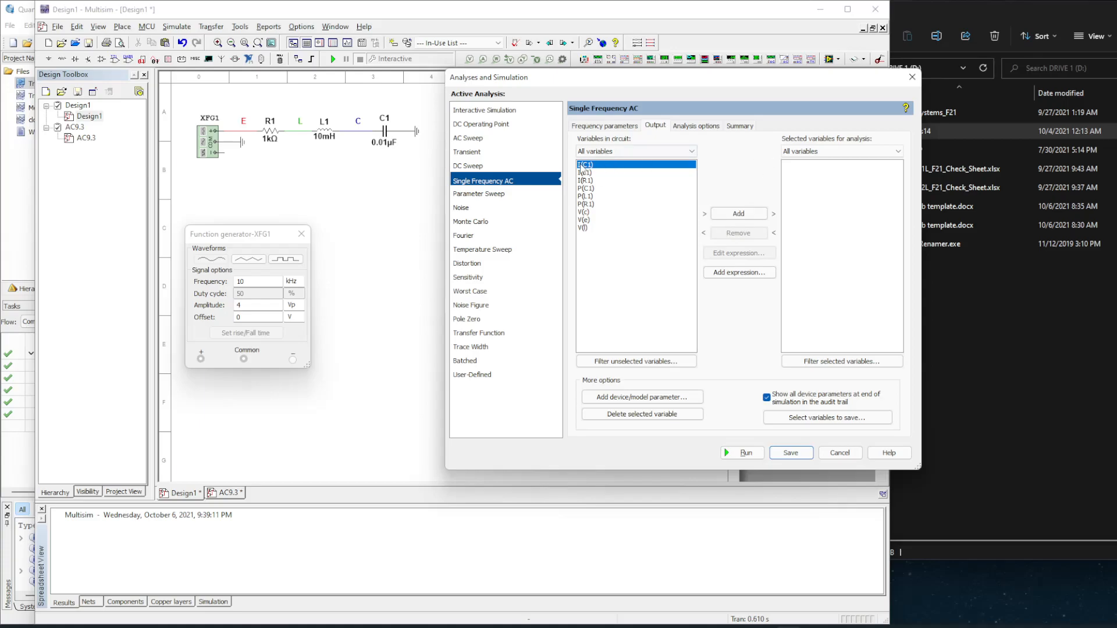
# Add I(C1), I(L1), I(R1), P(C1), P(L1), P(R1) and V(c) as analysis outputs
pyautogui.click(738, 214)
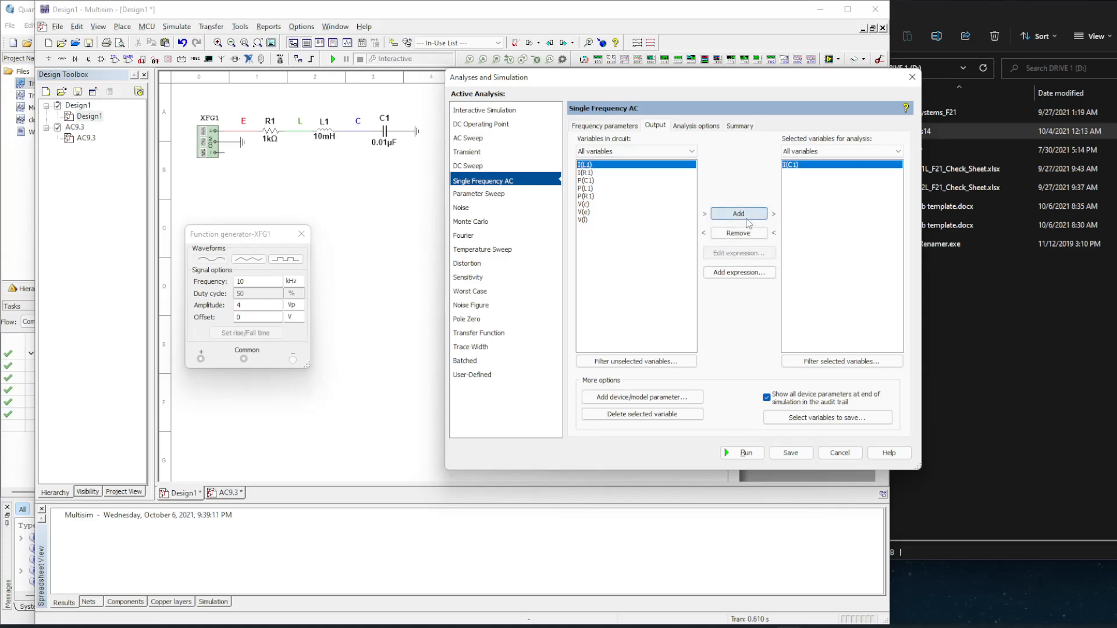
pyautogui.moveTo(743, 165)
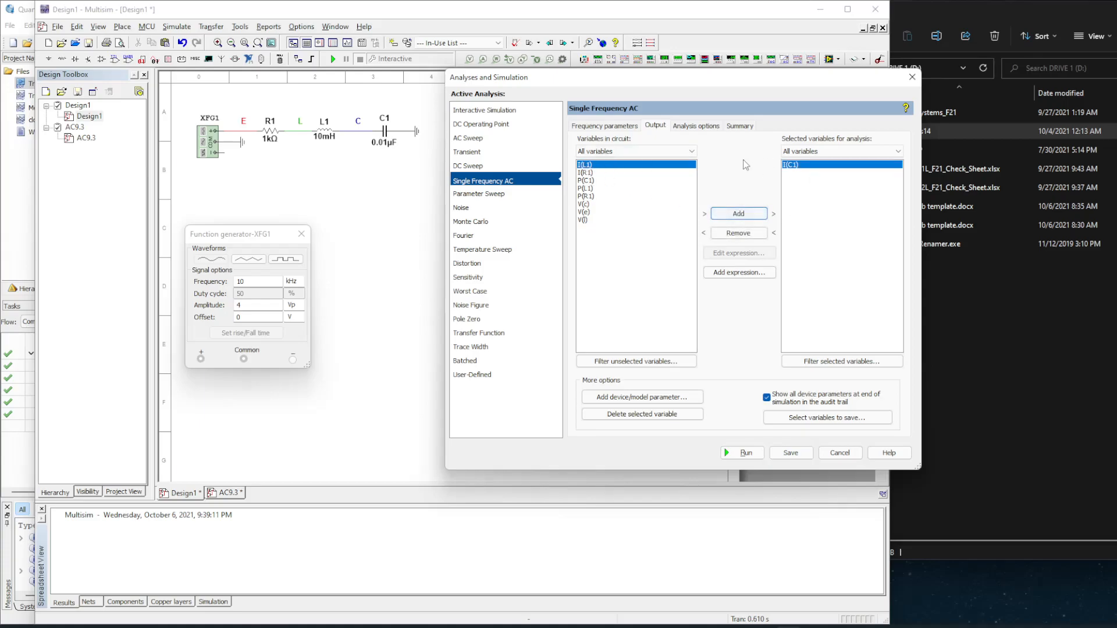
pyautogui.click(737, 213)
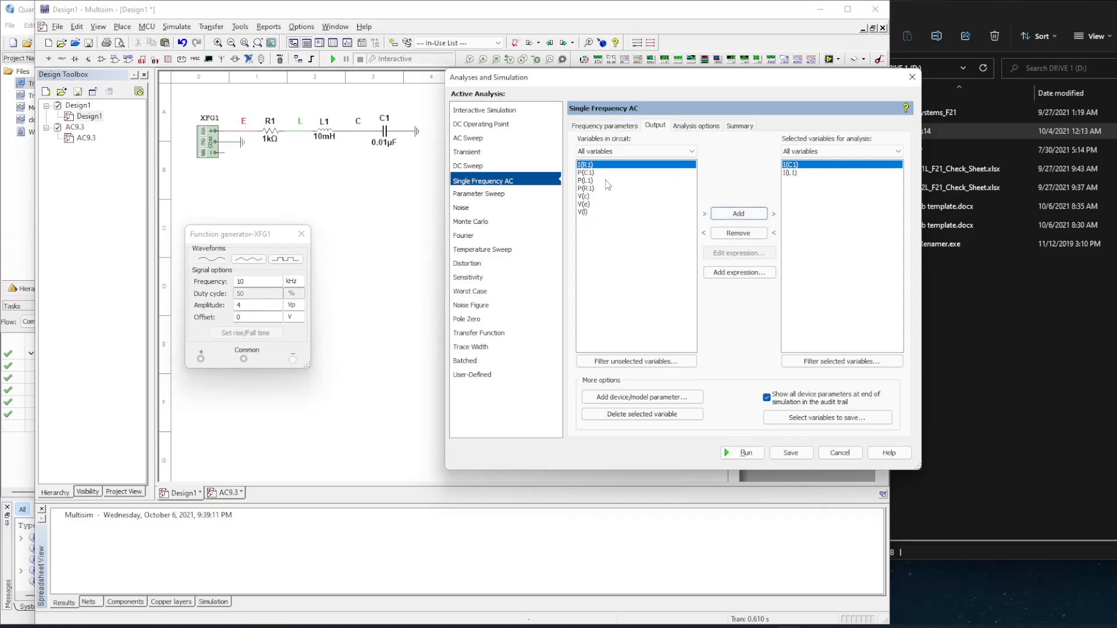
pyautogui.click(738, 213)
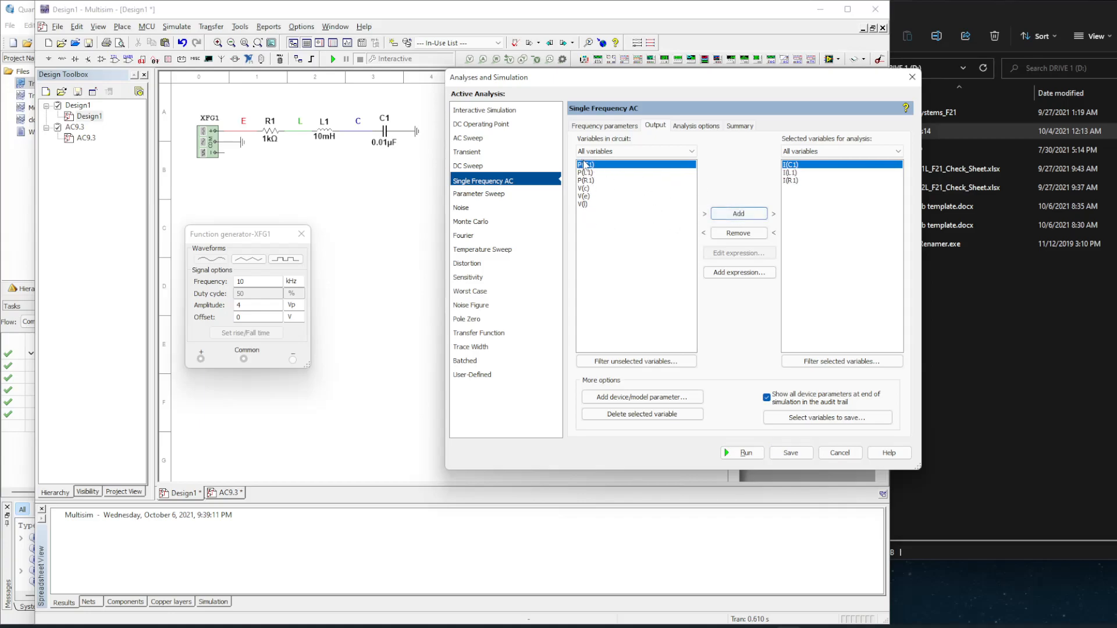
pyautogui.click(737, 212)
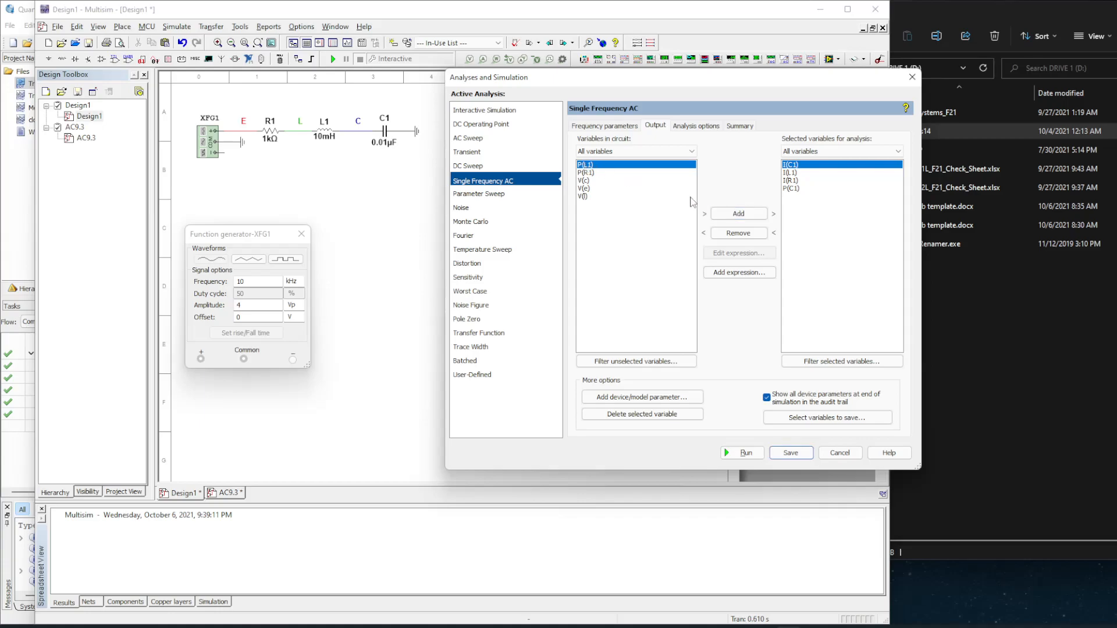
pyautogui.click(737, 213)
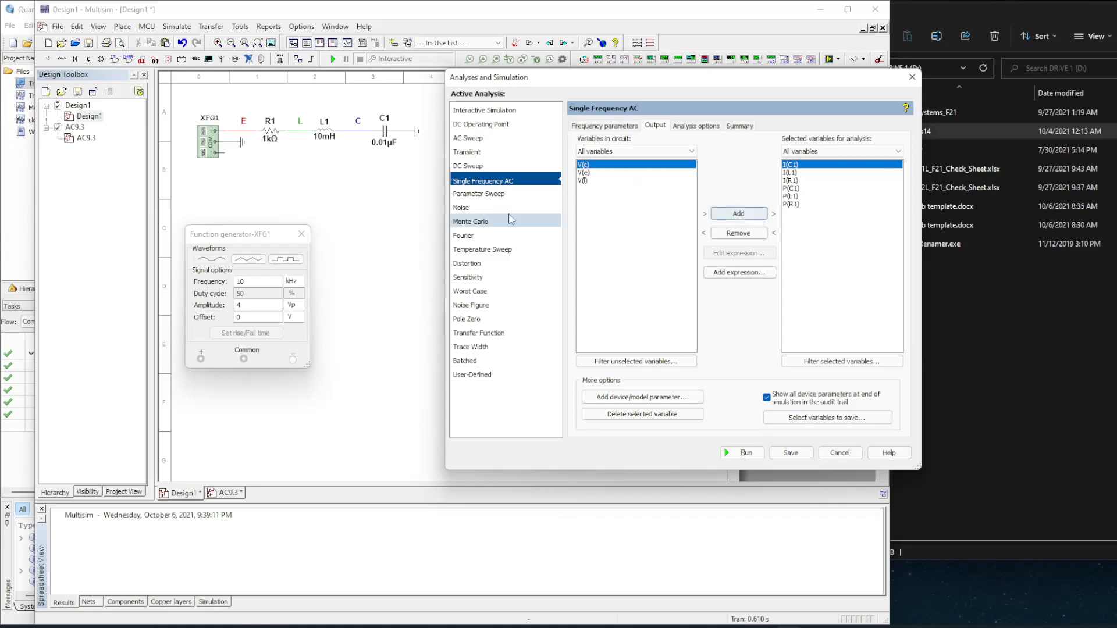
pyautogui.moveTo(394, 126)
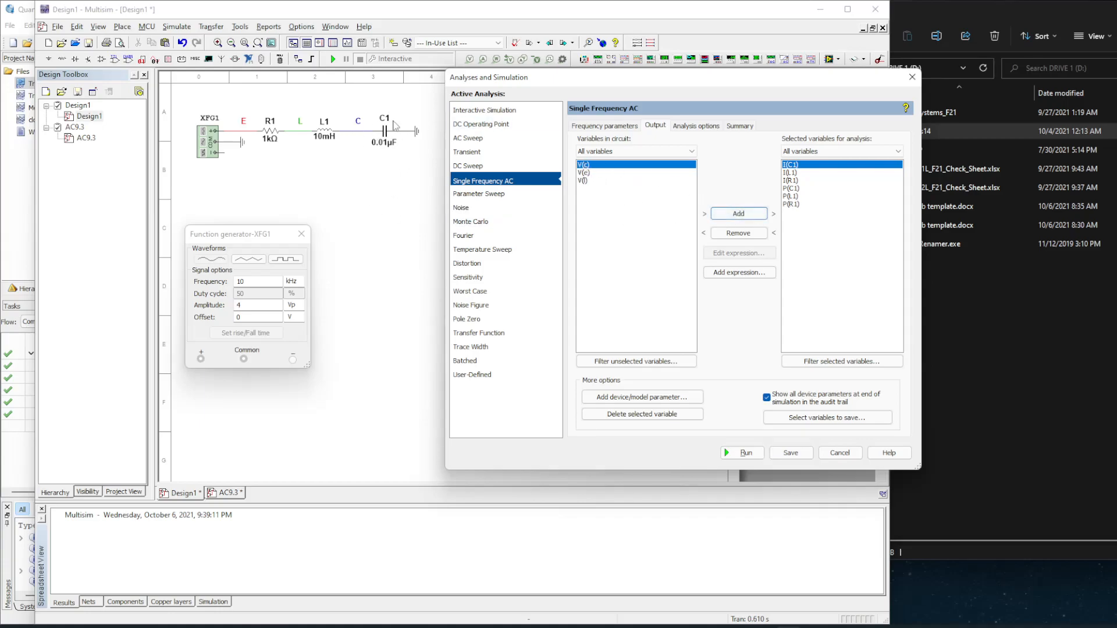
pyautogui.moveTo(622, 190)
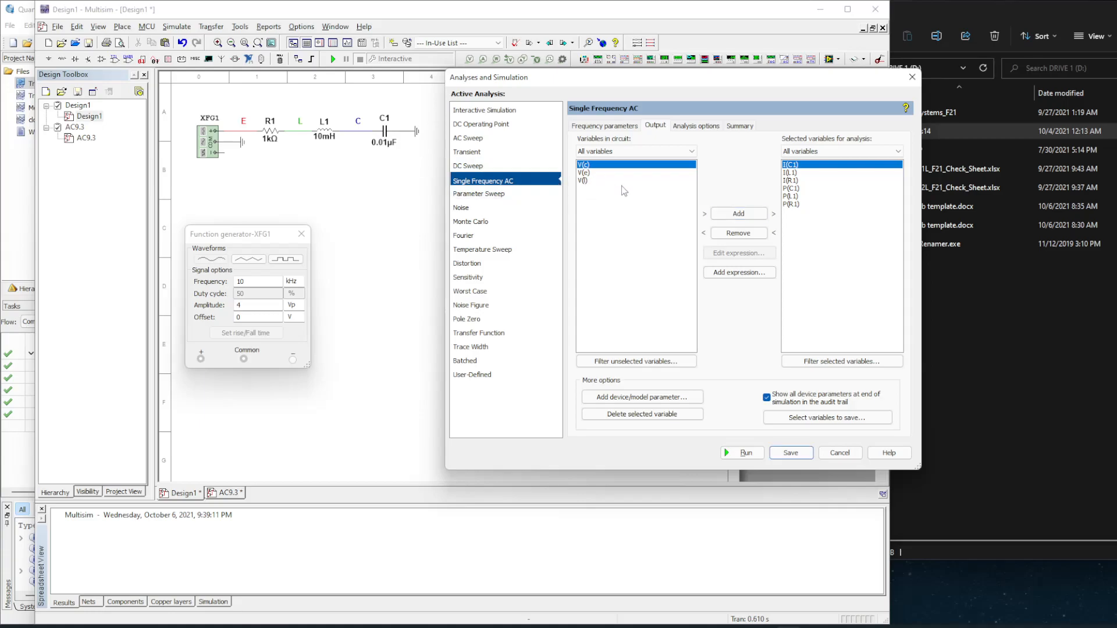
pyautogui.click(736, 213)
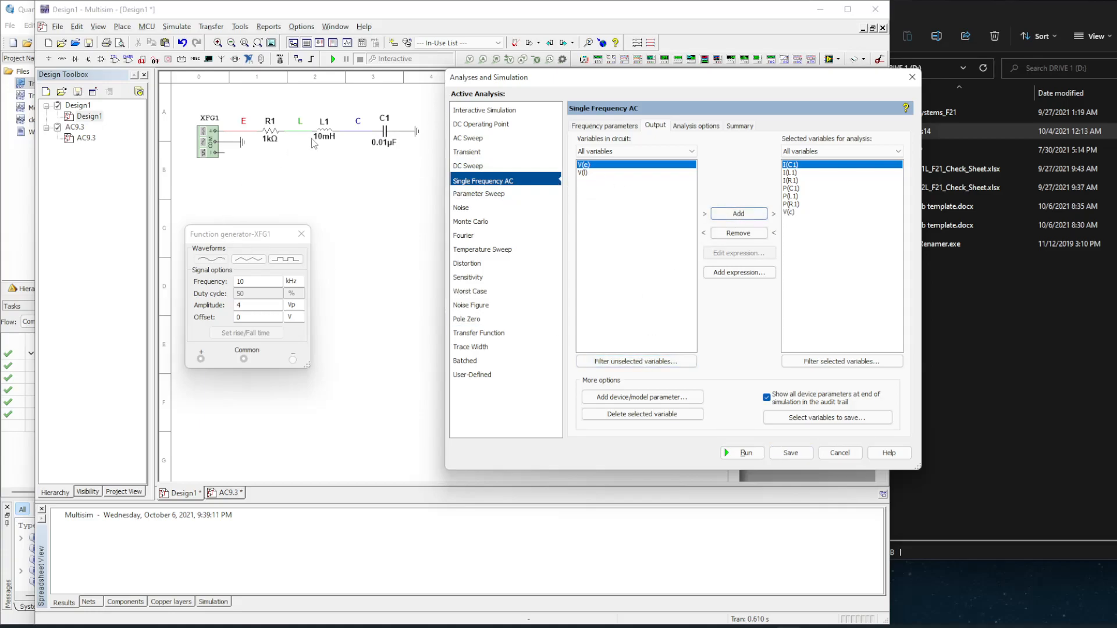
pyautogui.moveTo(330, 177)
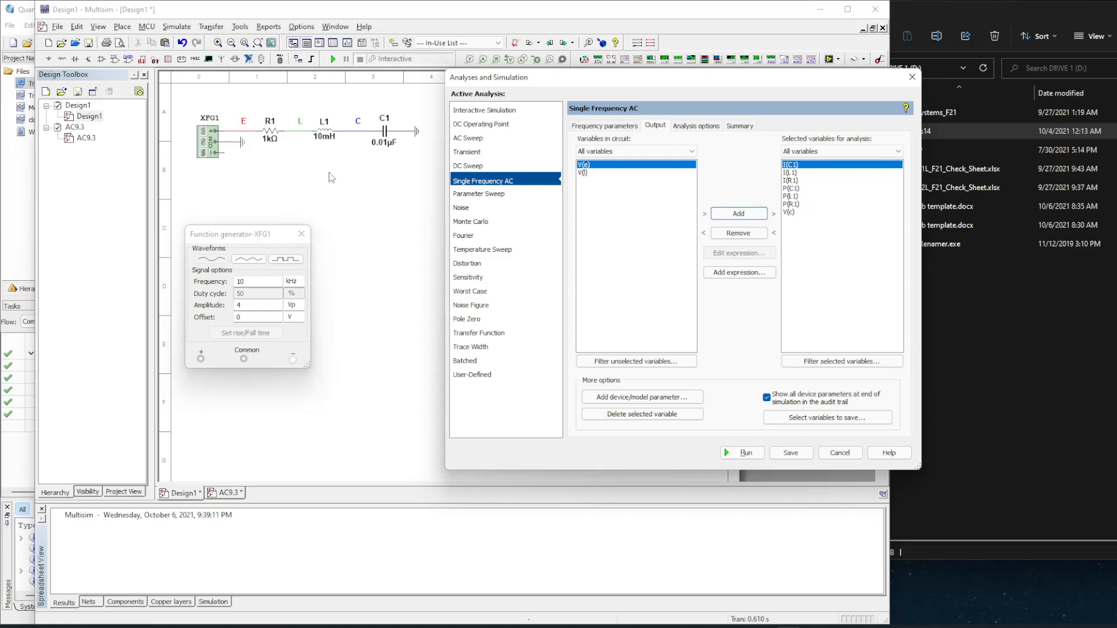
pyautogui.moveTo(384, 258)
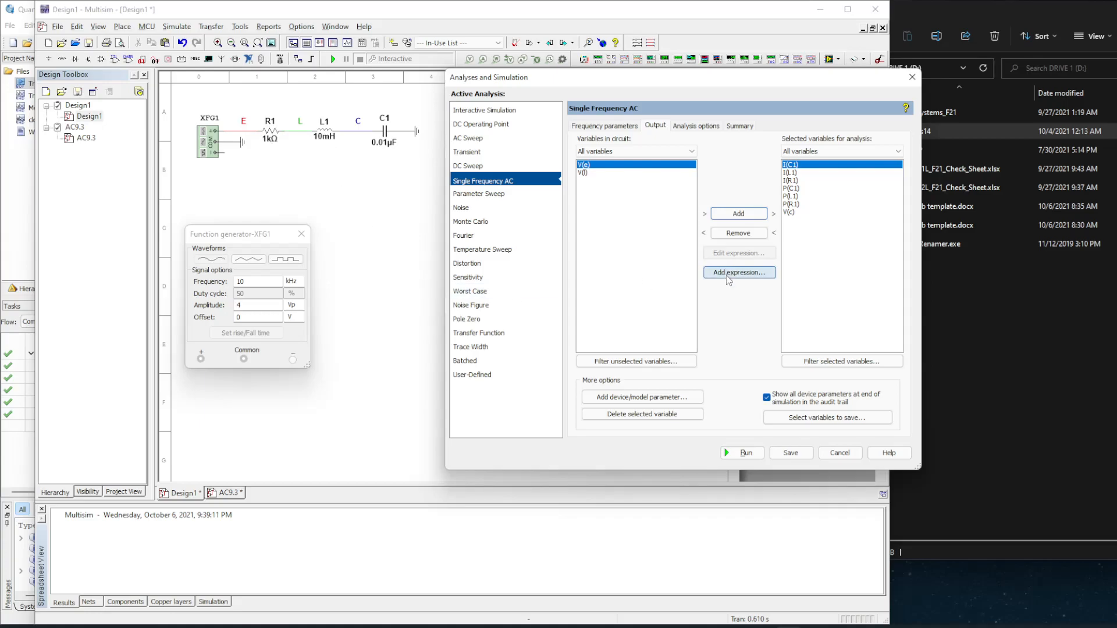
# Add the custom output expression V(l)-V(c)
pyautogui.click(738, 272)
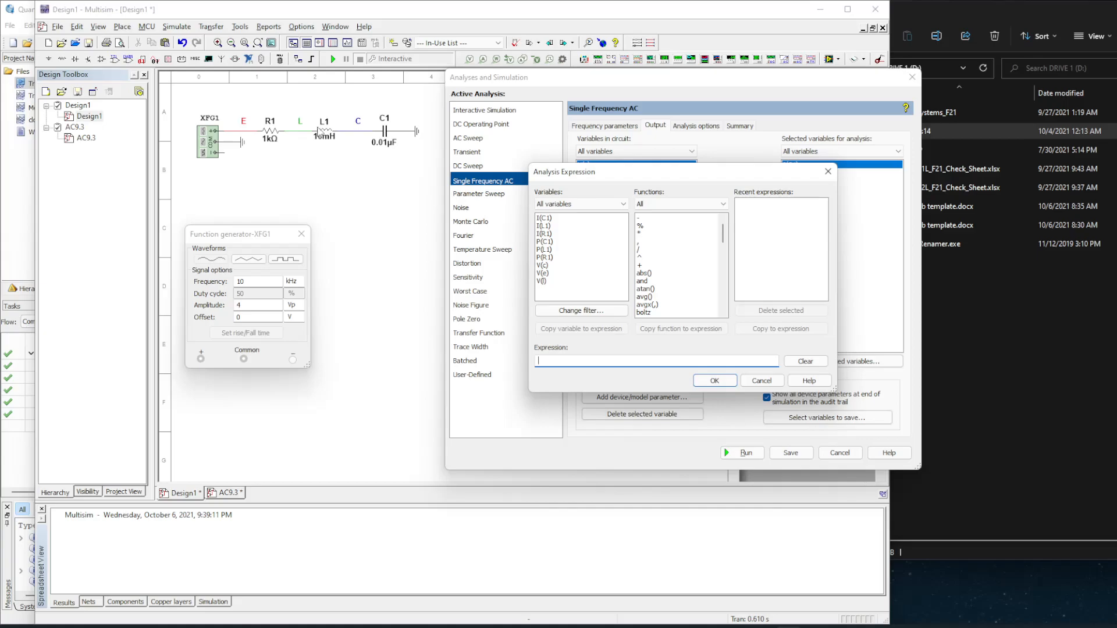
pyautogui.moveTo(320, 133)
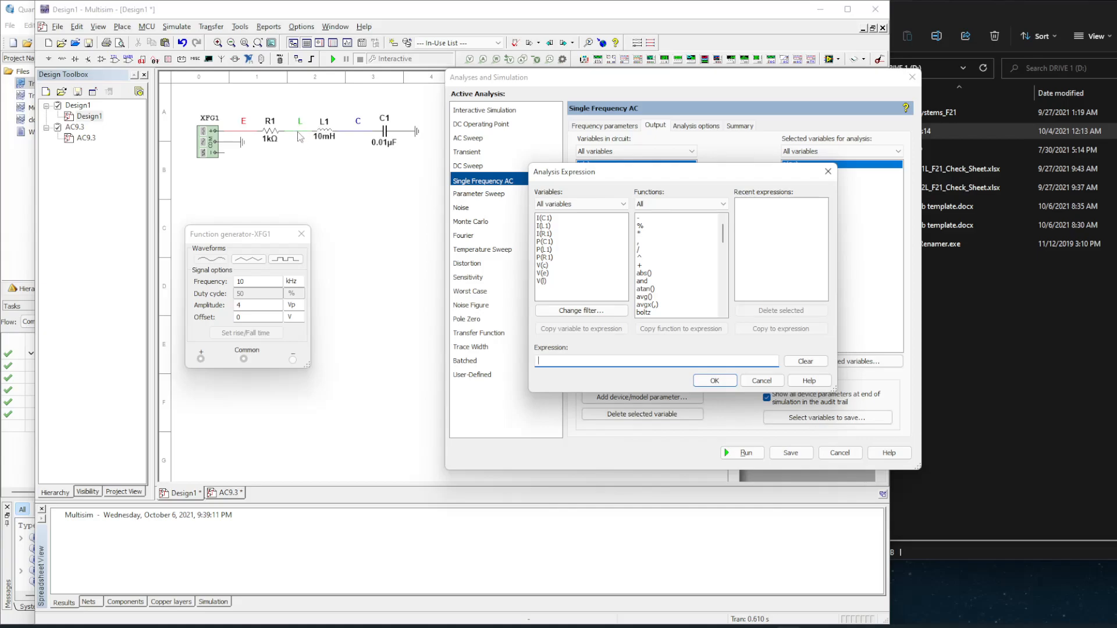
pyautogui.moveTo(445, 242)
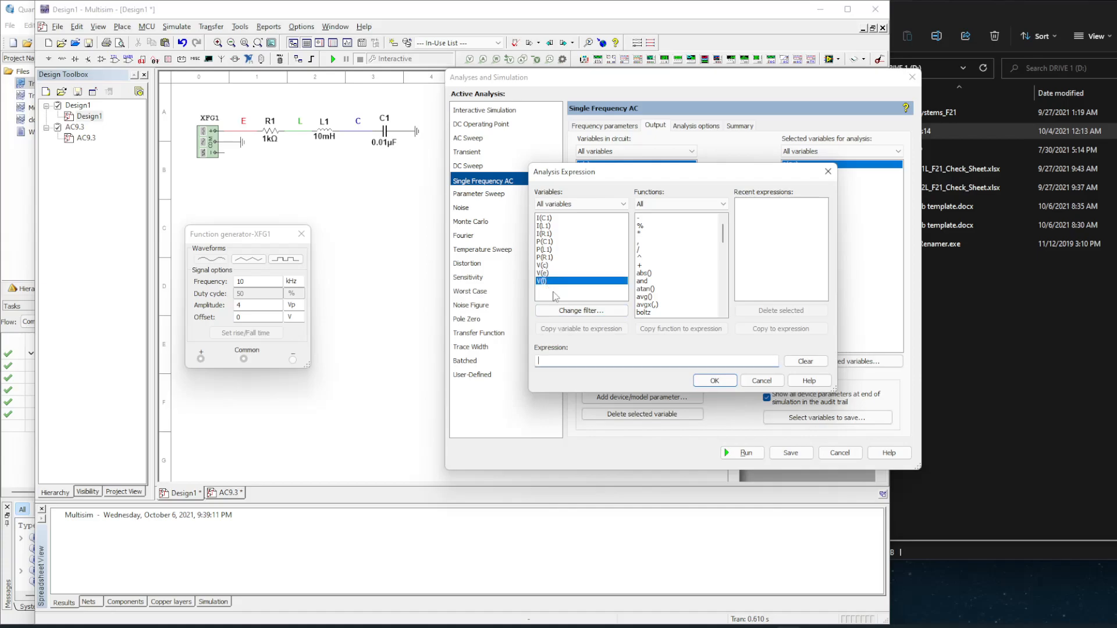
pyautogui.click(580, 328)
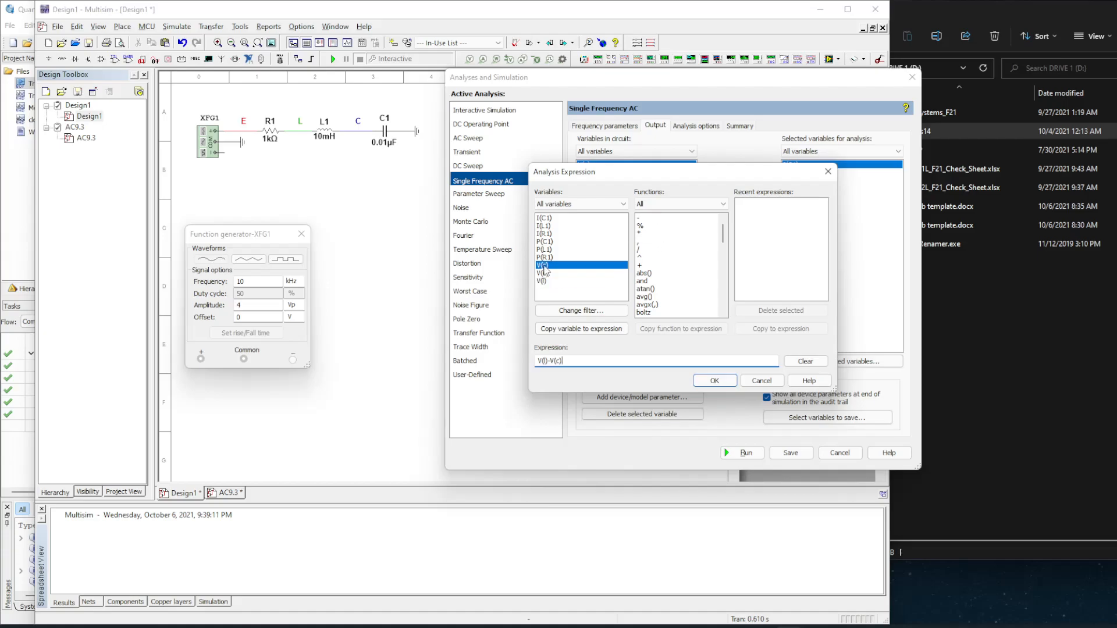
pyautogui.click(714, 380)
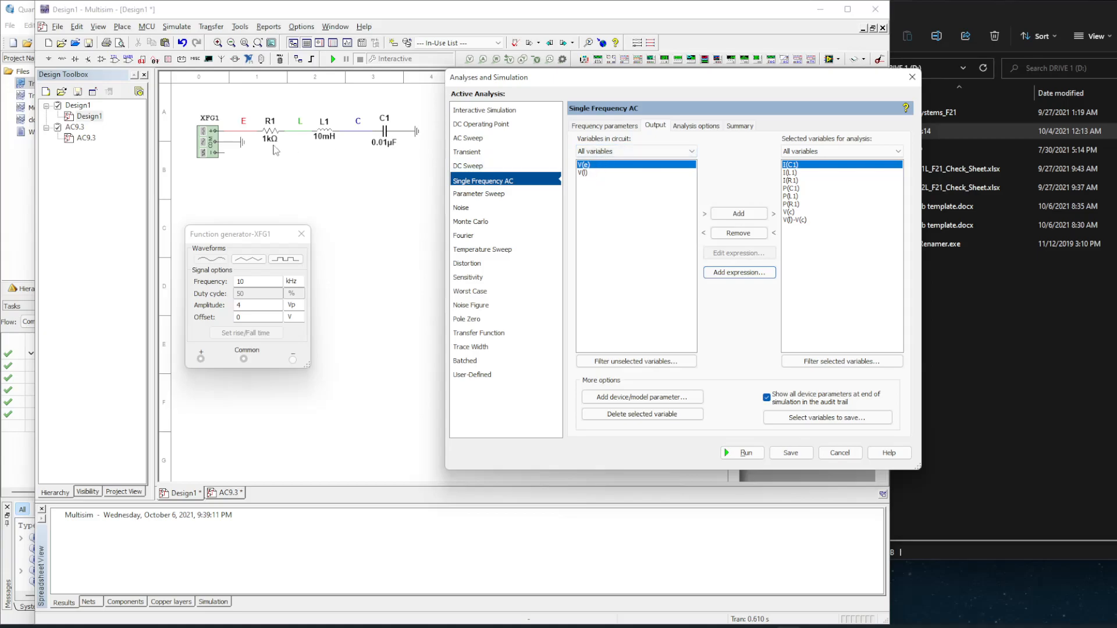
pyautogui.moveTo(537, 180)
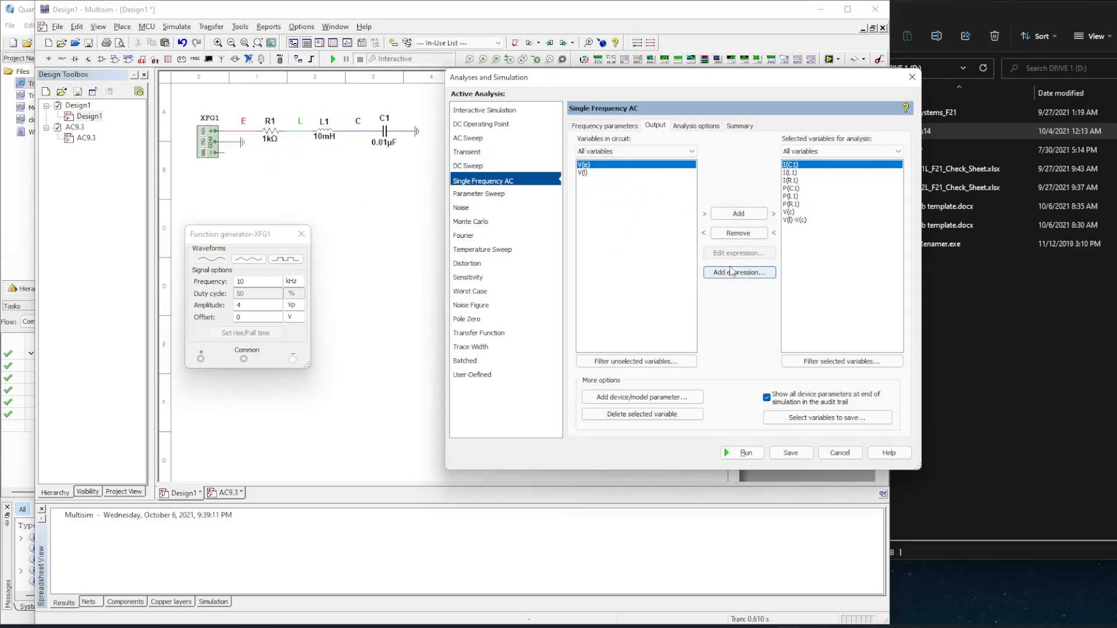
# Add the custom output expression V(e)-V(l)
pyautogui.click(739, 272)
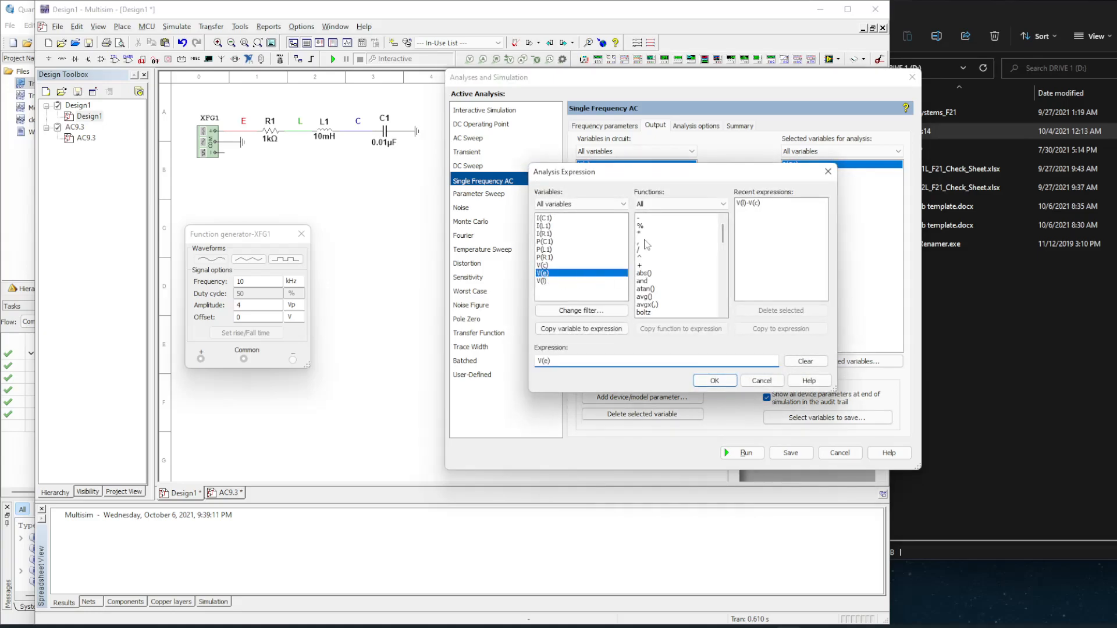
pyautogui.click(640, 215)
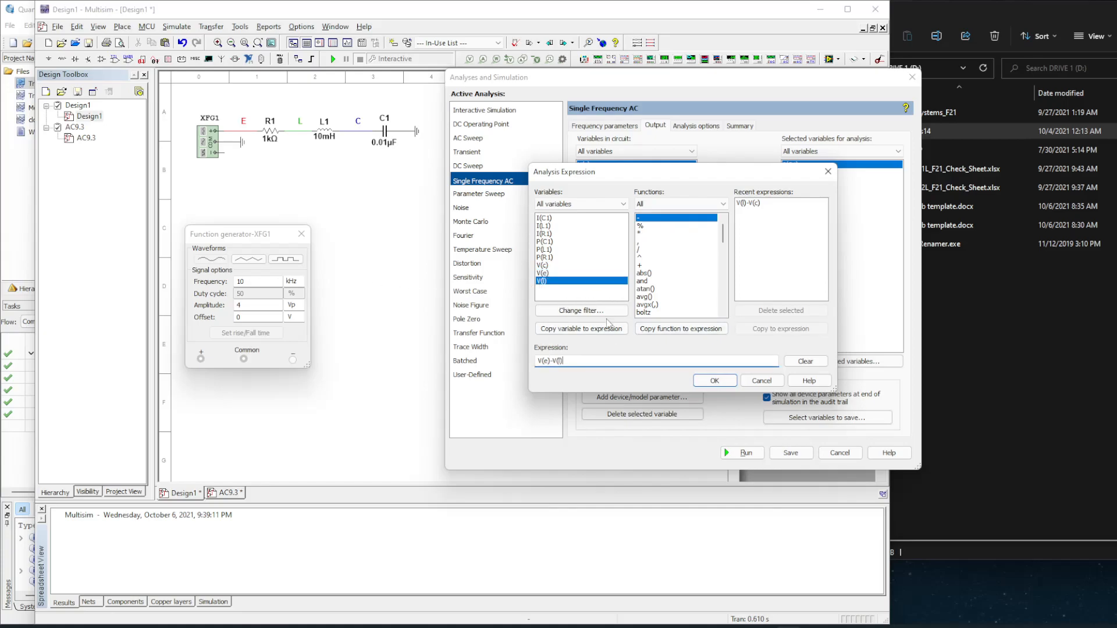
pyautogui.click(713, 380)
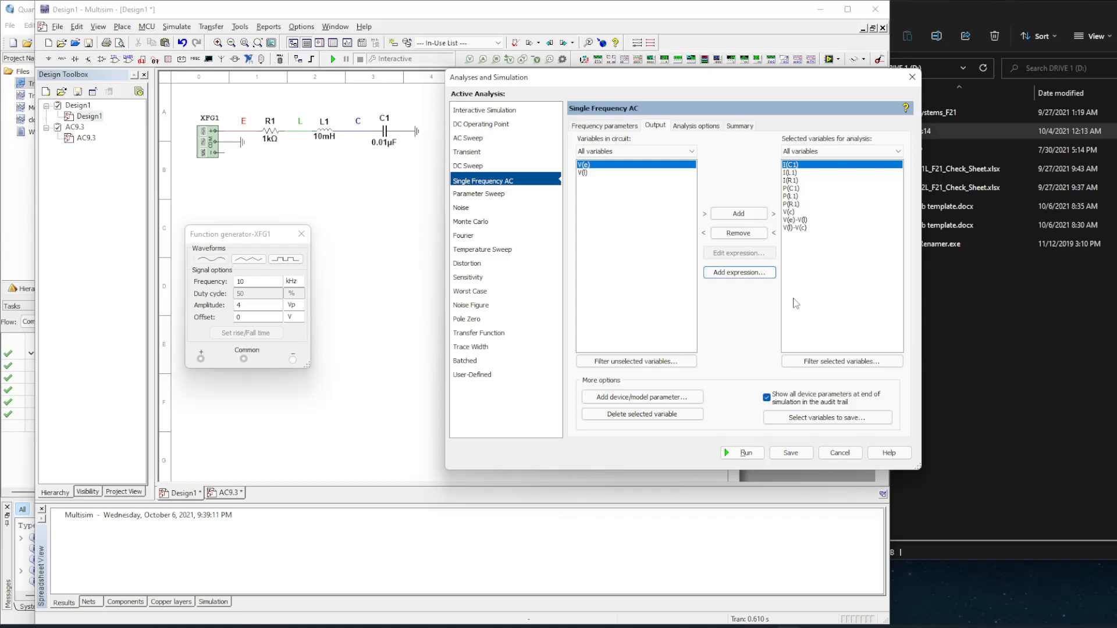
pyautogui.moveTo(817, 256)
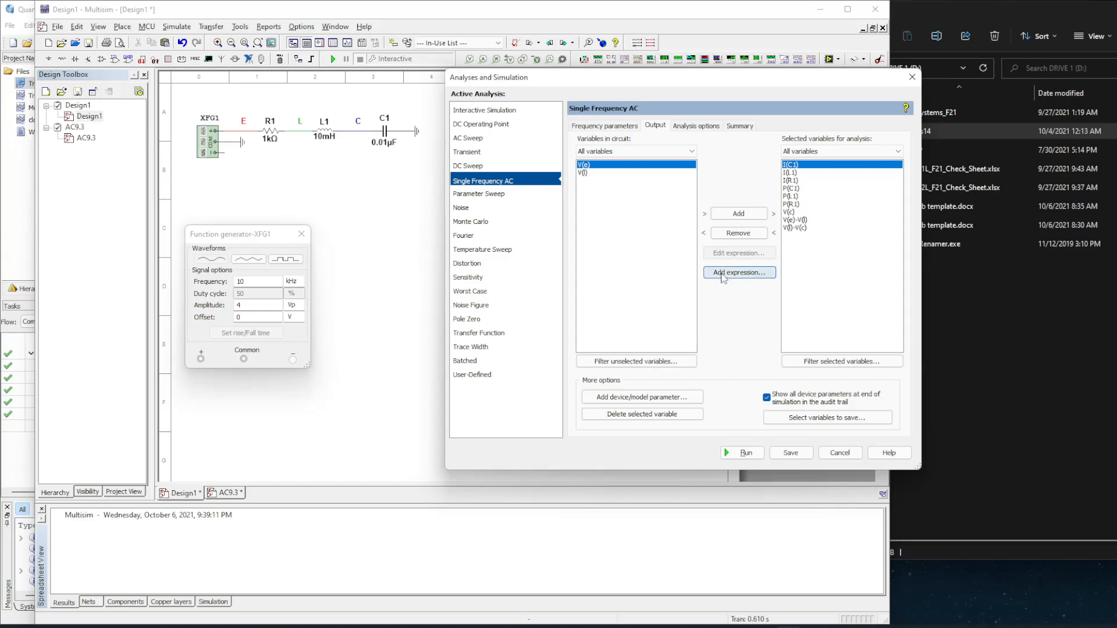
pyautogui.click(738, 273)
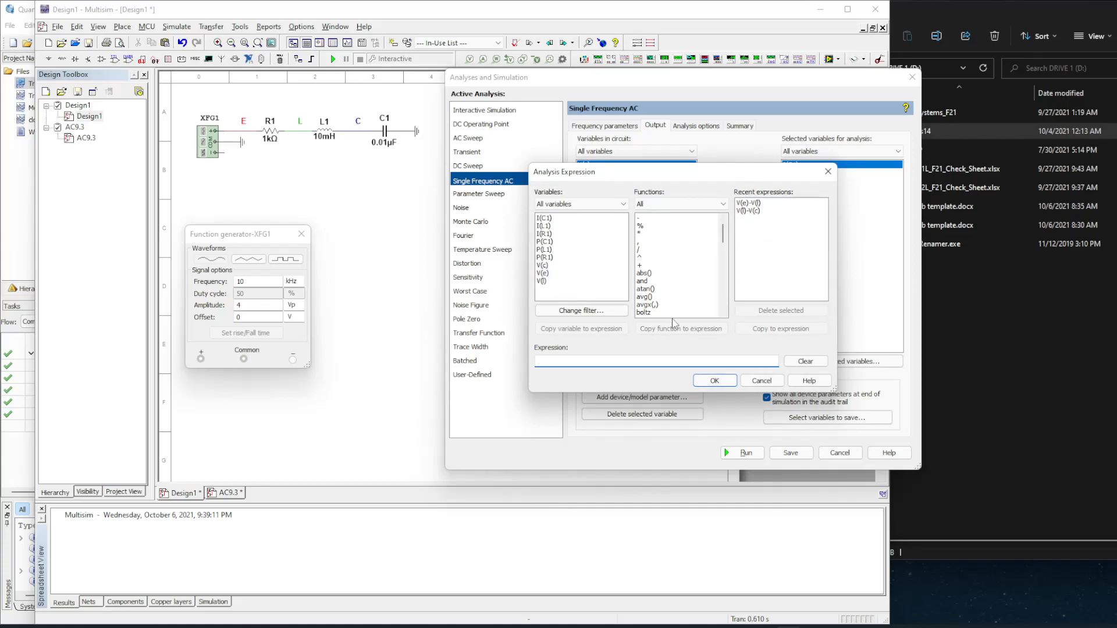
pyautogui.write('2')
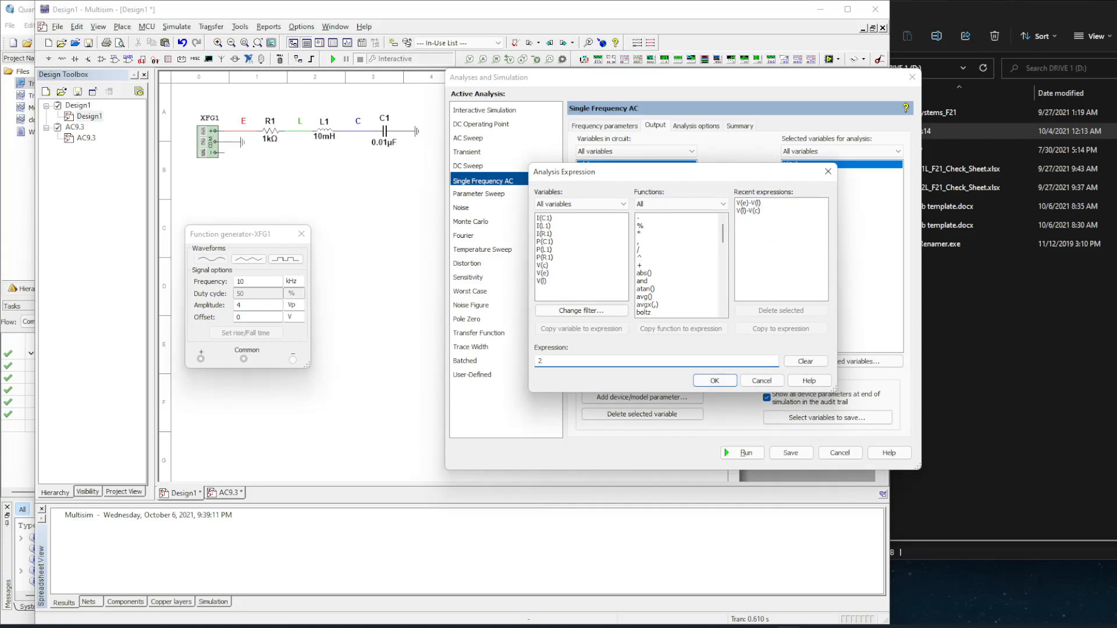
pyautogui.write('*')
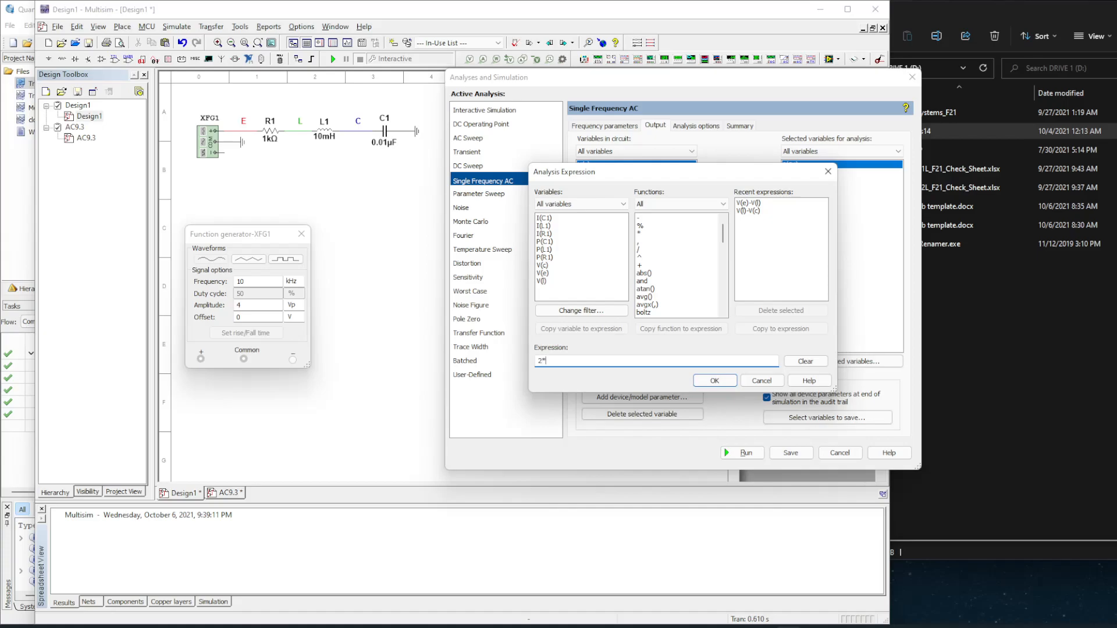
pyautogui.write('(')
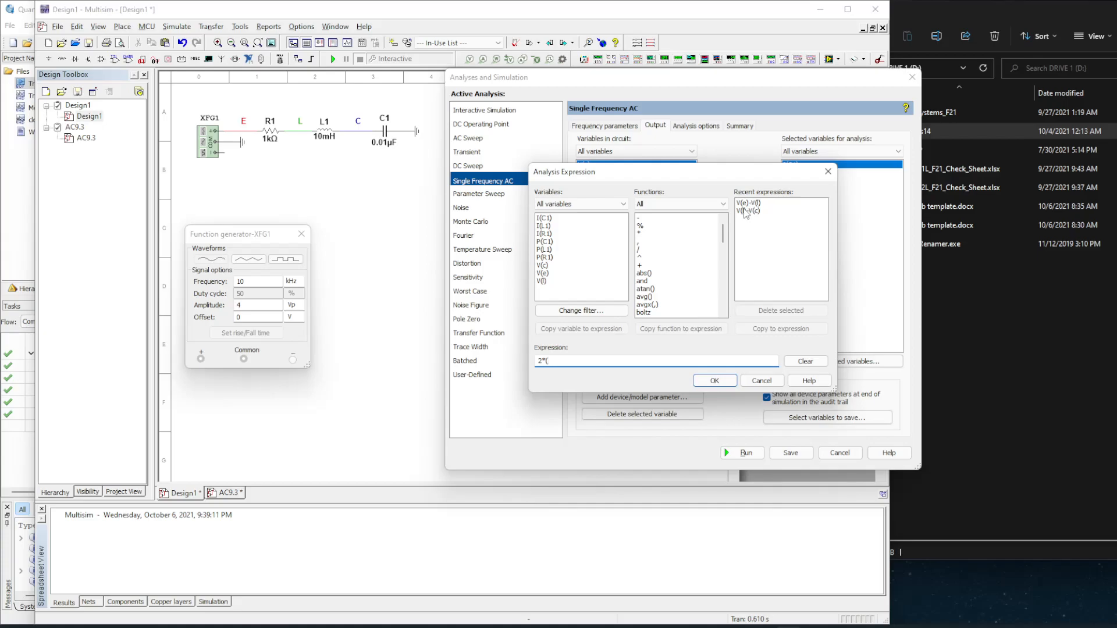
pyautogui.click(748, 210)
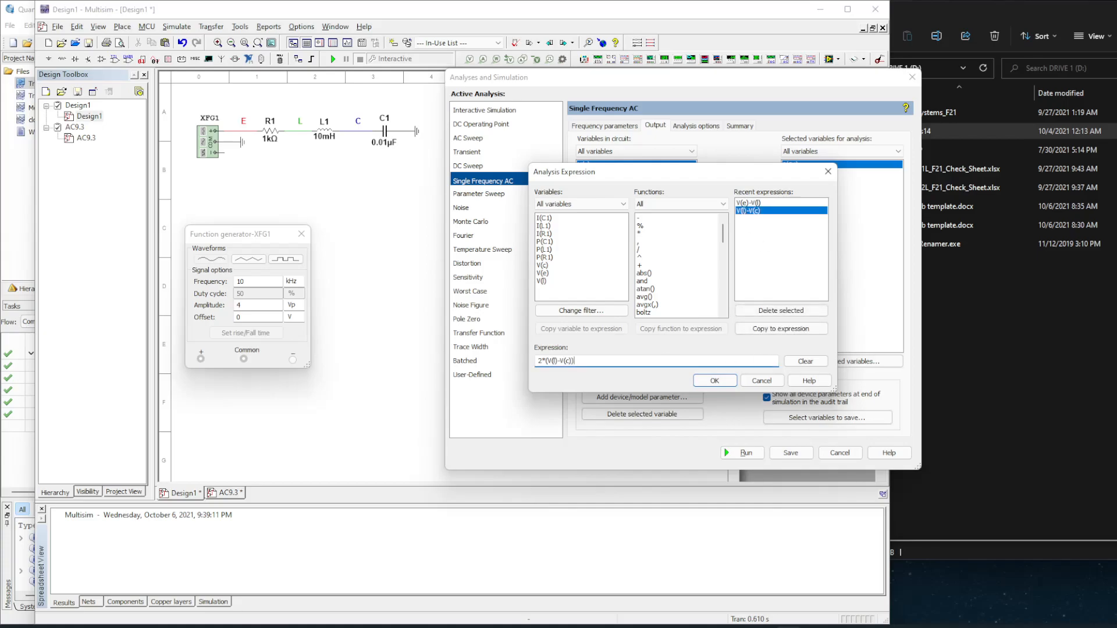
pyautogui.click(714, 380)
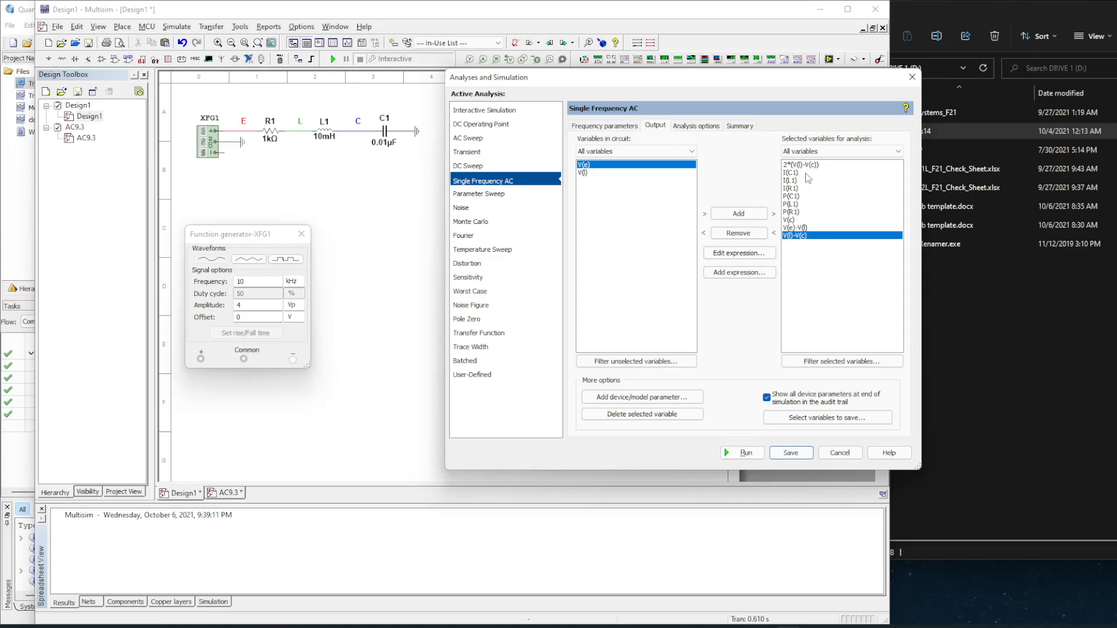
pyautogui.click(799, 165)
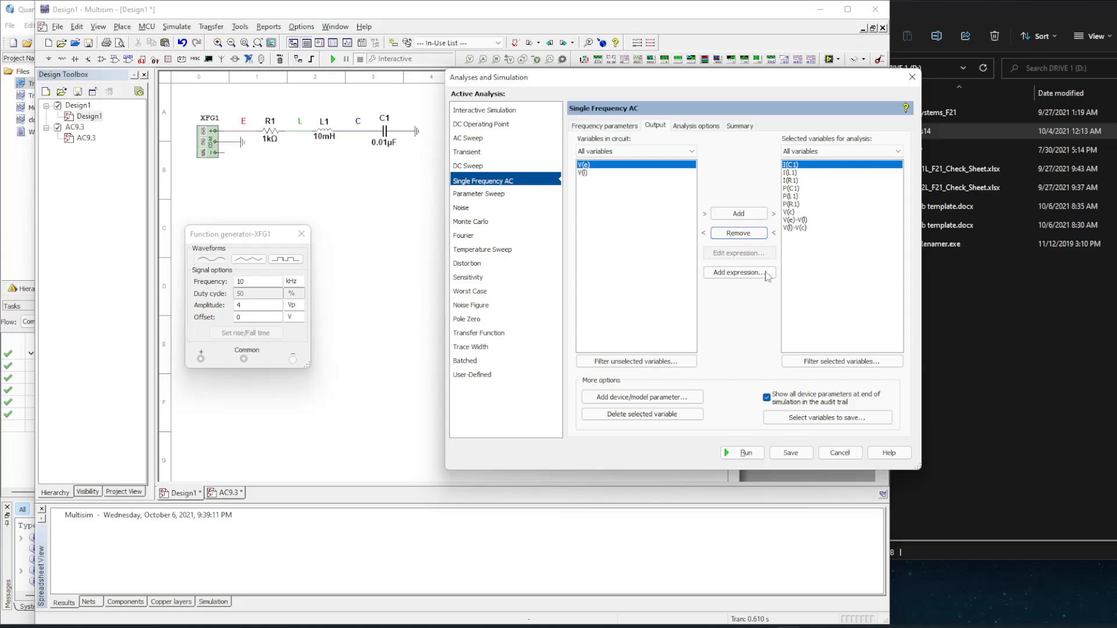
pyautogui.moveTo(372, 150)
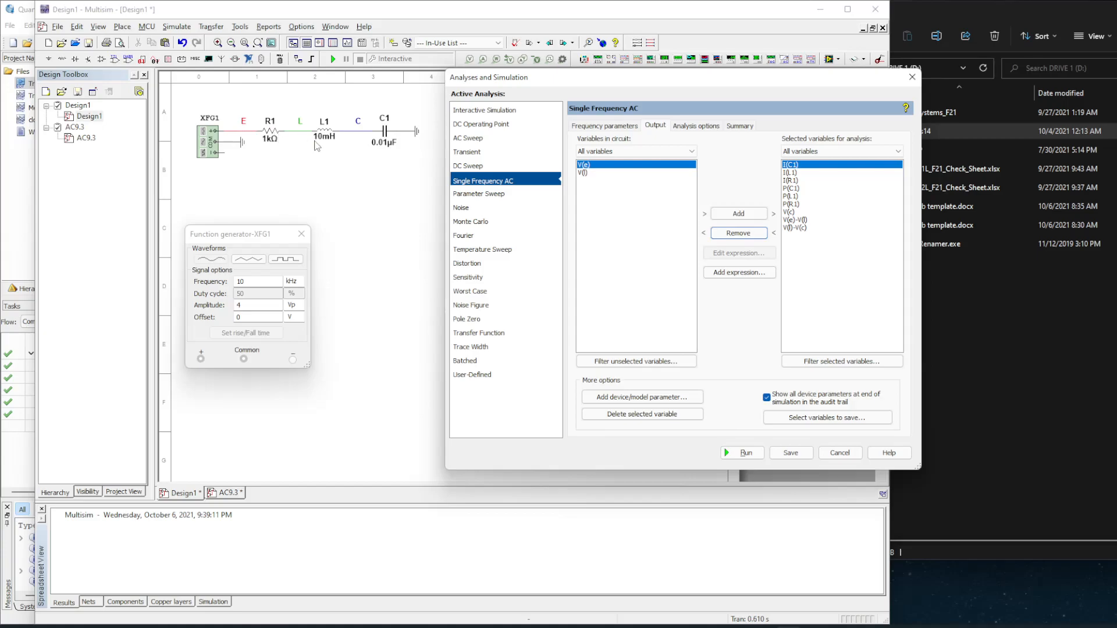
pyautogui.moveTo(291, 146)
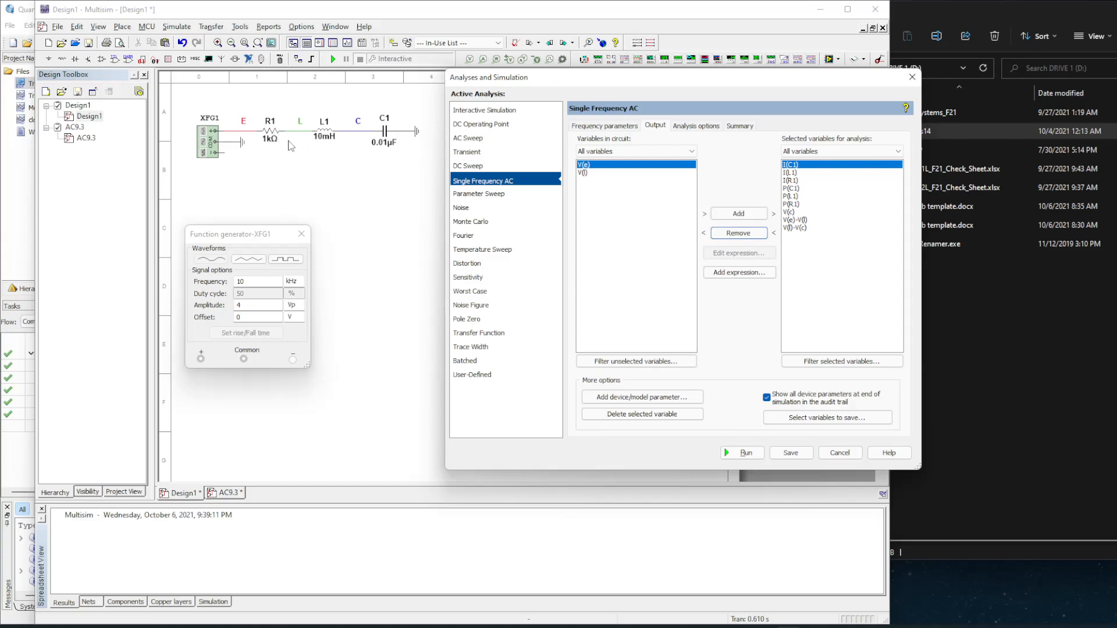
pyautogui.moveTo(300, 139)
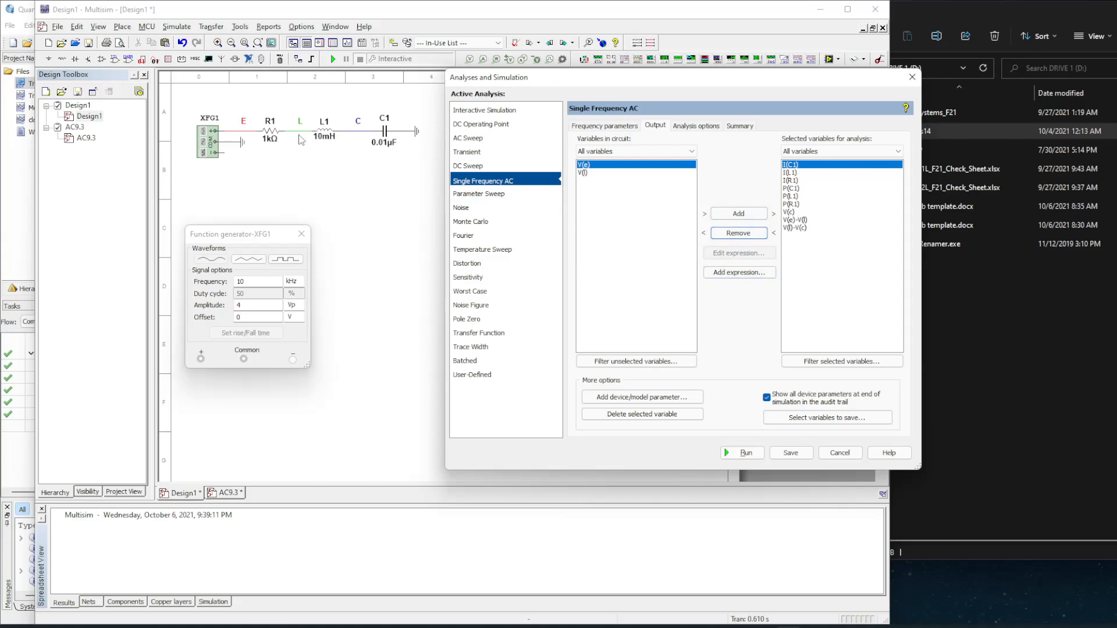
pyautogui.moveTo(237, 137)
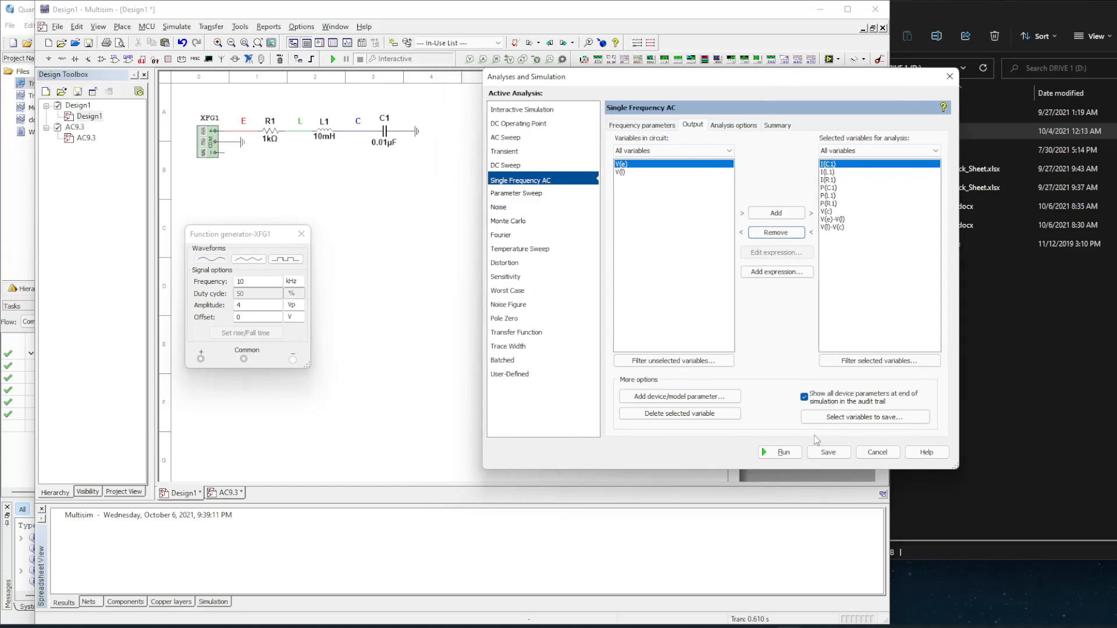
pyautogui.moveTo(741, 361)
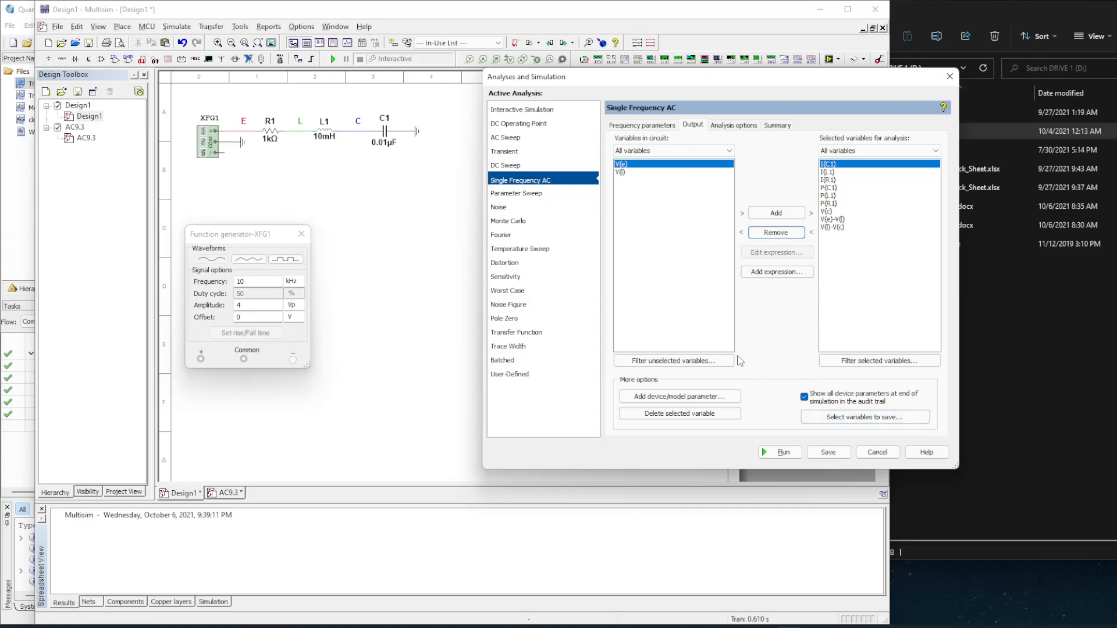
pyautogui.moveTo(203, 165)
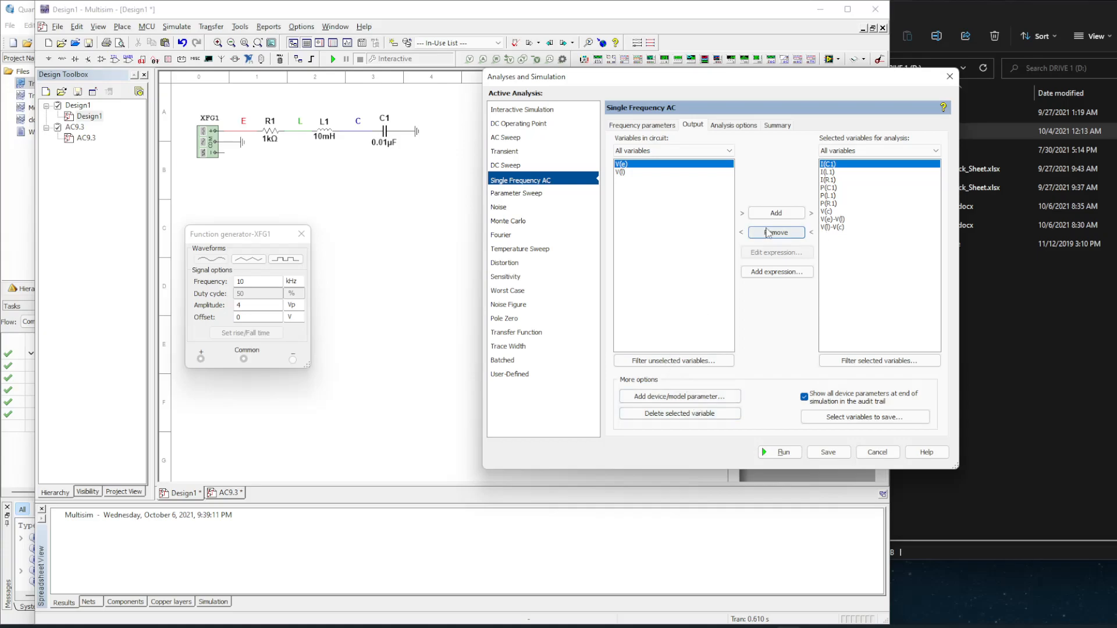
# Add the total power expression P(C1)+P(L1)+P(R1) as an output
pyautogui.click(777, 272)
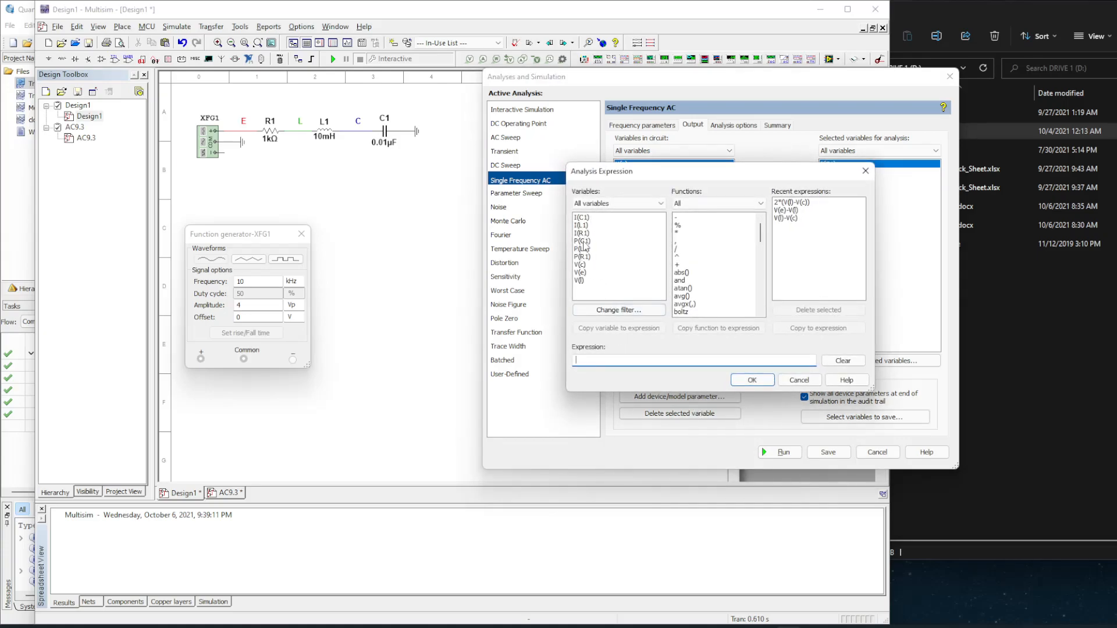
pyautogui.click(618, 327)
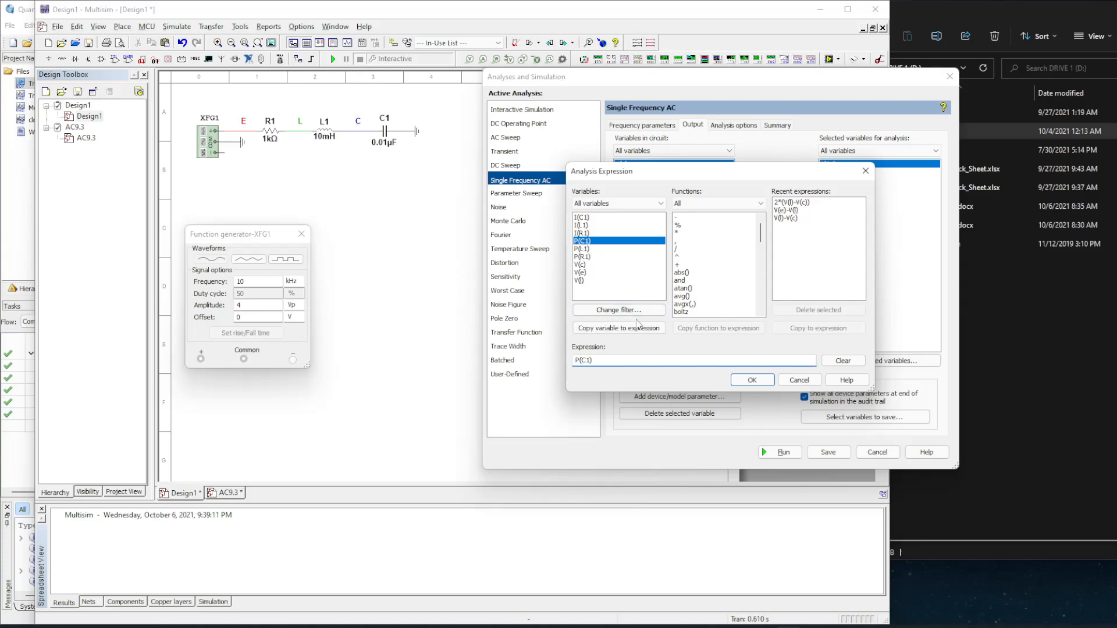
pyautogui.click(676, 264)
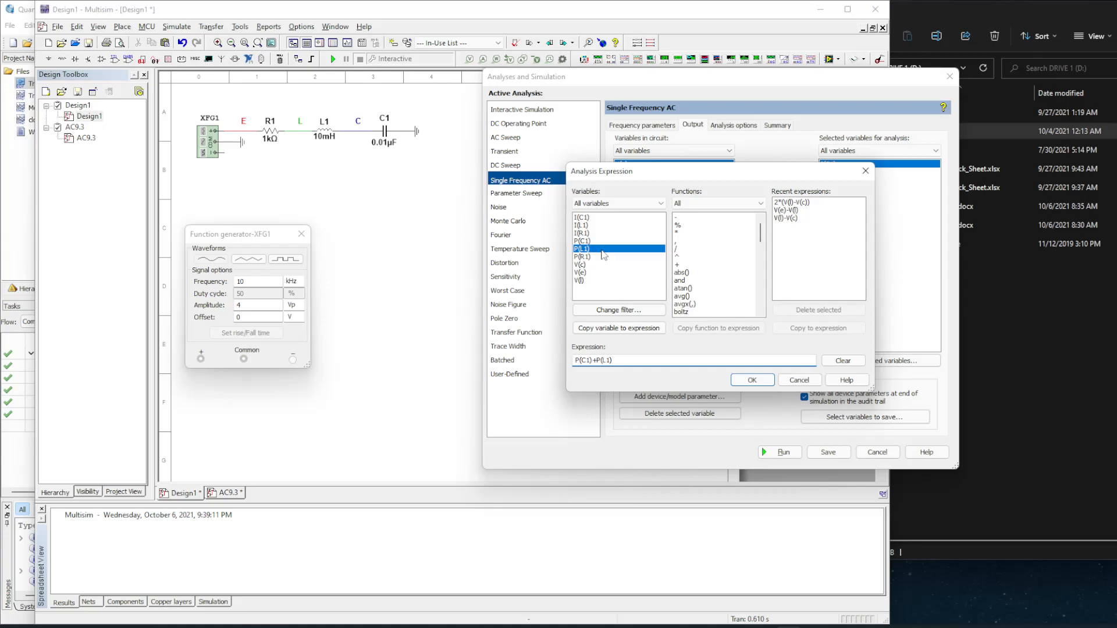
pyautogui.write('+P(R1')
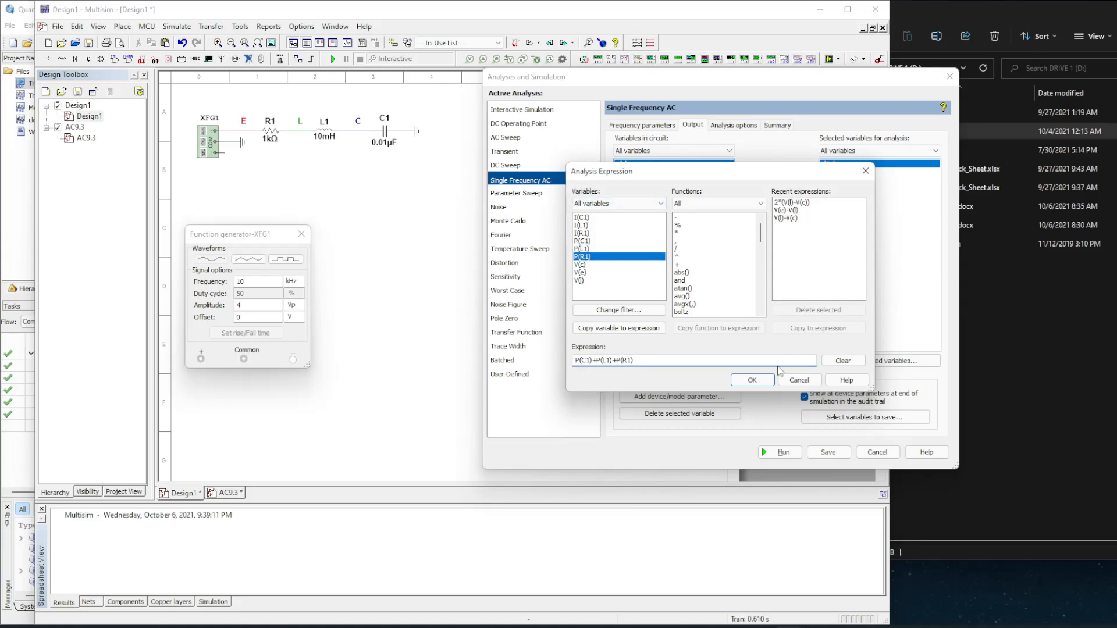
pyautogui.click(752, 379)
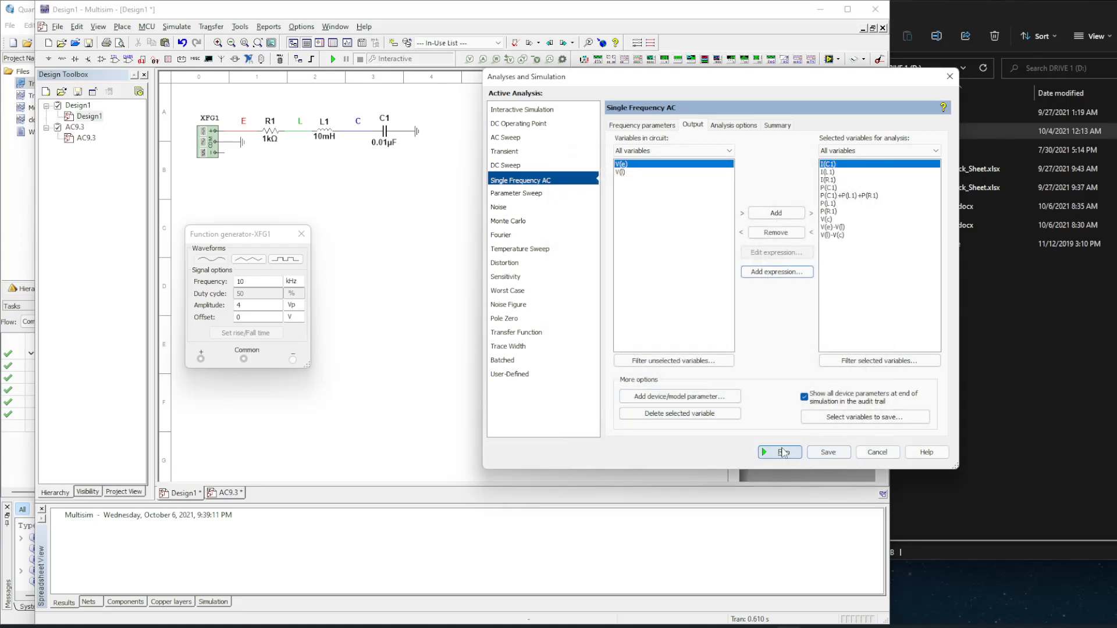
# Run the analysis to get the 10000 Hz magnitude/phase results table in Grapher View
pyautogui.click(765, 452)
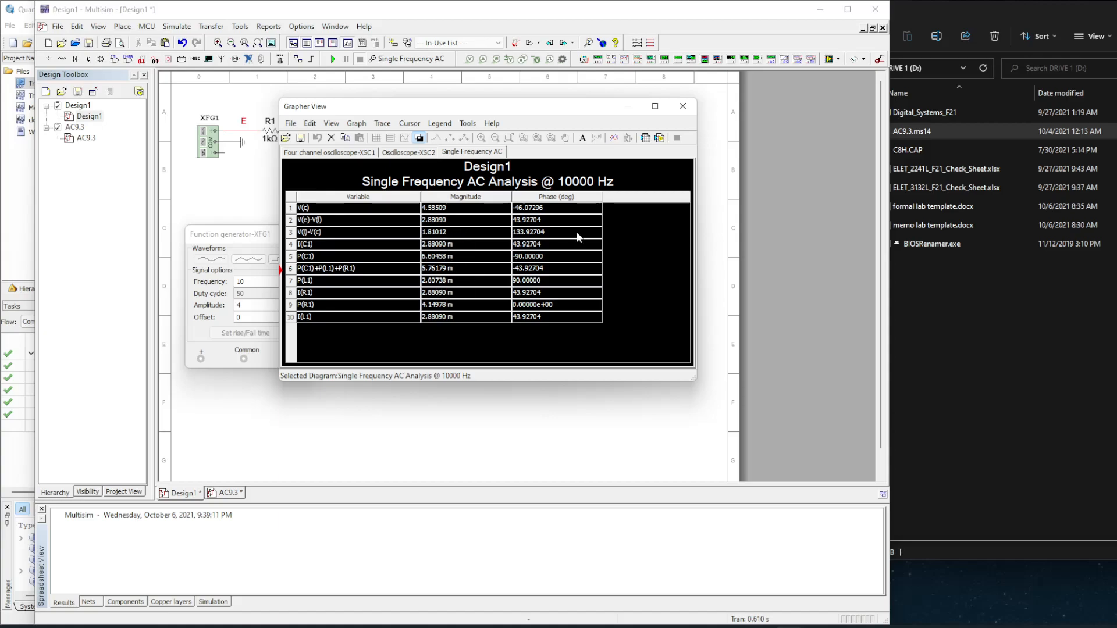
pyautogui.moveTo(508, 305)
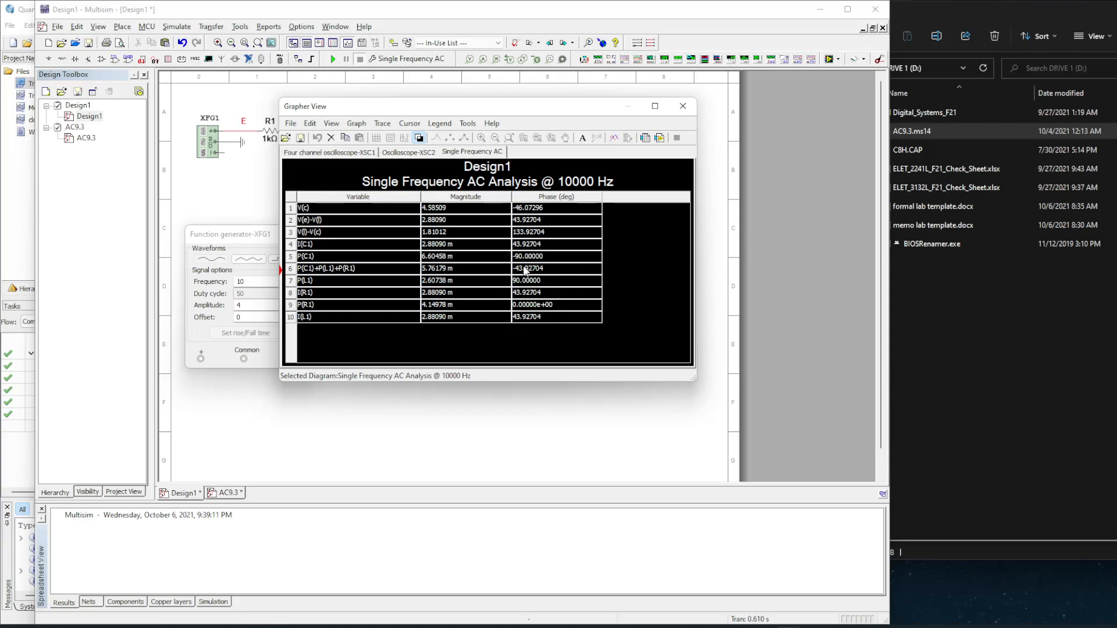
pyautogui.moveTo(570, 225)
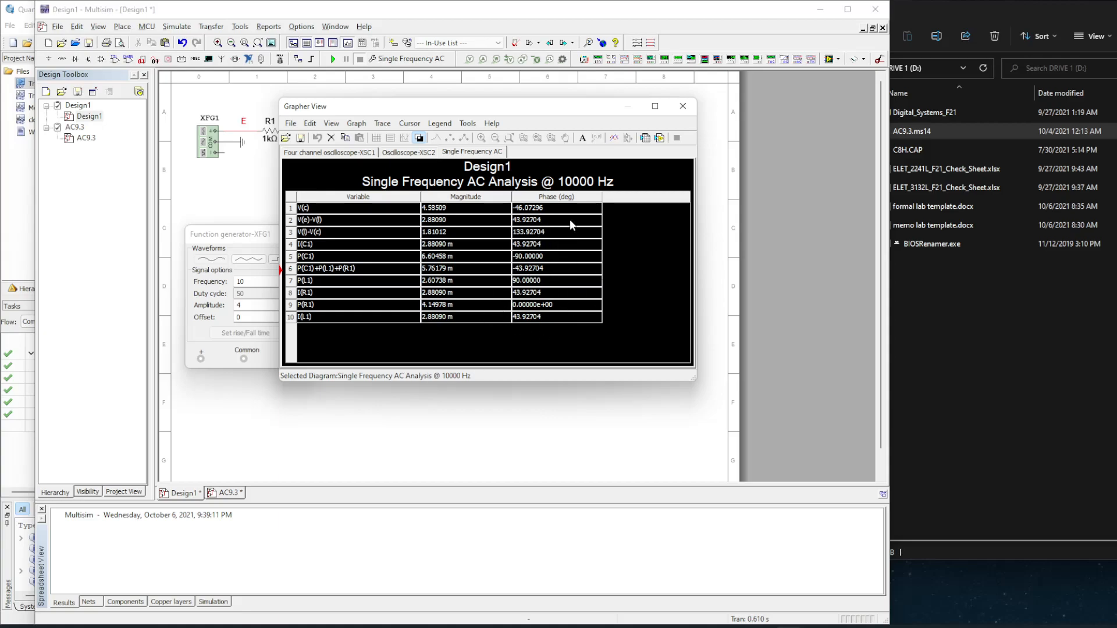
pyautogui.moveTo(530, 244)
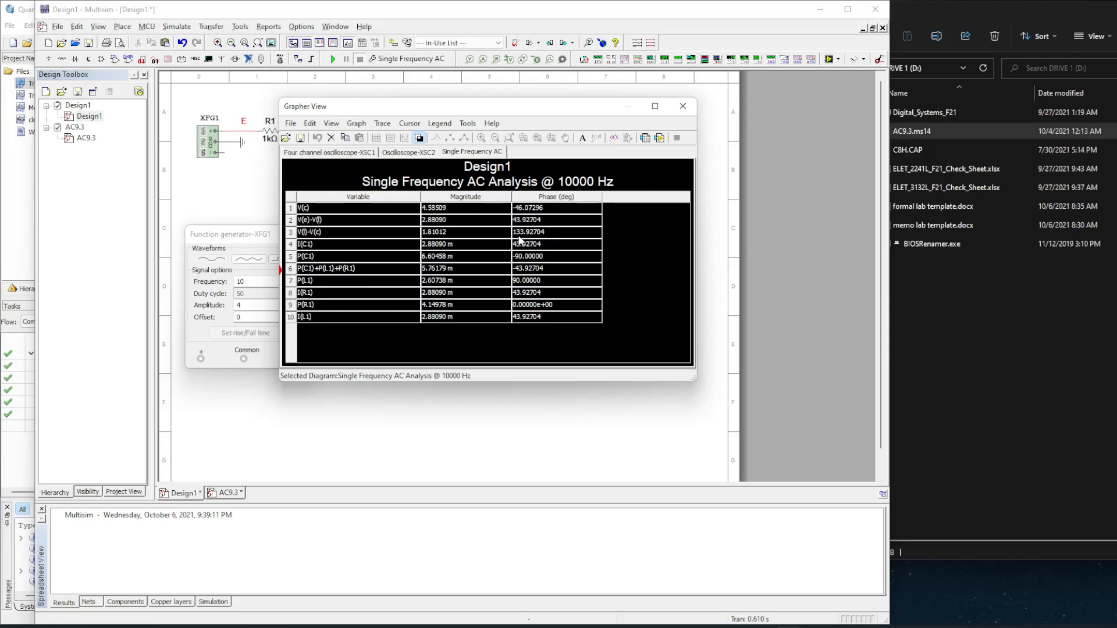
pyautogui.moveTo(455, 107)
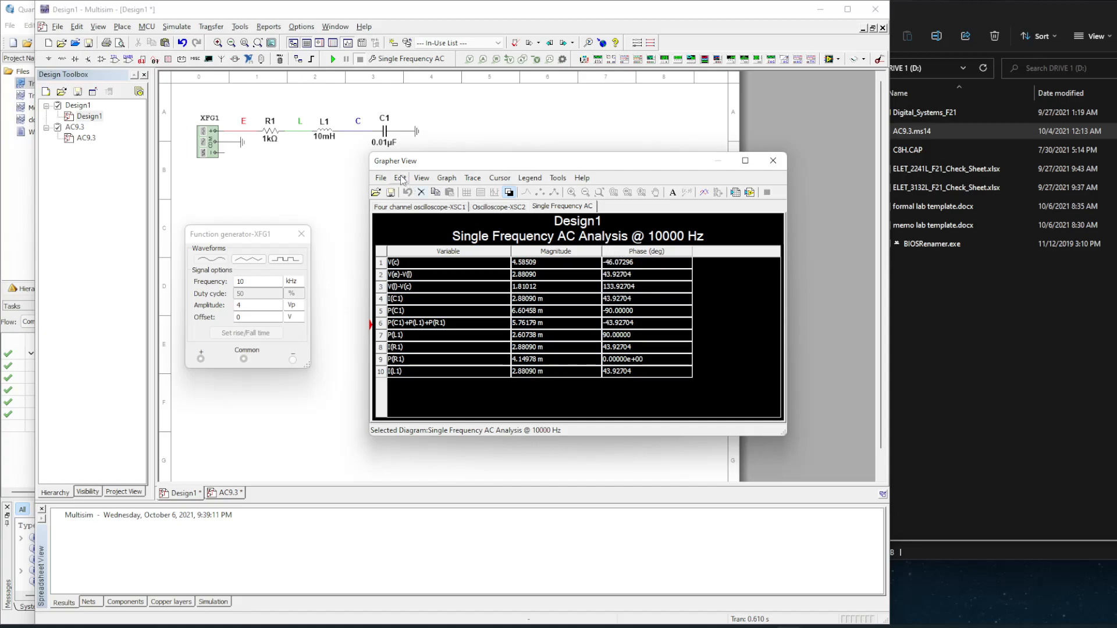
# Inspect the results page properties and close them unchanged
pyautogui.click(400, 178)
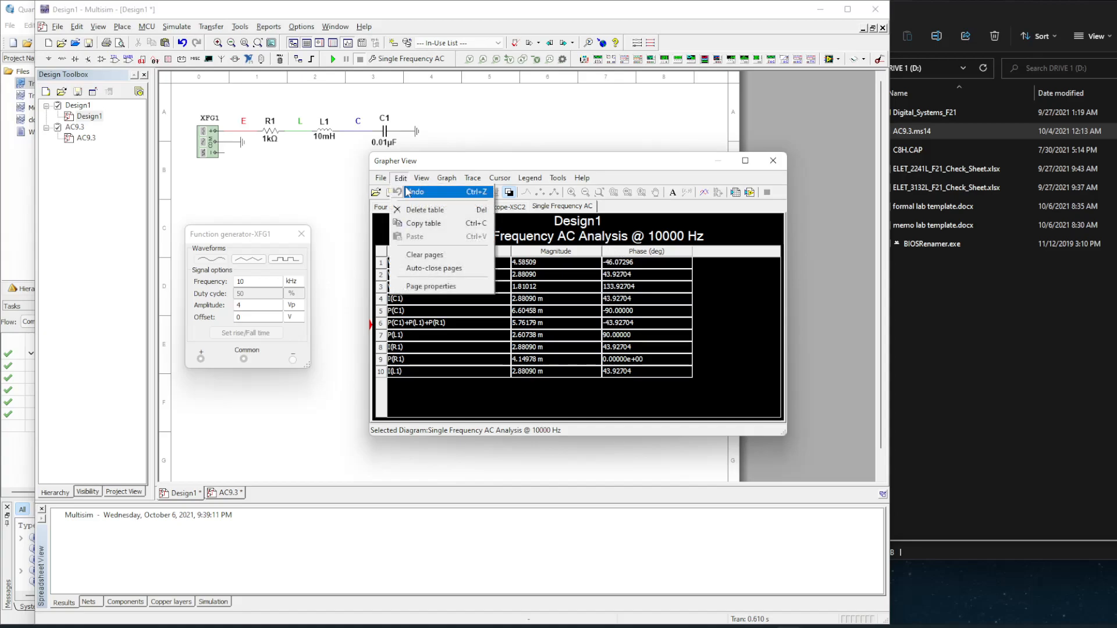
pyautogui.click(431, 286)
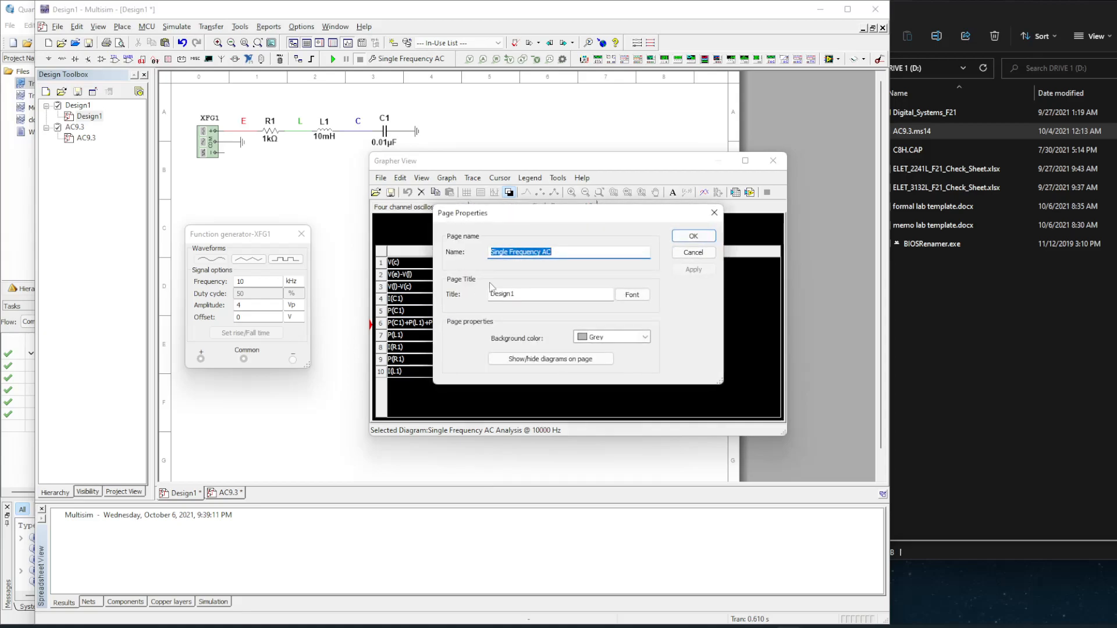
pyautogui.click(691, 236)
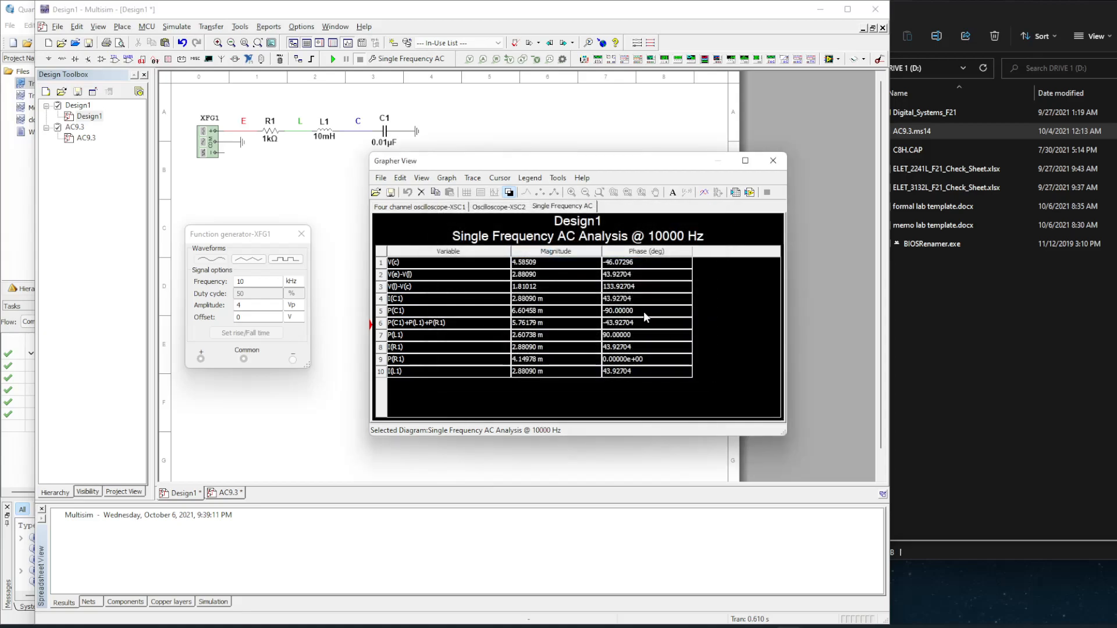
# Inspect the results table properties and close them unchanged
pyautogui.rightClick(619, 263)
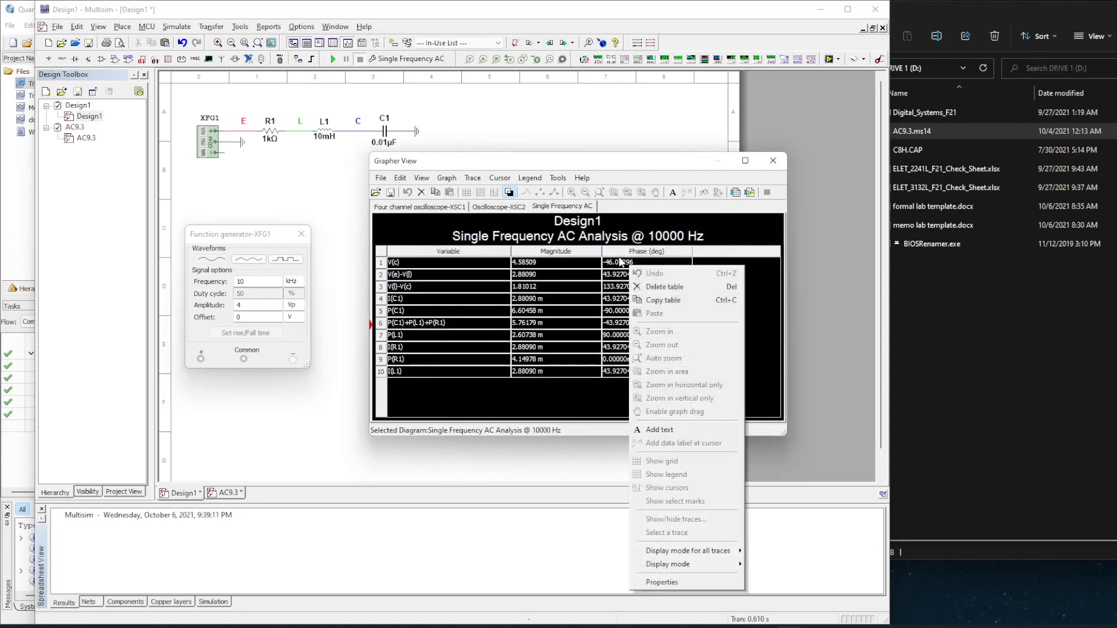
pyautogui.click(660, 581)
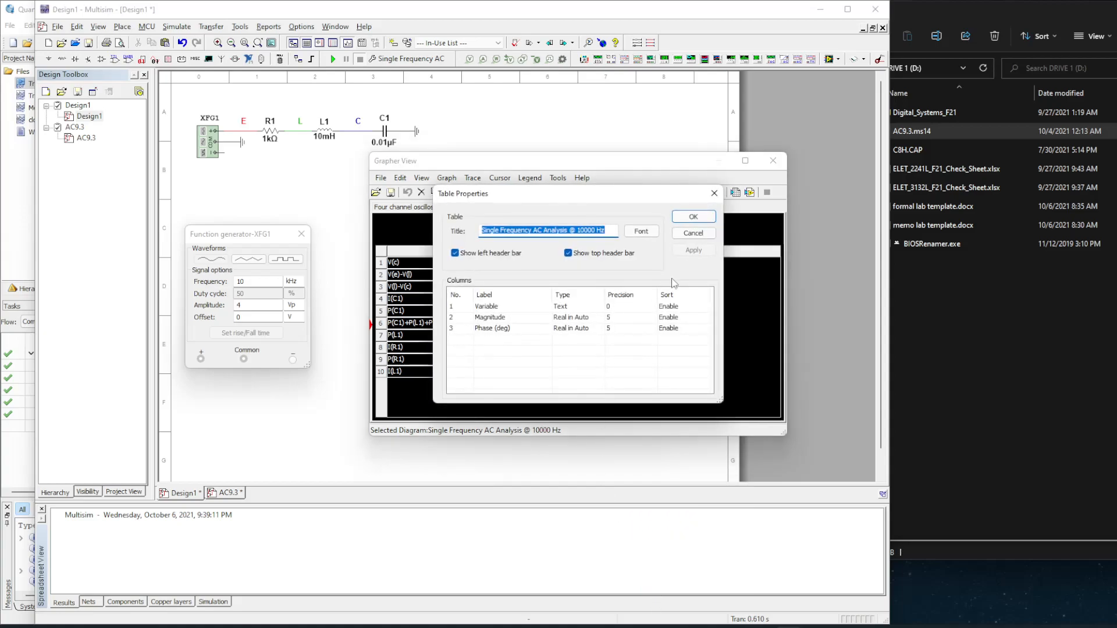
pyautogui.click(691, 217)
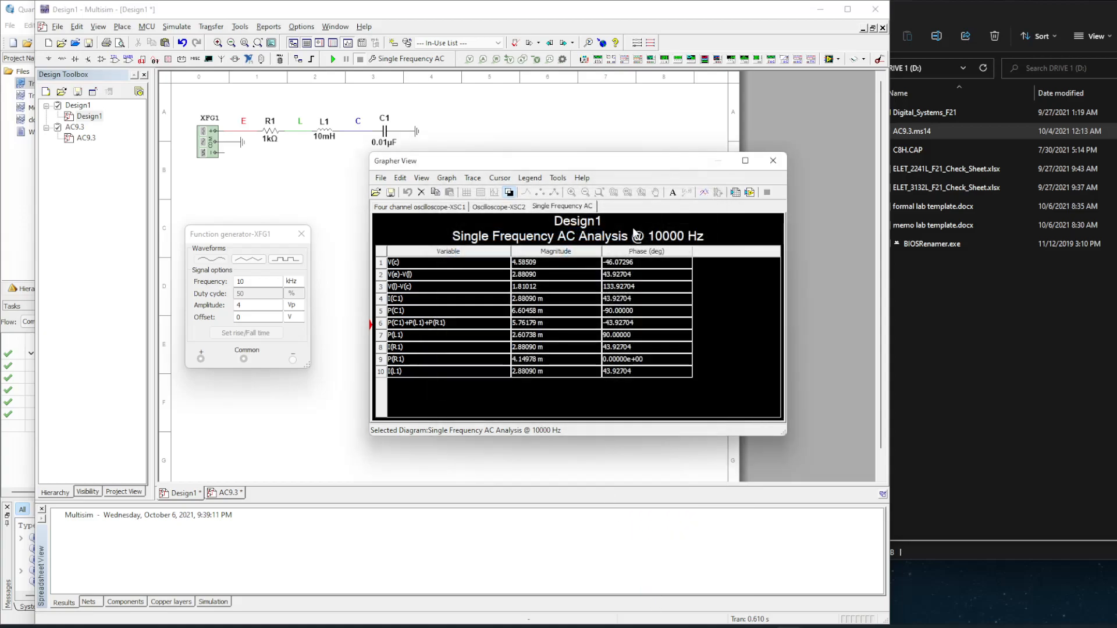
pyautogui.click(399, 177)
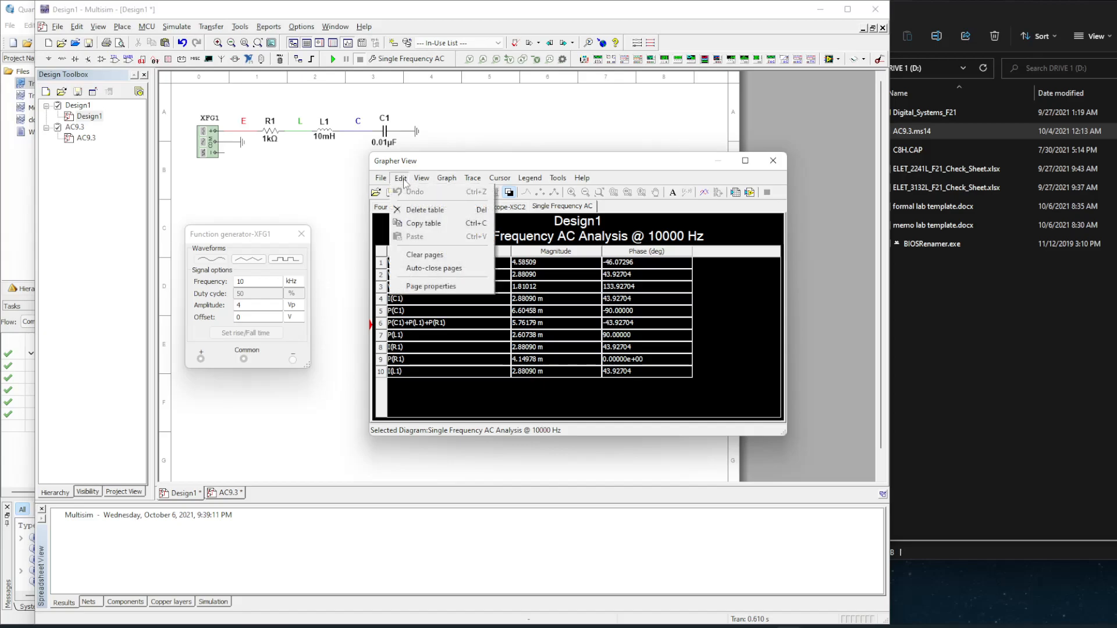
pyautogui.moveTo(726, 315)
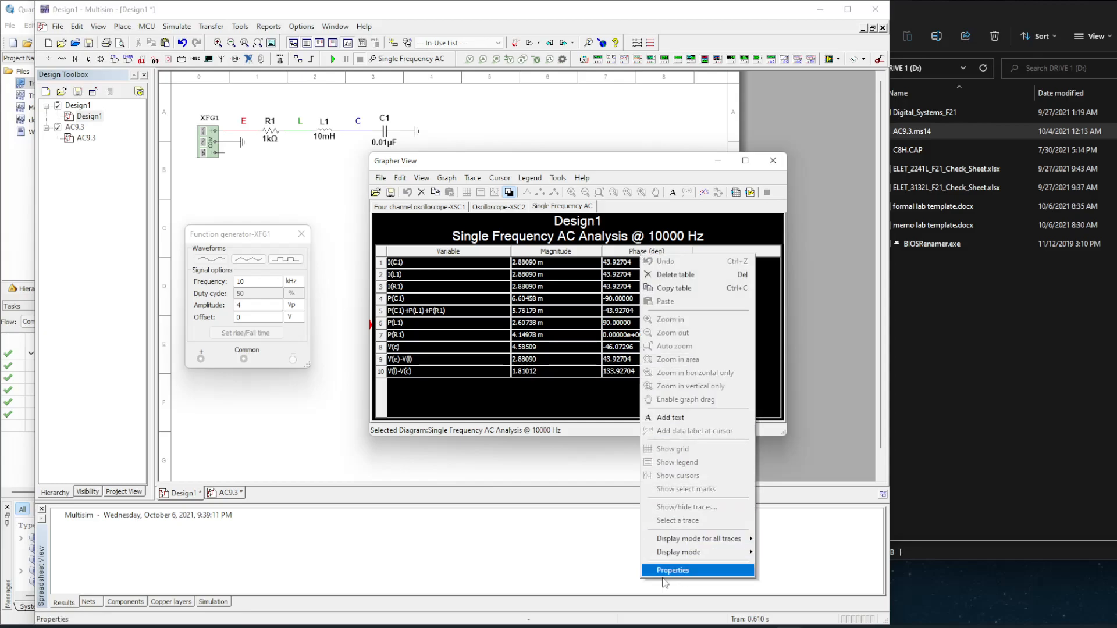
# Set table precision to 3 for Magnitude and 2 for Phase (deg) and apply
pyautogui.click(670, 570)
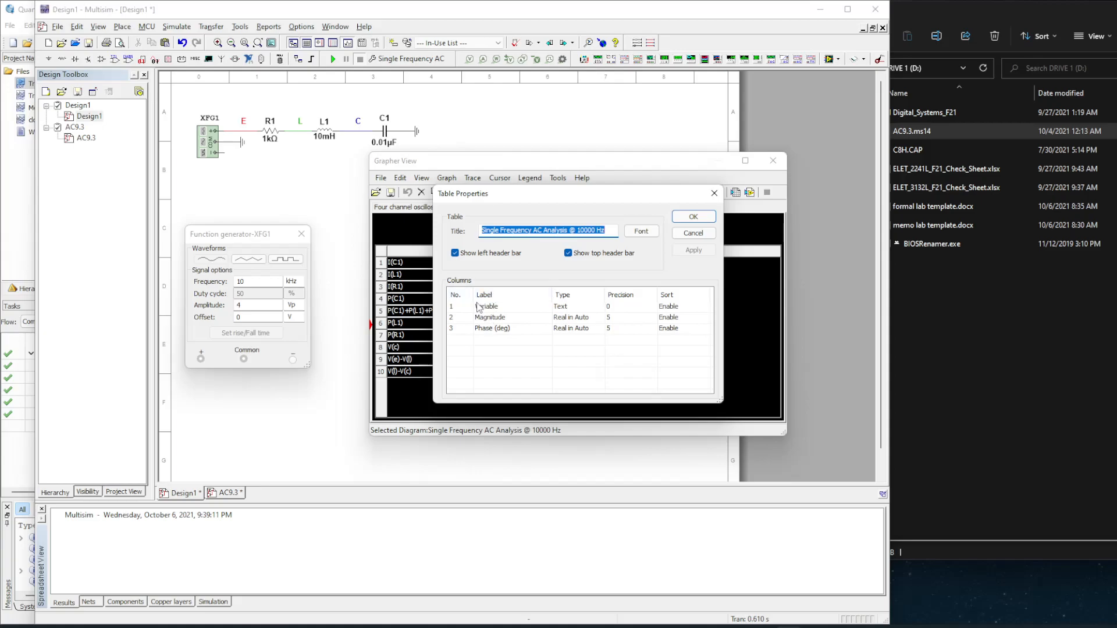
pyautogui.moveTo(577, 321)
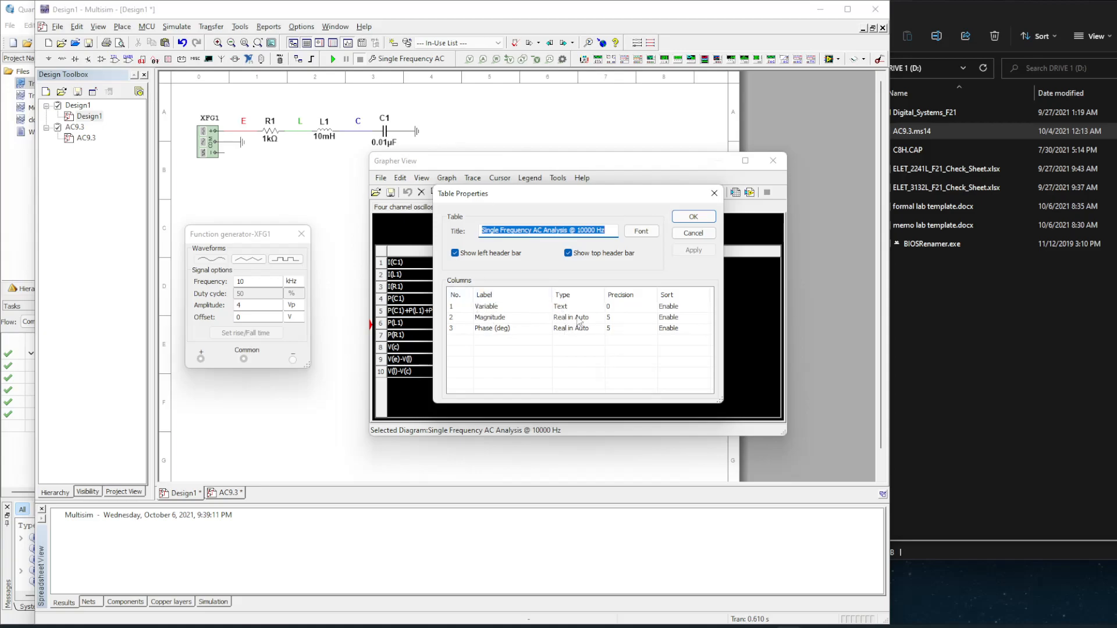
pyautogui.moveTo(625, 326)
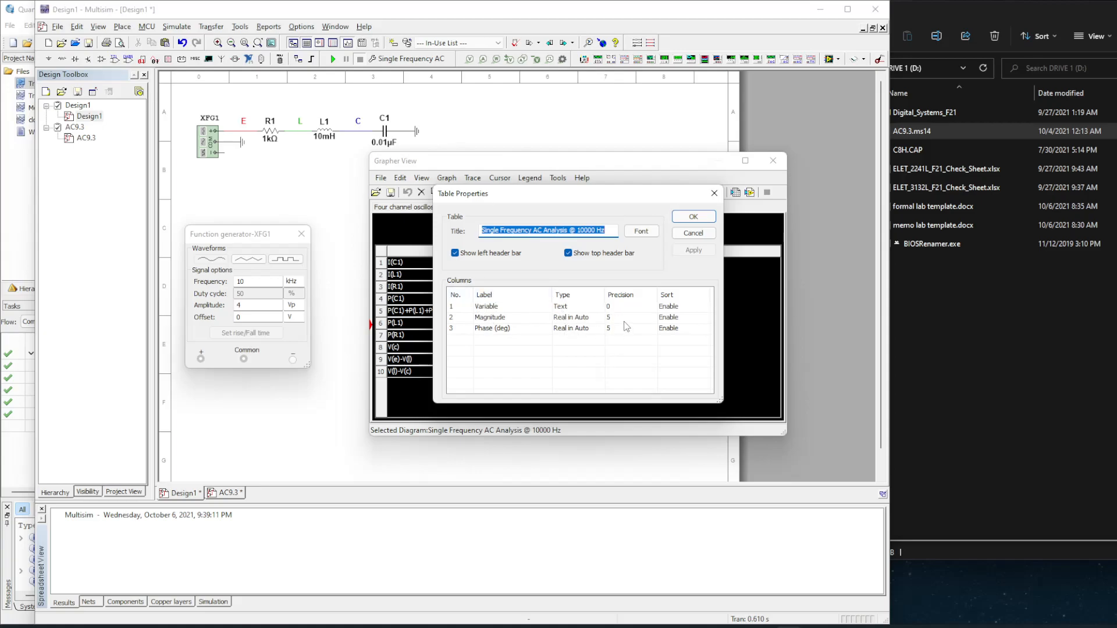
pyautogui.click(627, 317)
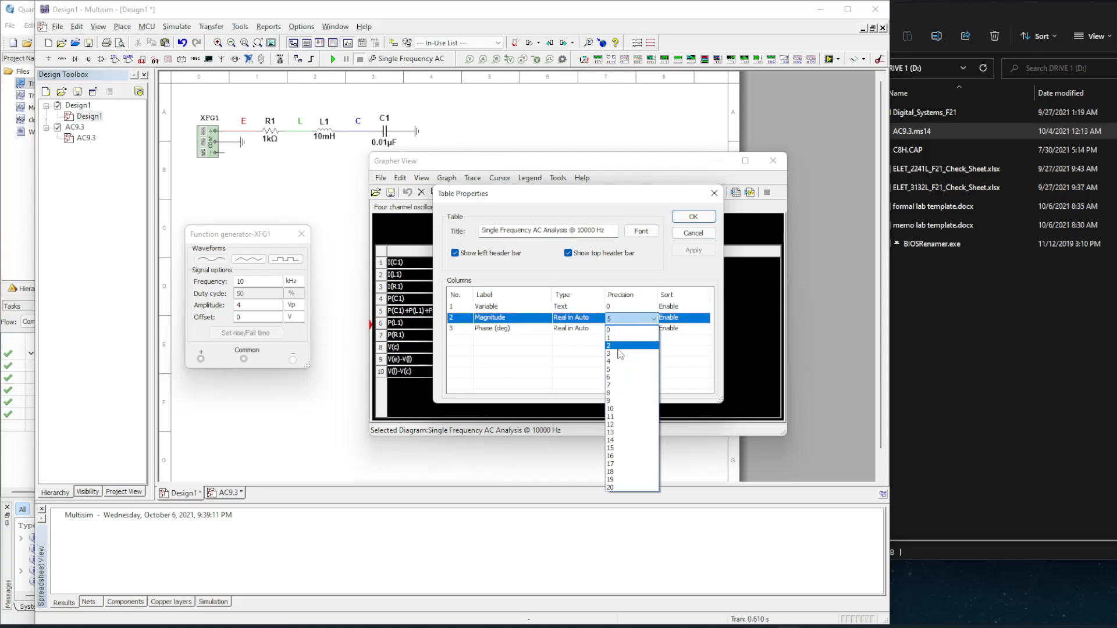
pyautogui.click(608, 345)
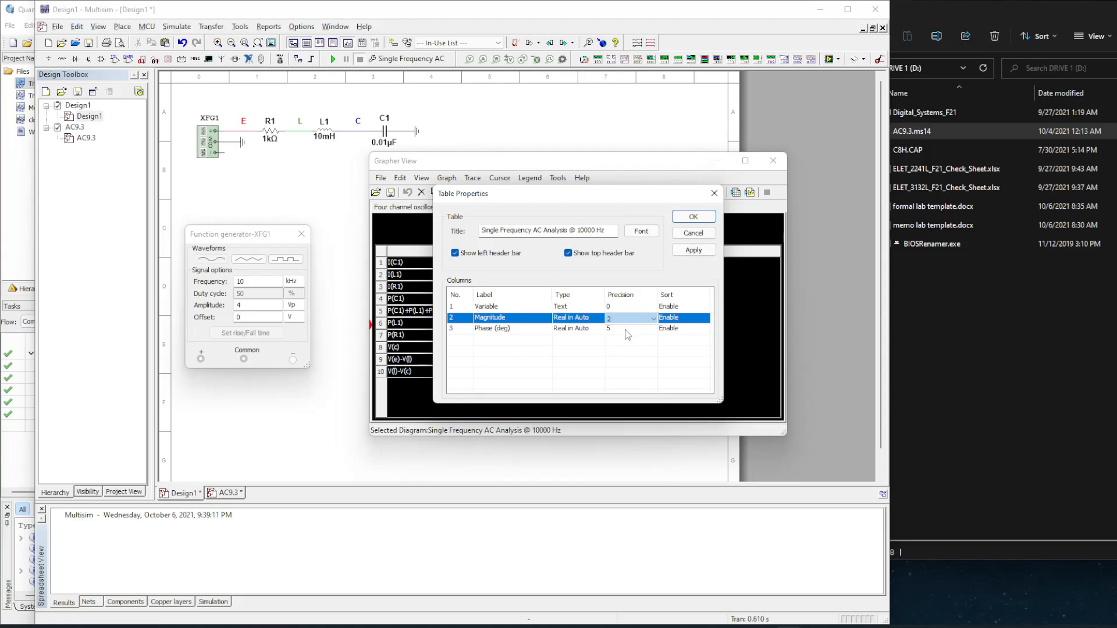
pyautogui.click(652, 328)
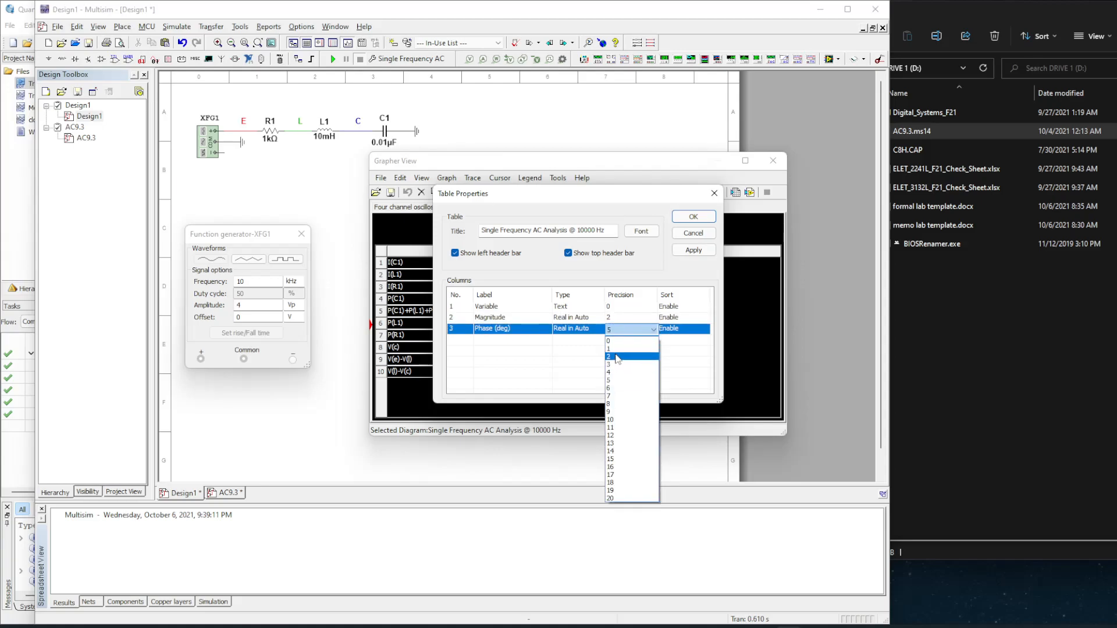
pyautogui.click(610, 356)
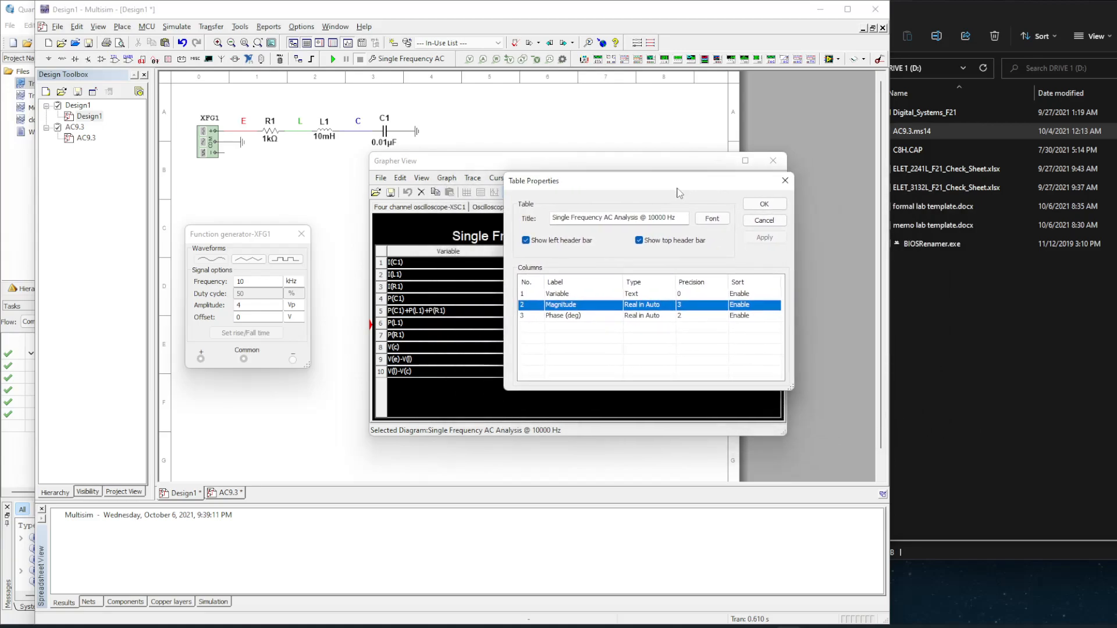
pyautogui.click(762, 203)
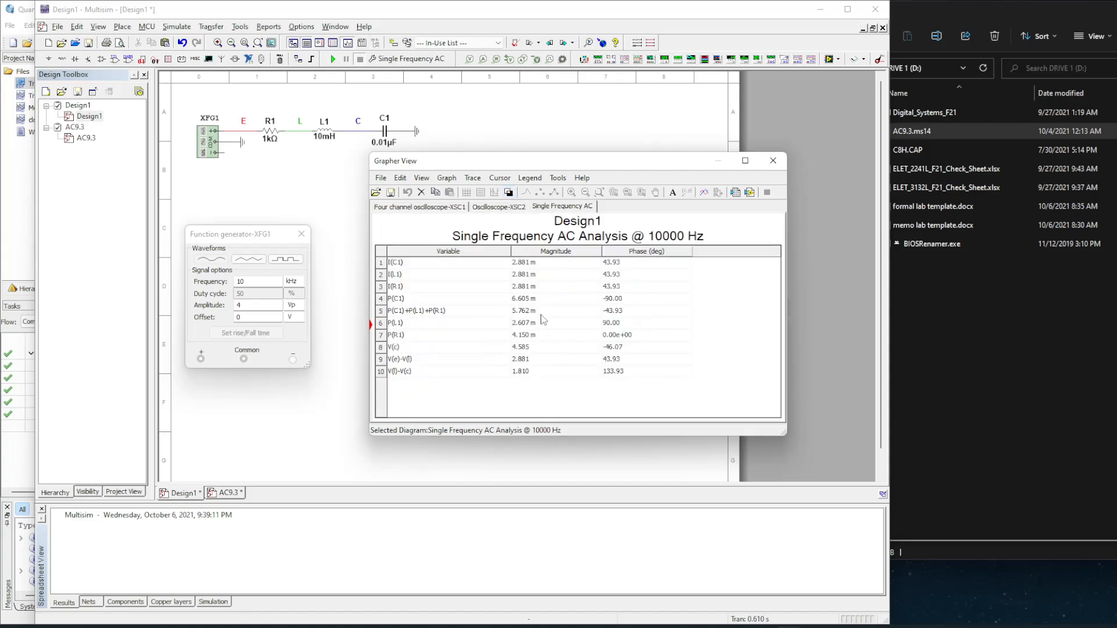
pyautogui.moveTo(507, 251)
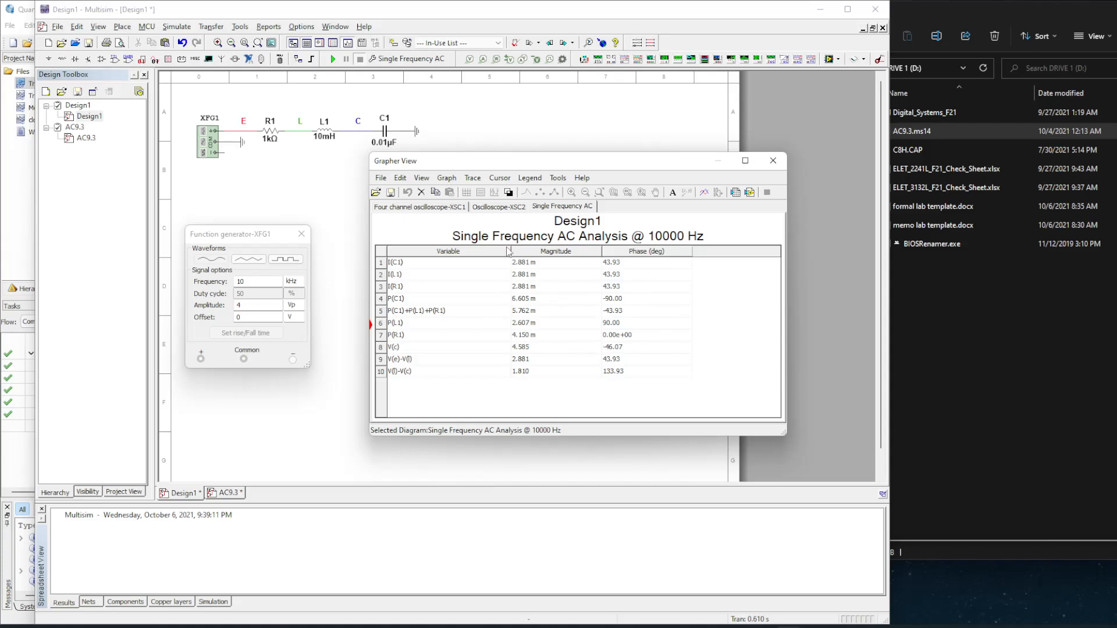
# Sort rows by Variable descending so V(l)-V(c) comes first, then browse Grapher menus
pyautogui.click(447, 250)
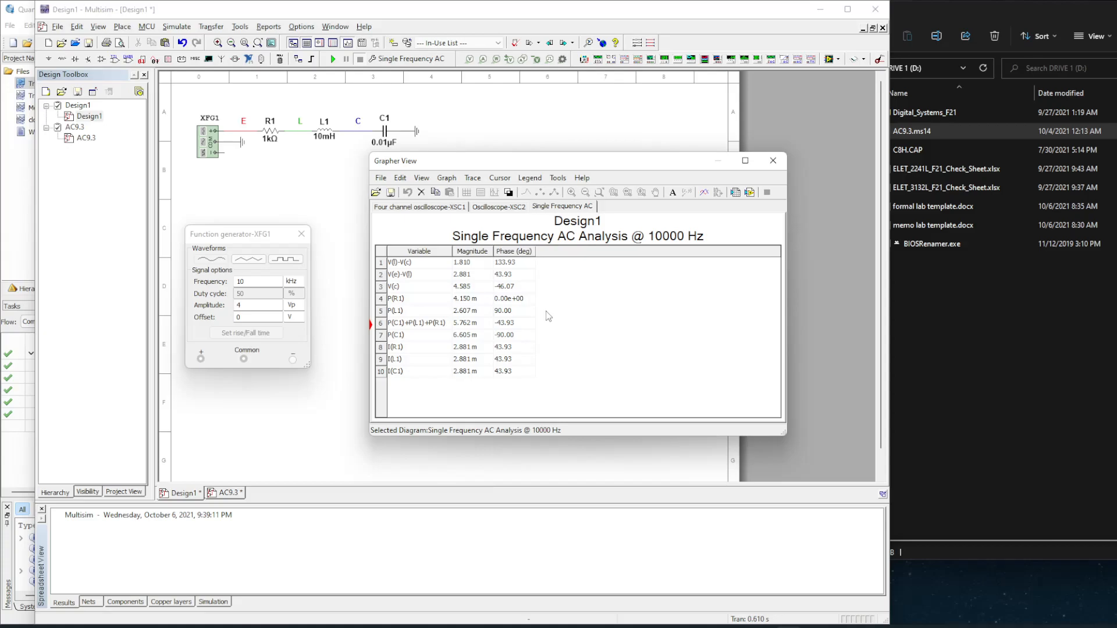
pyautogui.moveTo(380, 180)
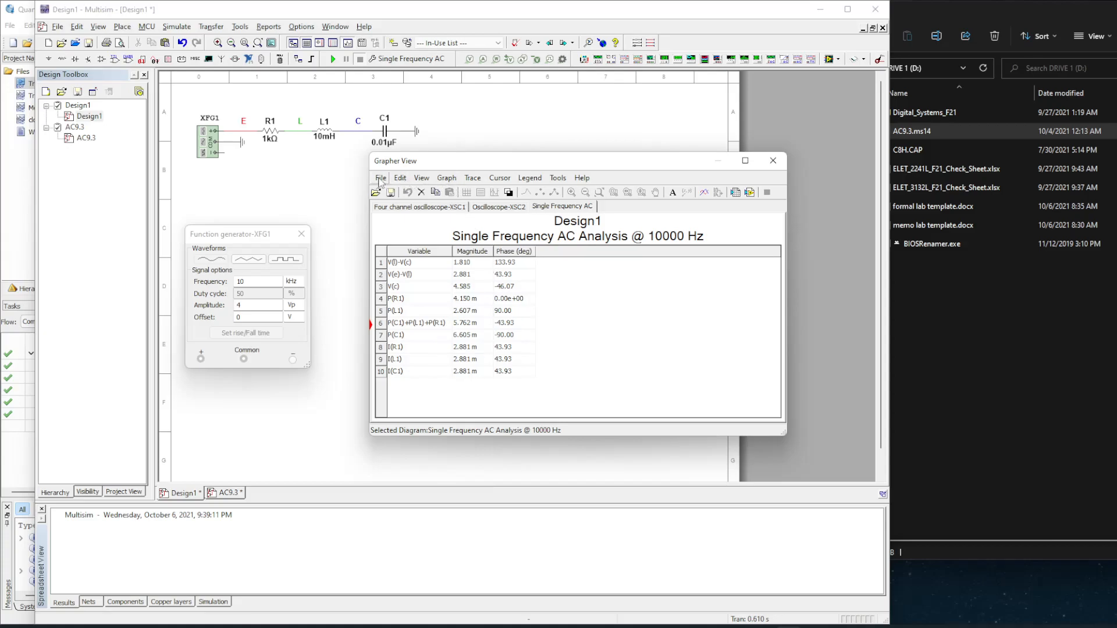
pyautogui.click(380, 178)
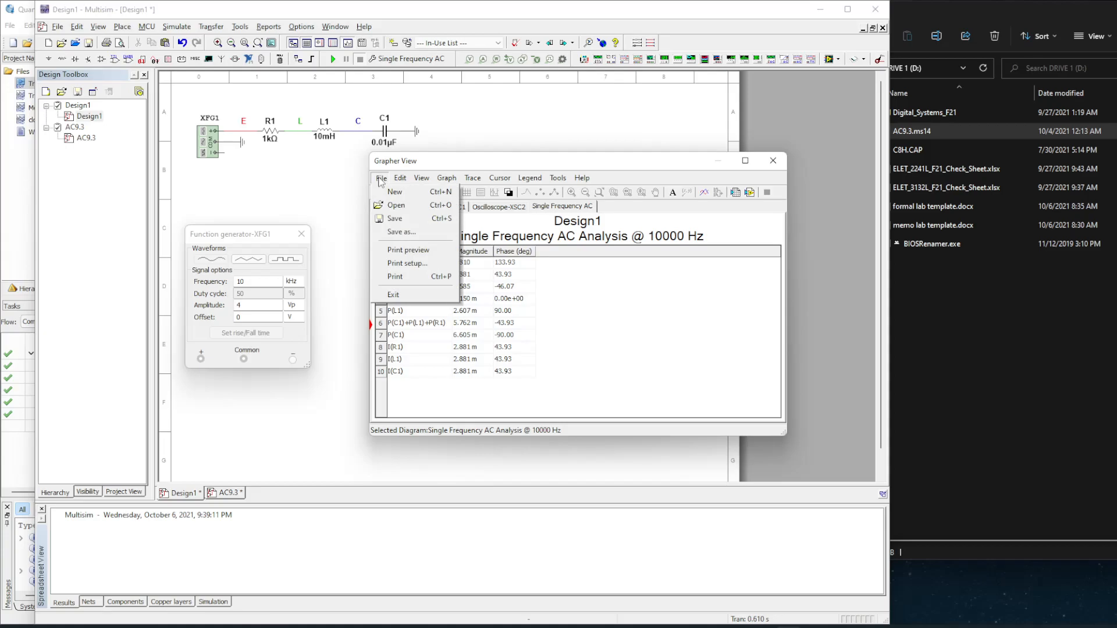
pyautogui.click(400, 178)
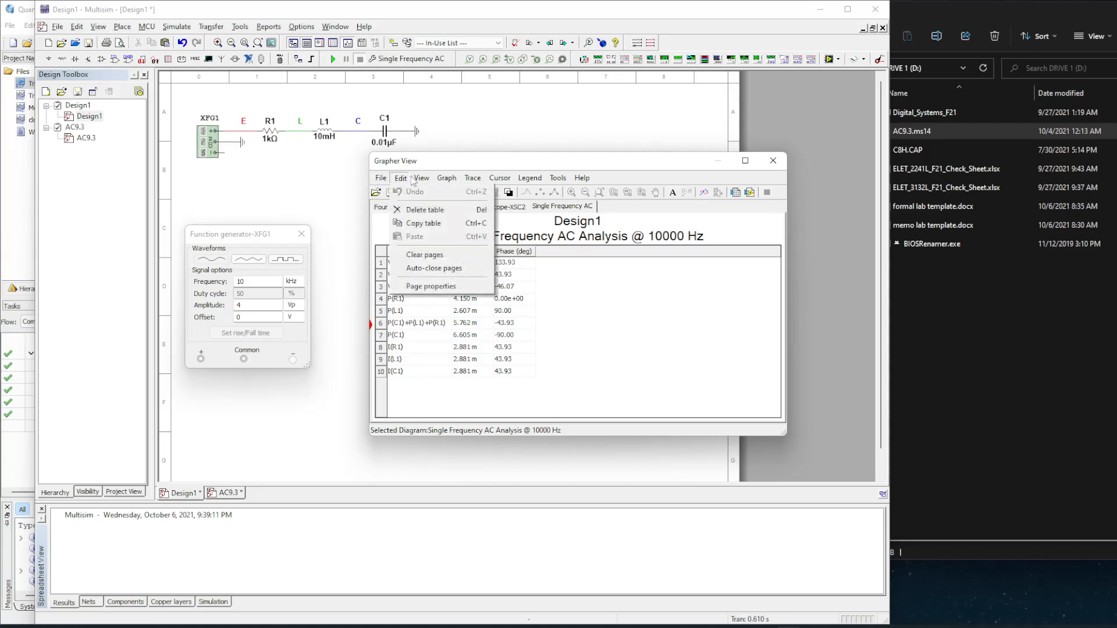
pyautogui.click(472, 177)
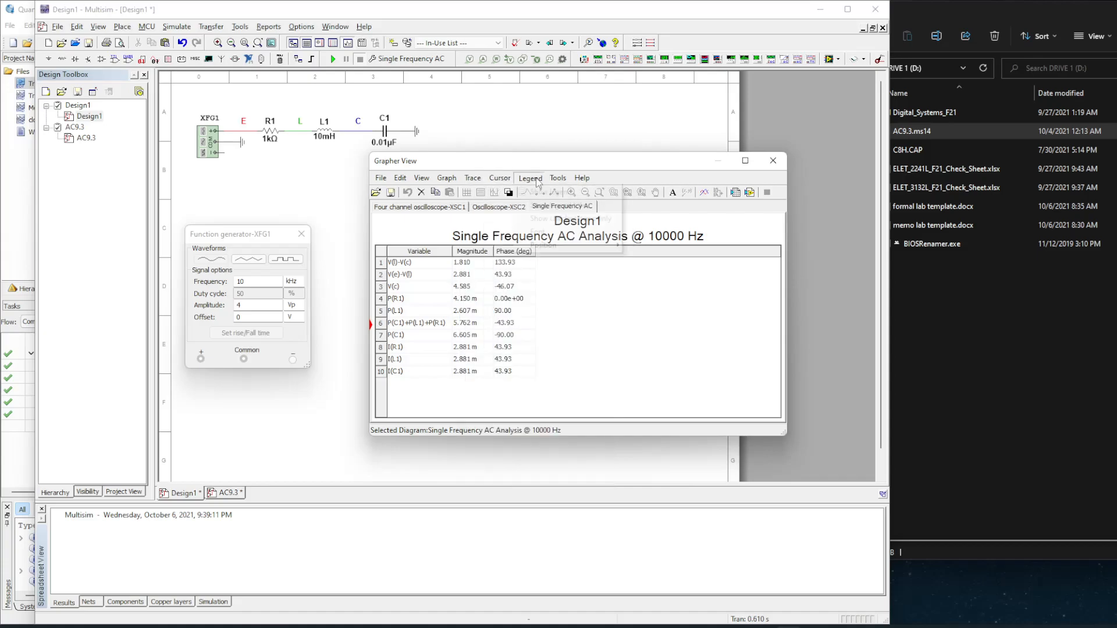
pyautogui.moveTo(736, 193)
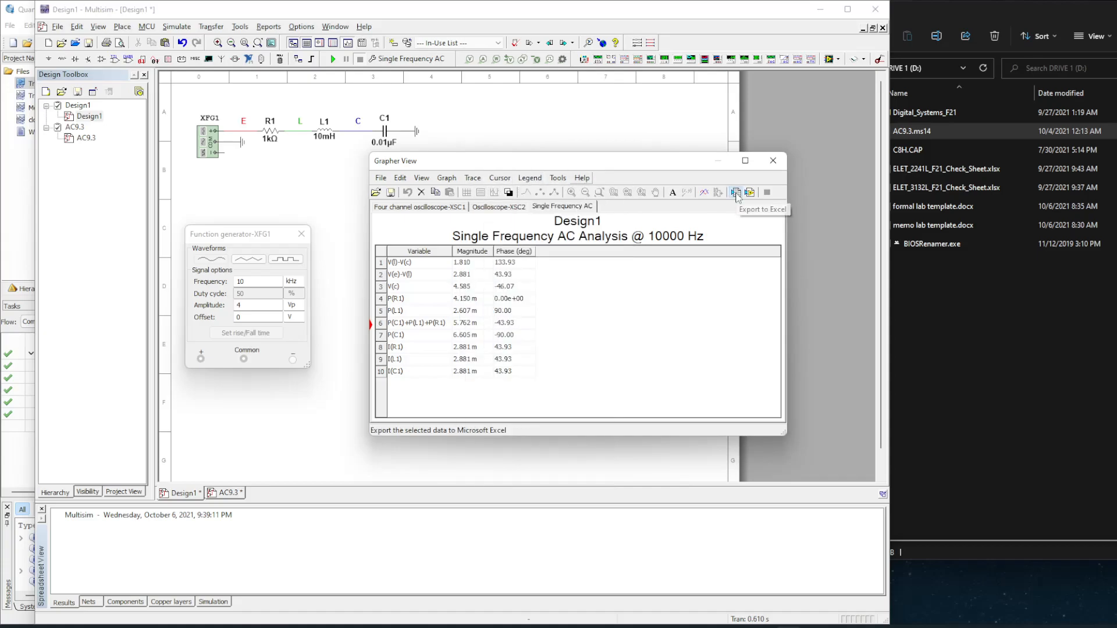
# Export the results table to a new Excel worksheet and confirm
pyautogui.click(736, 192)
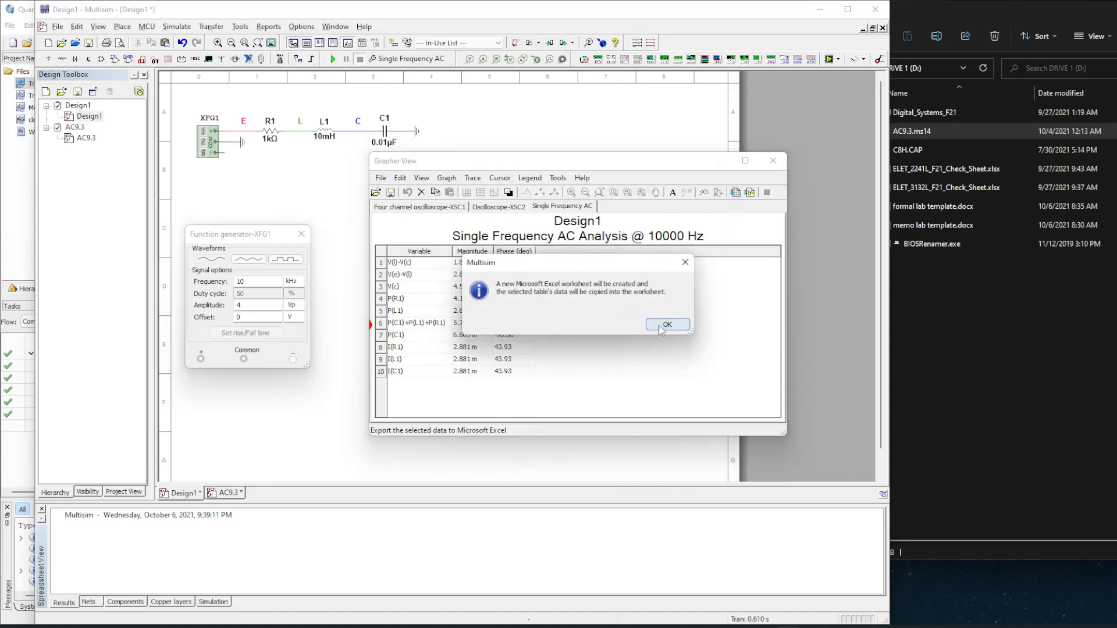
pyautogui.click(666, 327)
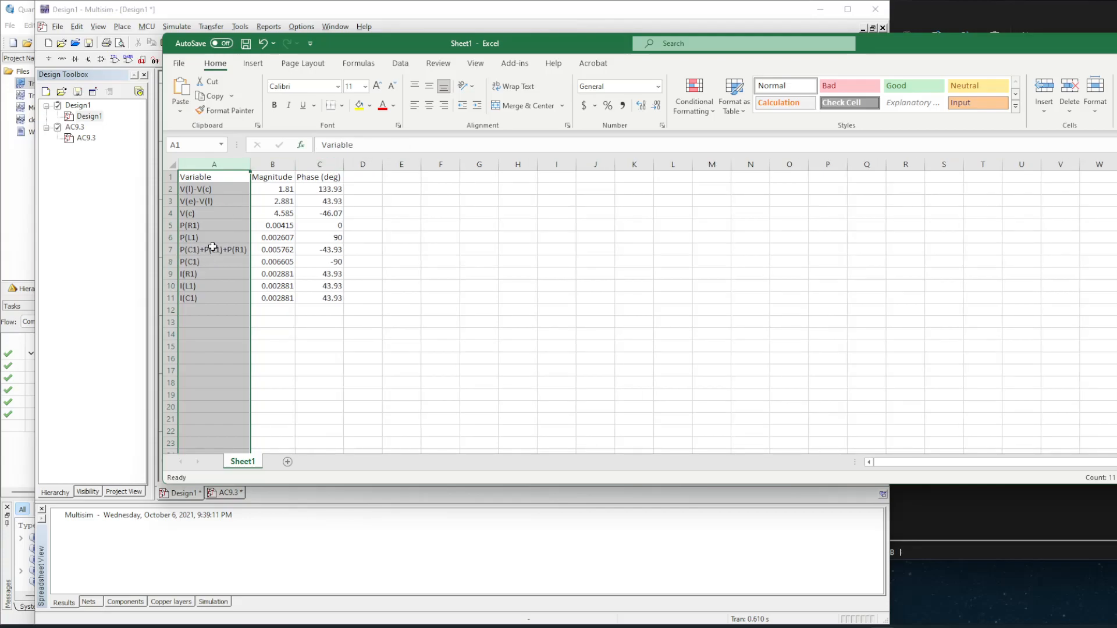
# Replace the P(C1)+P(L1)+P(R1) label in A7 with Ptotal
pyautogui.doubleClick(213, 250)
pyautogui.write('Ptotal')
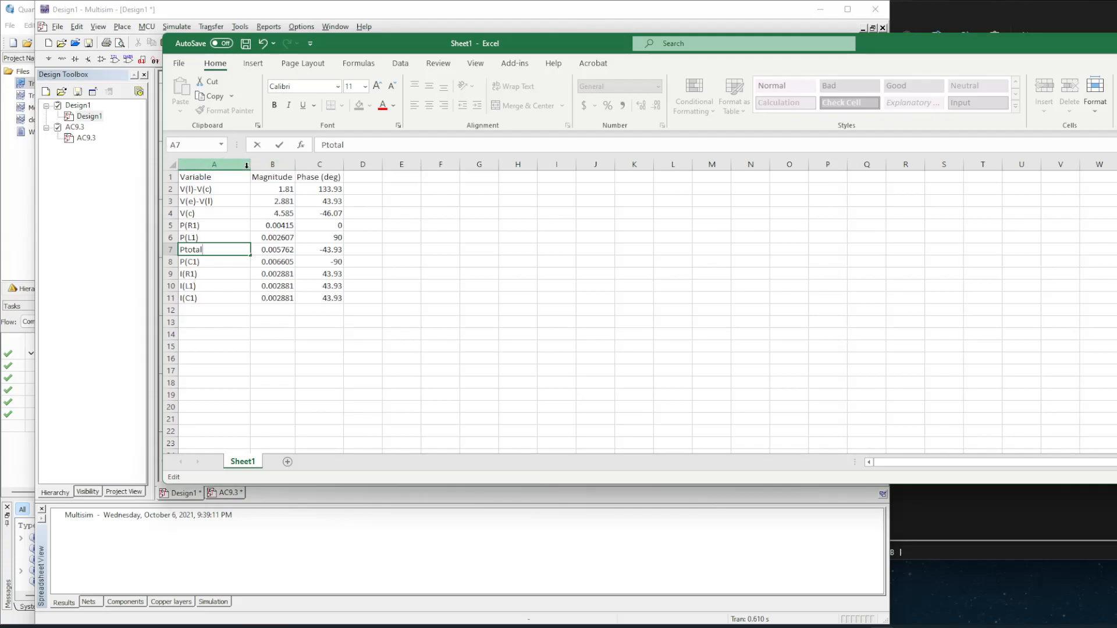
pyautogui.click(197, 164)
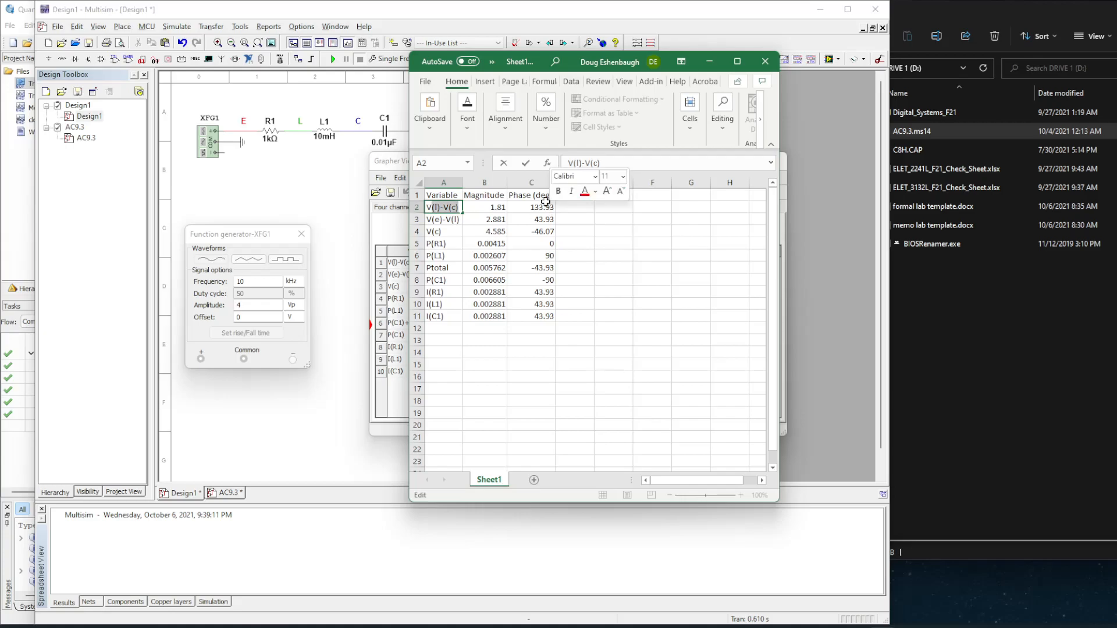
# Rename the three voltage labels in A2:A4 to VL, VR and VC
pyautogui.write('VL')
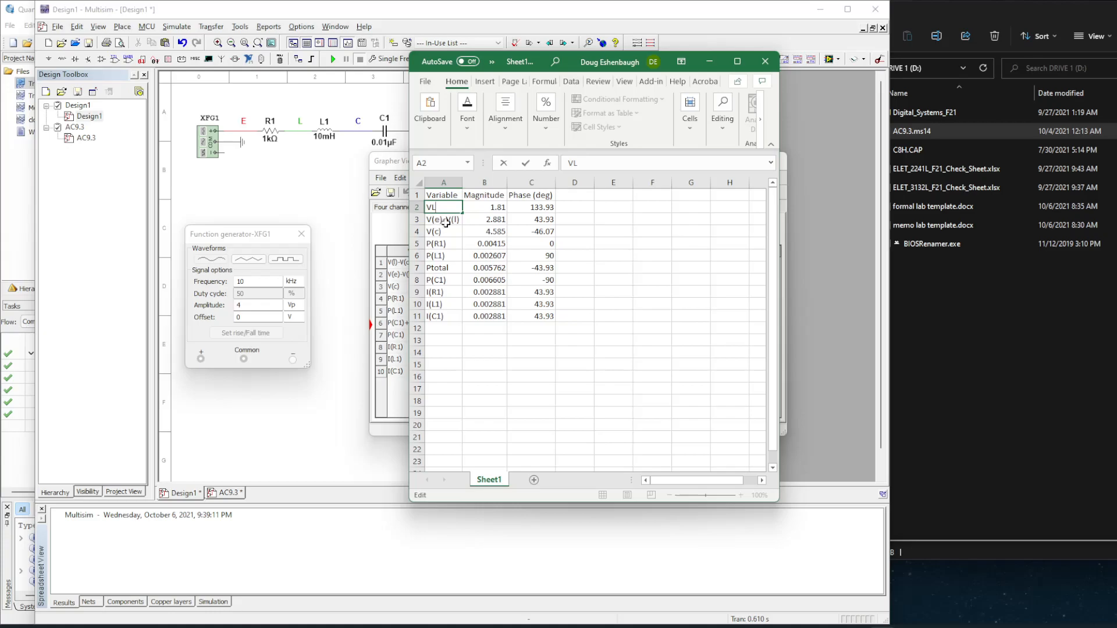
pyautogui.click(443, 219)
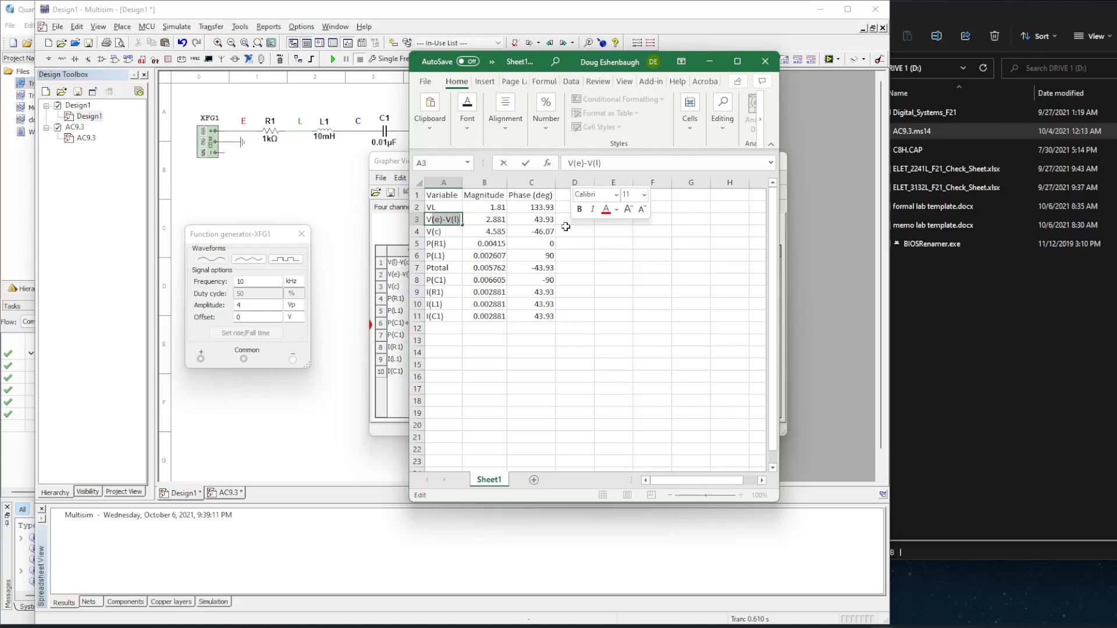
pyautogui.write('VR')
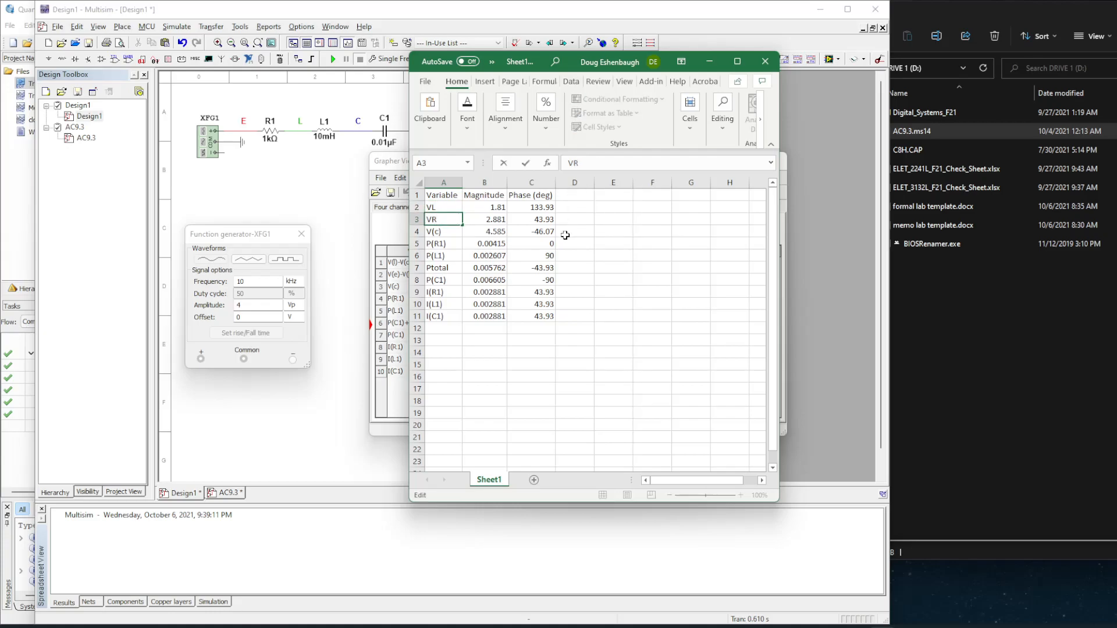
pyautogui.click(442, 231)
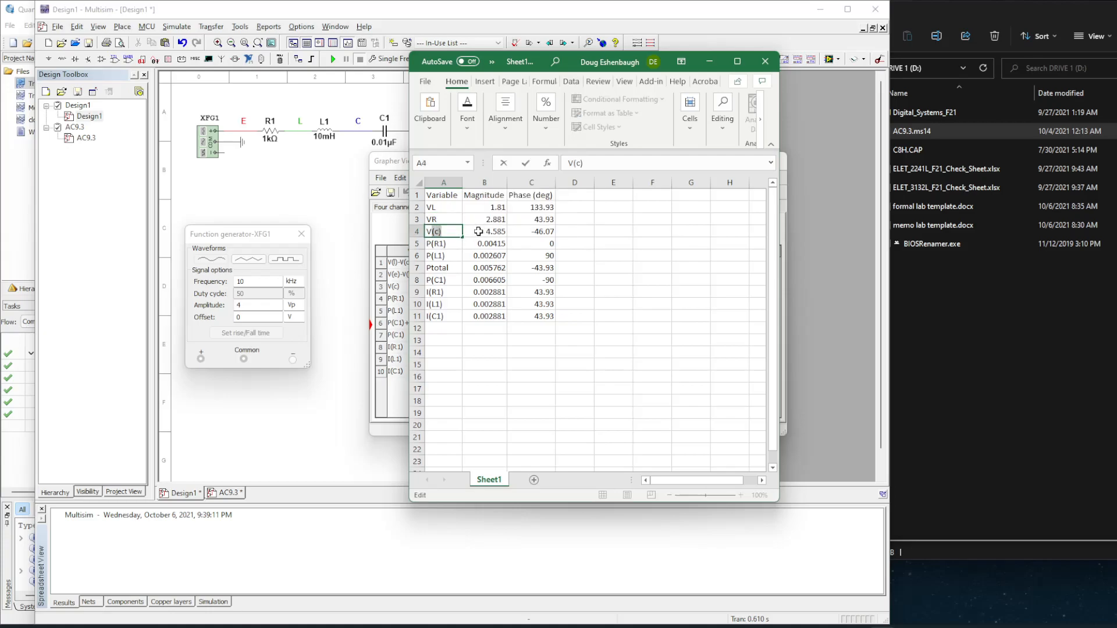
pyautogui.write('VC')
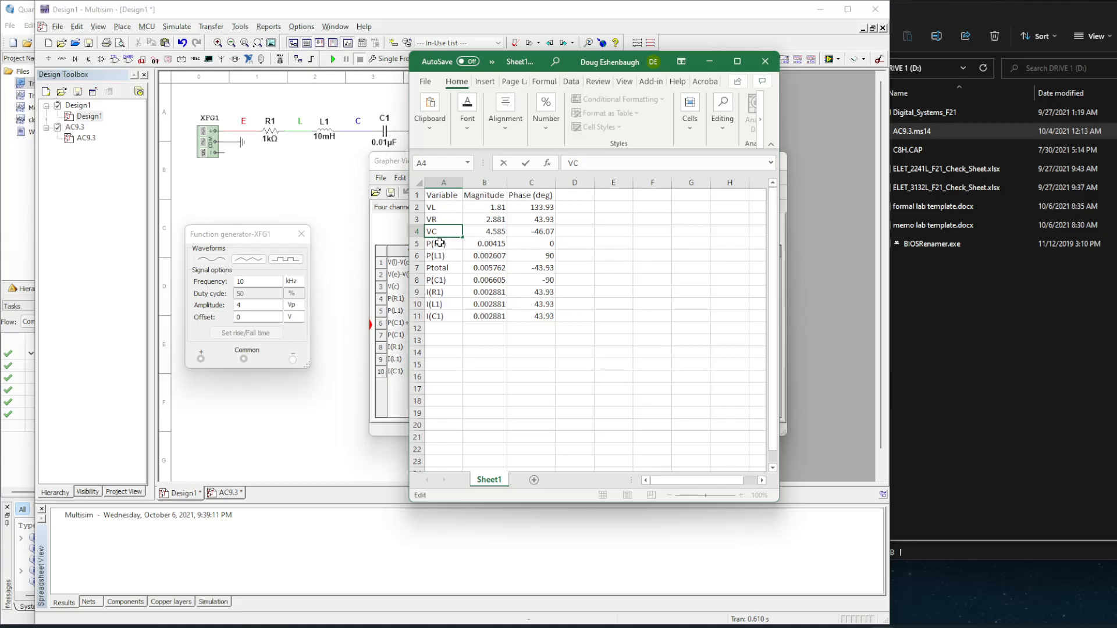
# Shorten the power labels P(R1), P(L1), P(C1) to P(R), P(L), P(C)
pyautogui.click(443, 243)
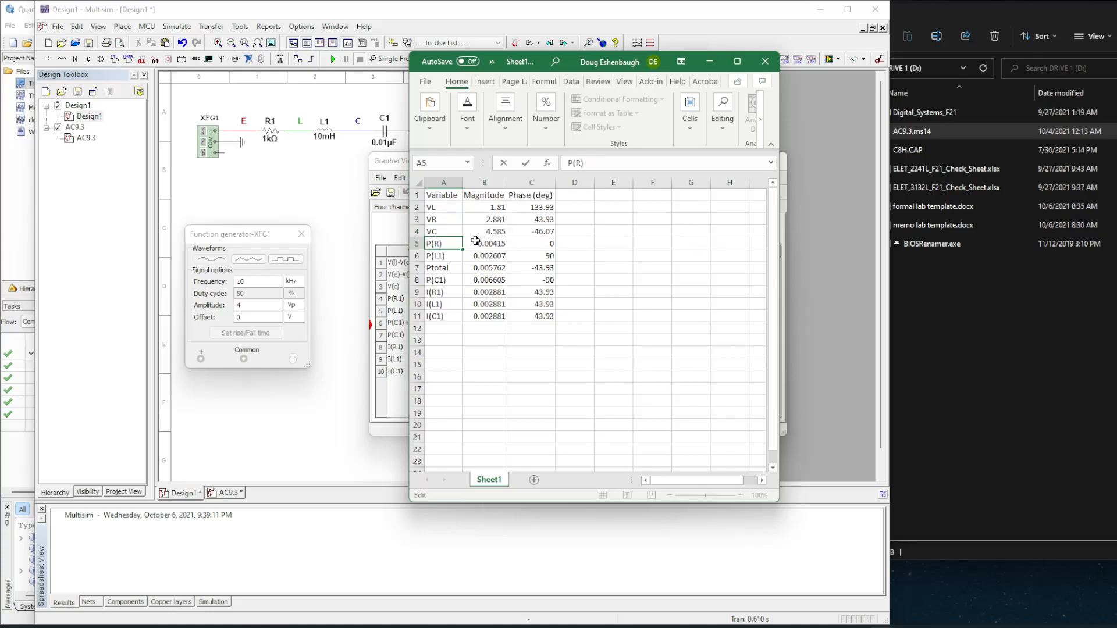
pyautogui.click(443, 254)
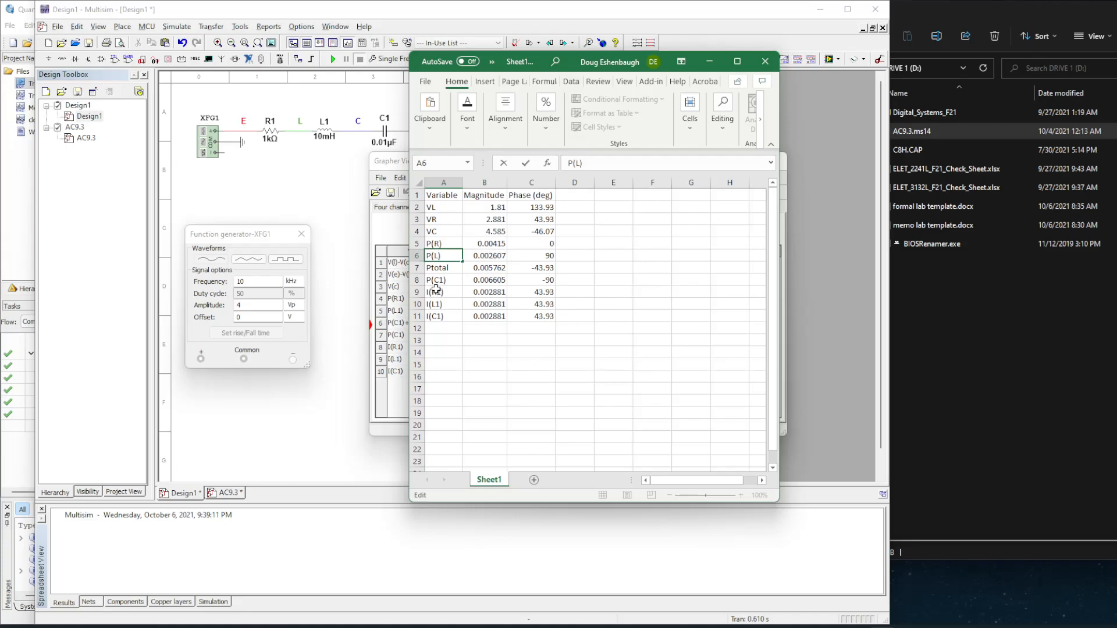
pyautogui.click(443, 280)
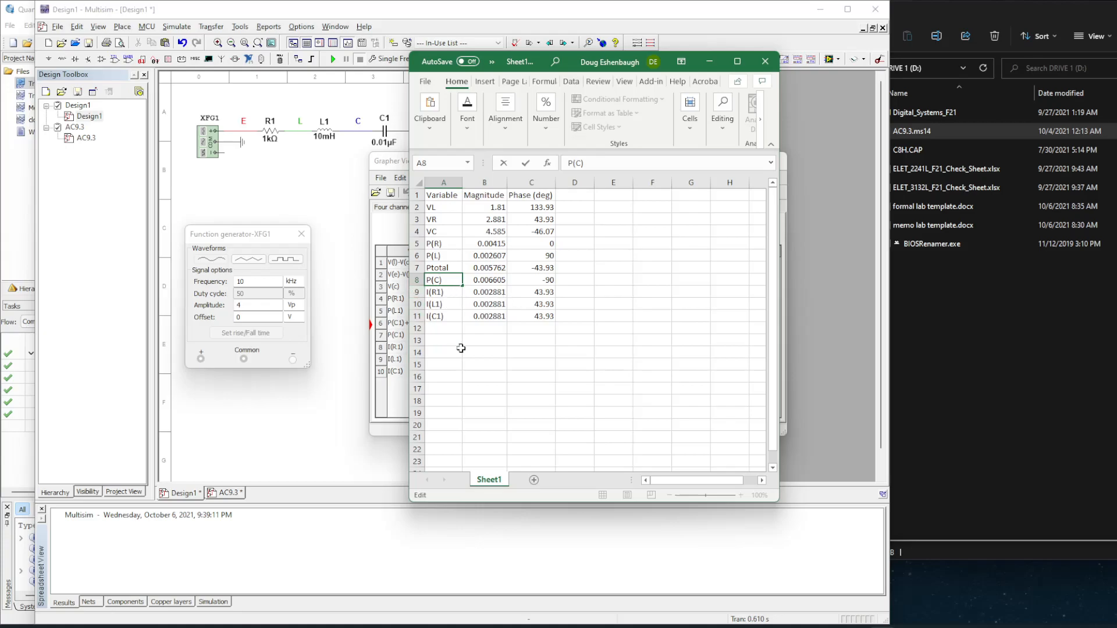
pyautogui.moveTo(545, 293)
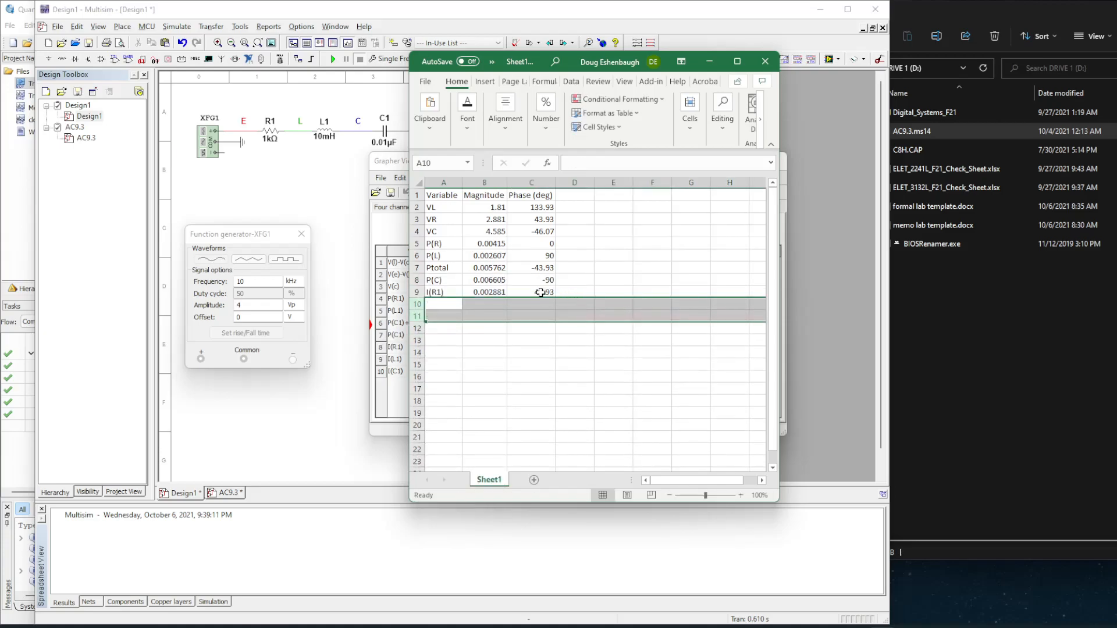
# Re-enter the I(R1) current magnitude in B9 as 2.881 m
pyautogui.click(530, 292)
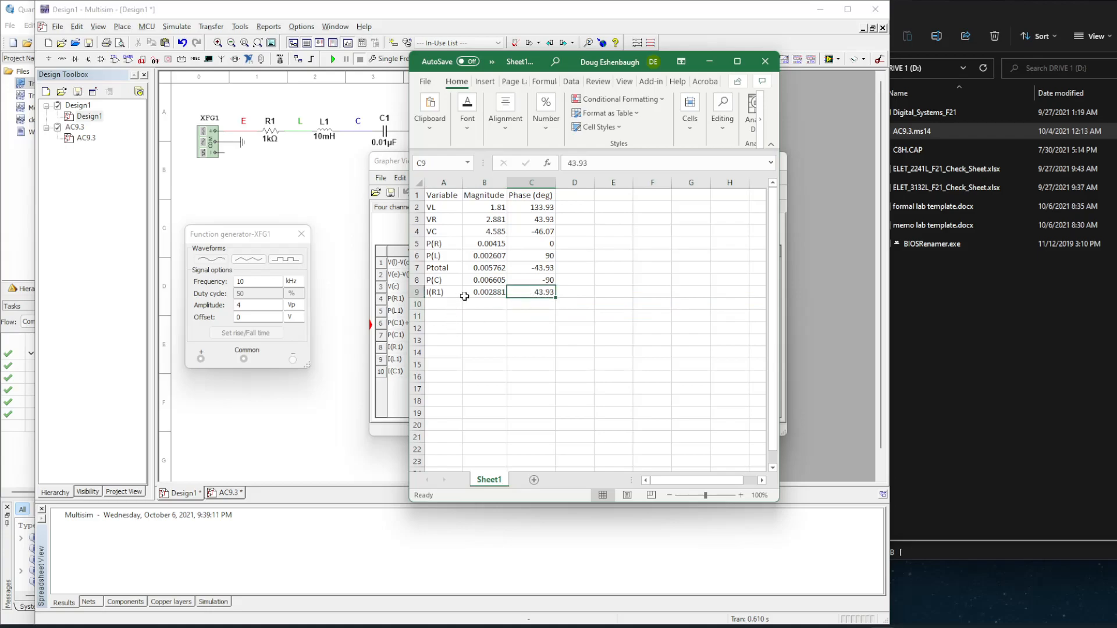
pyautogui.click(483, 291)
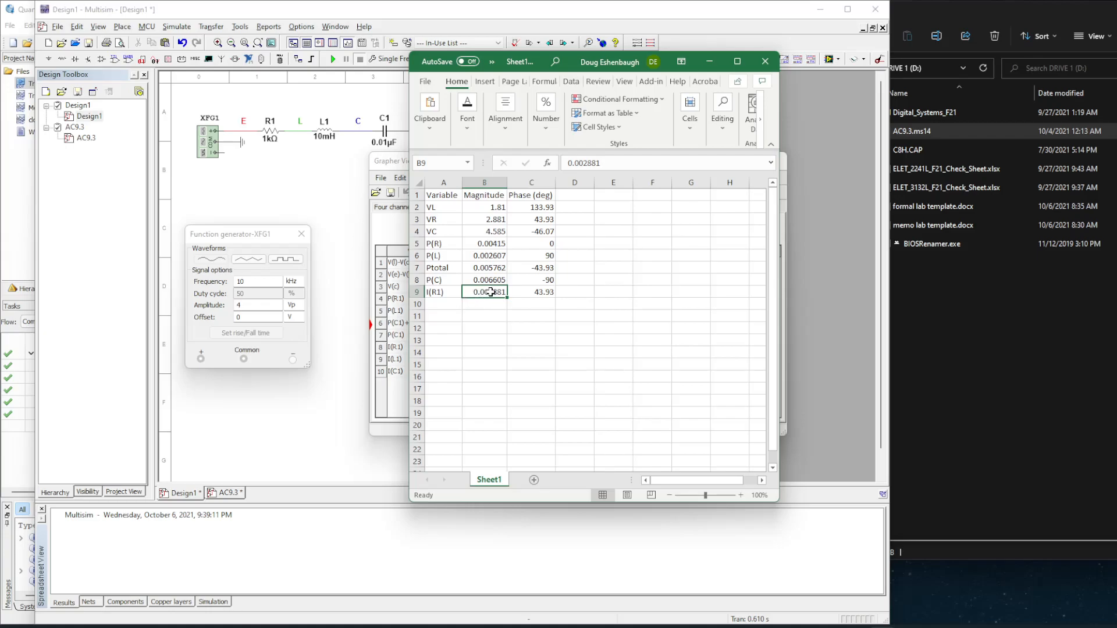
pyautogui.doubleClick(485, 292)
pyautogui.write('2.881')
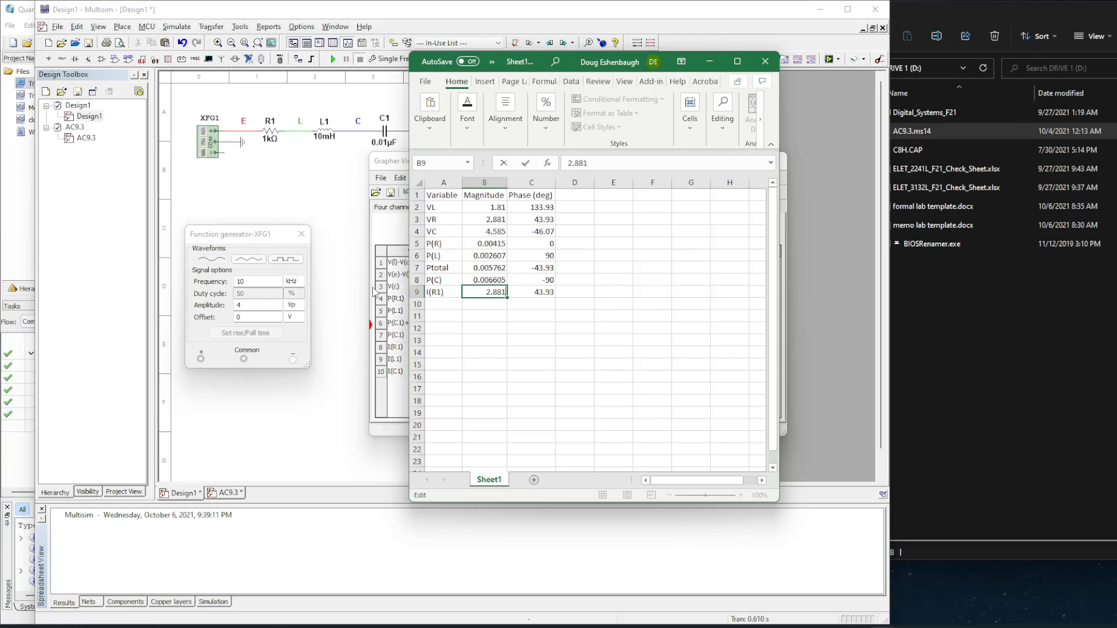
pyautogui.write('m')
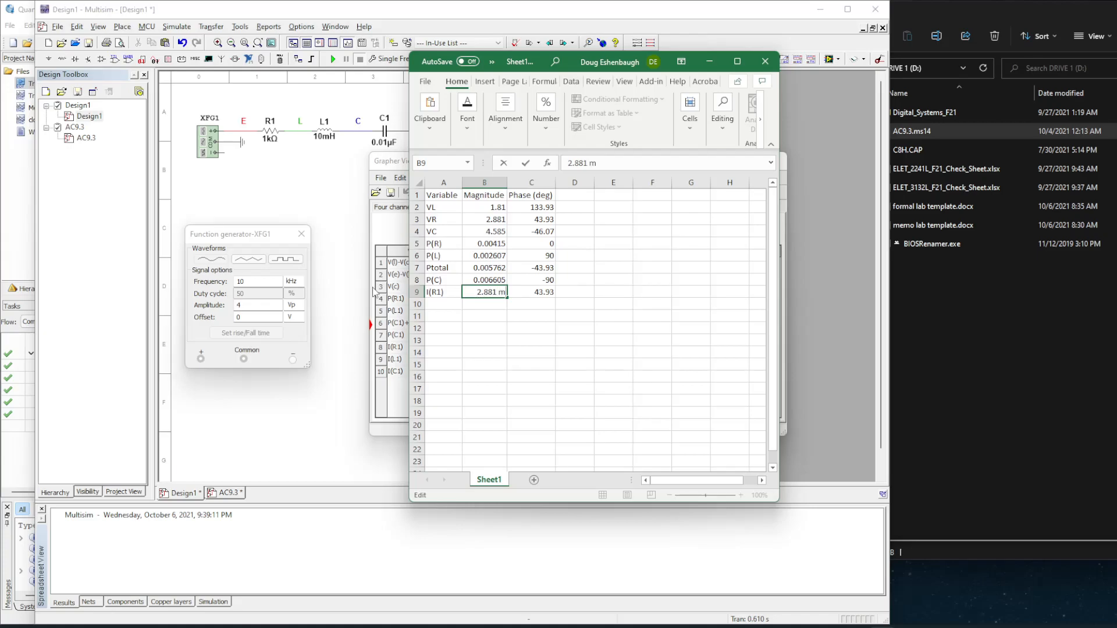
pyautogui.click(530, 352)
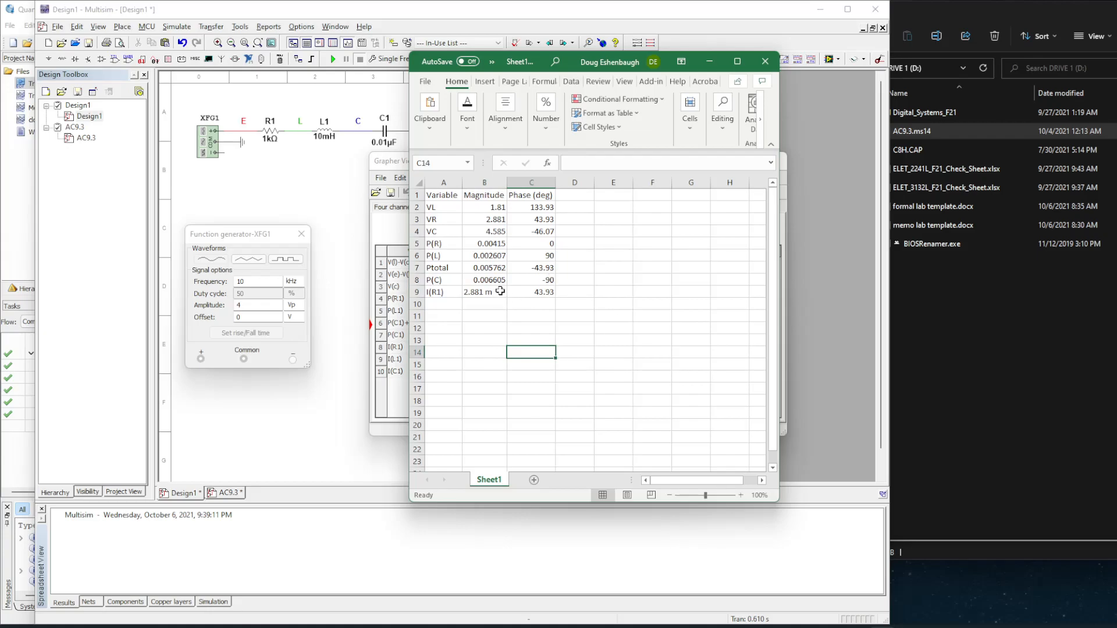
pyautogui.click(483, 291)
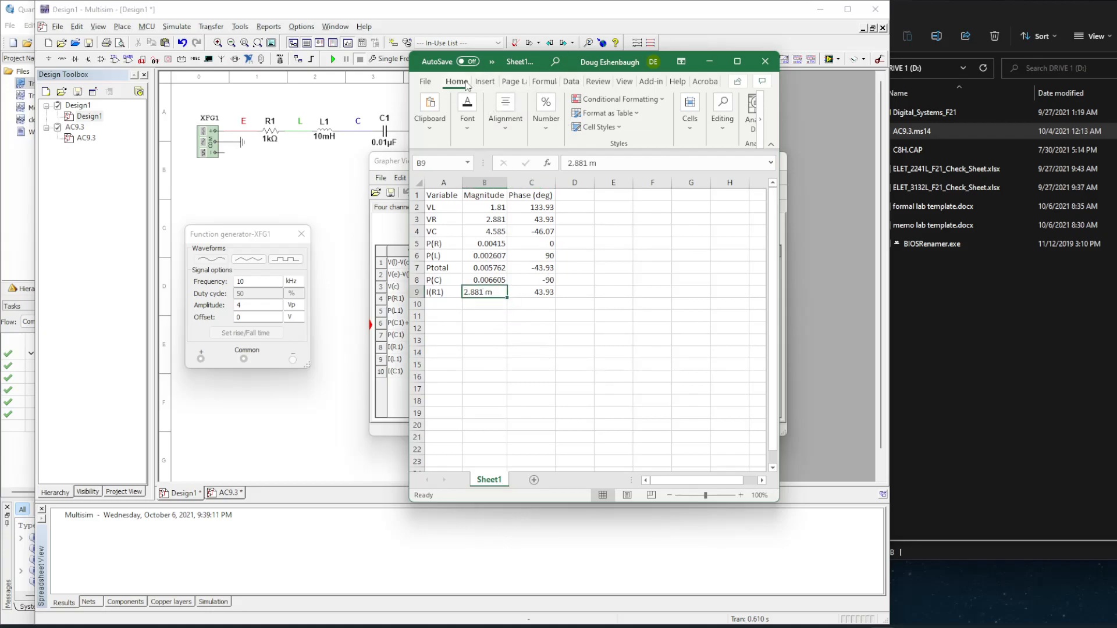